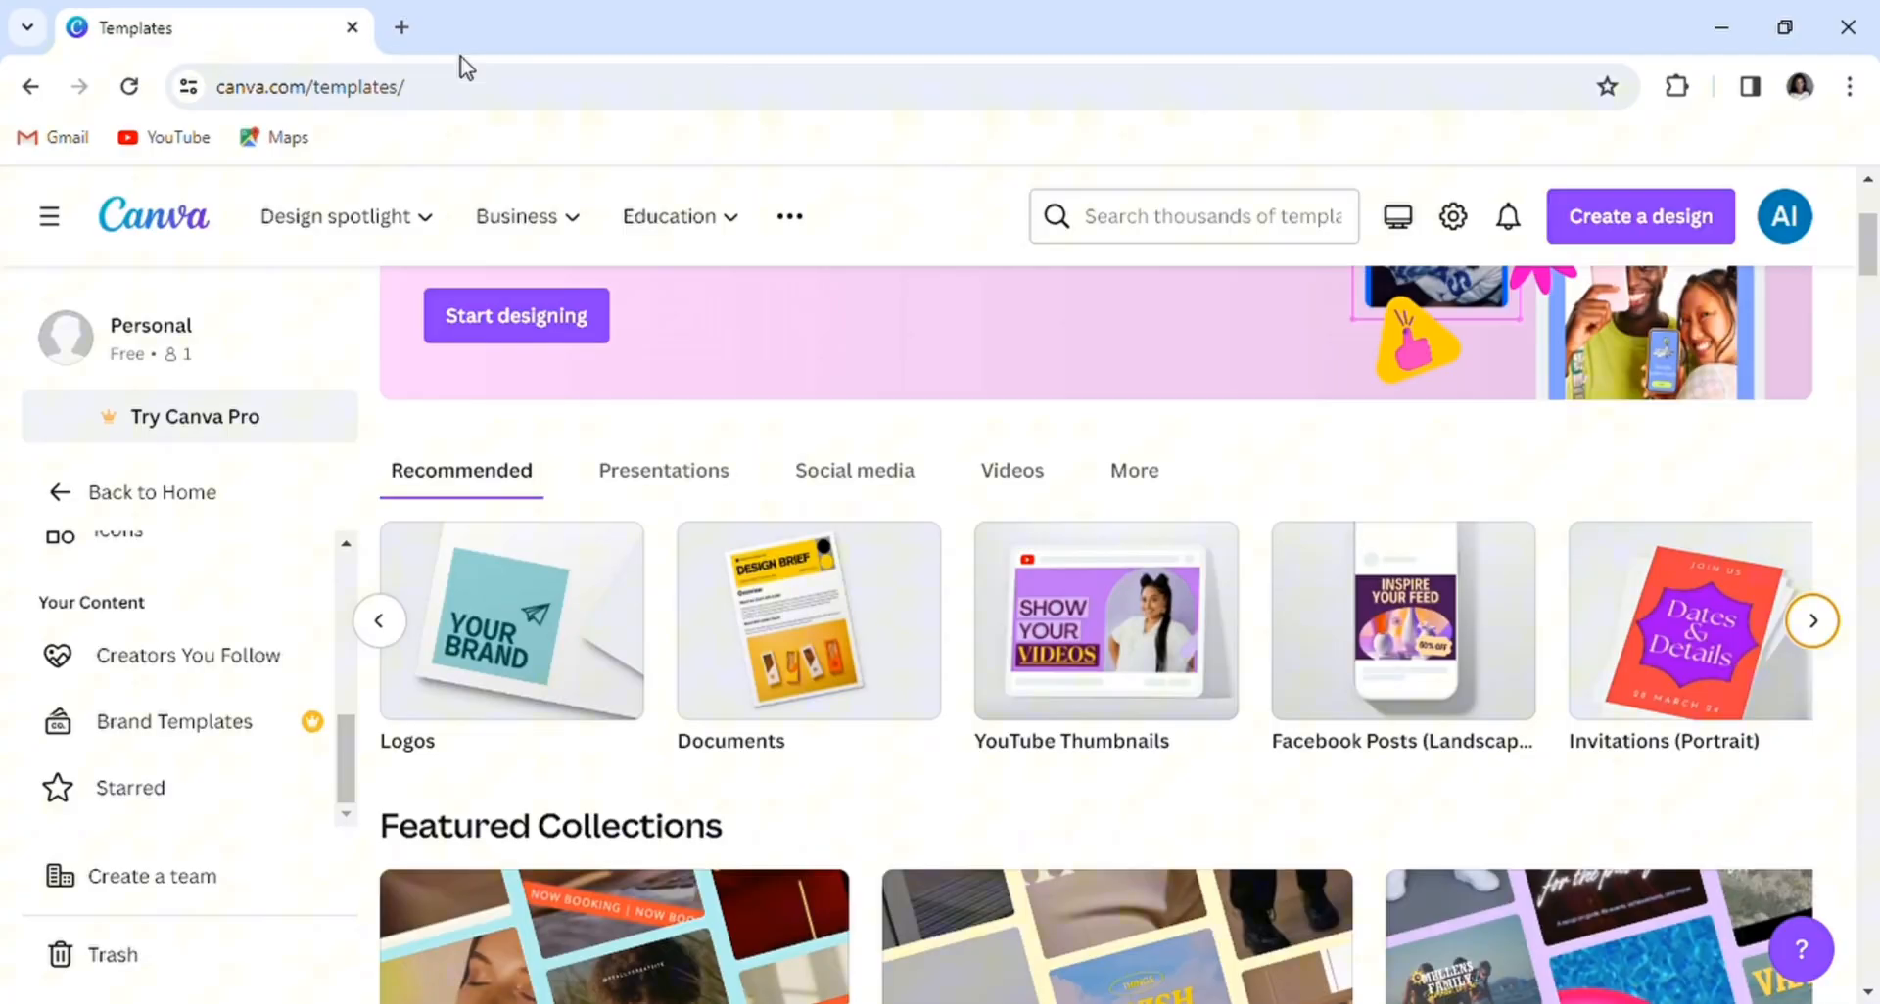
mouse_move(509, 46)
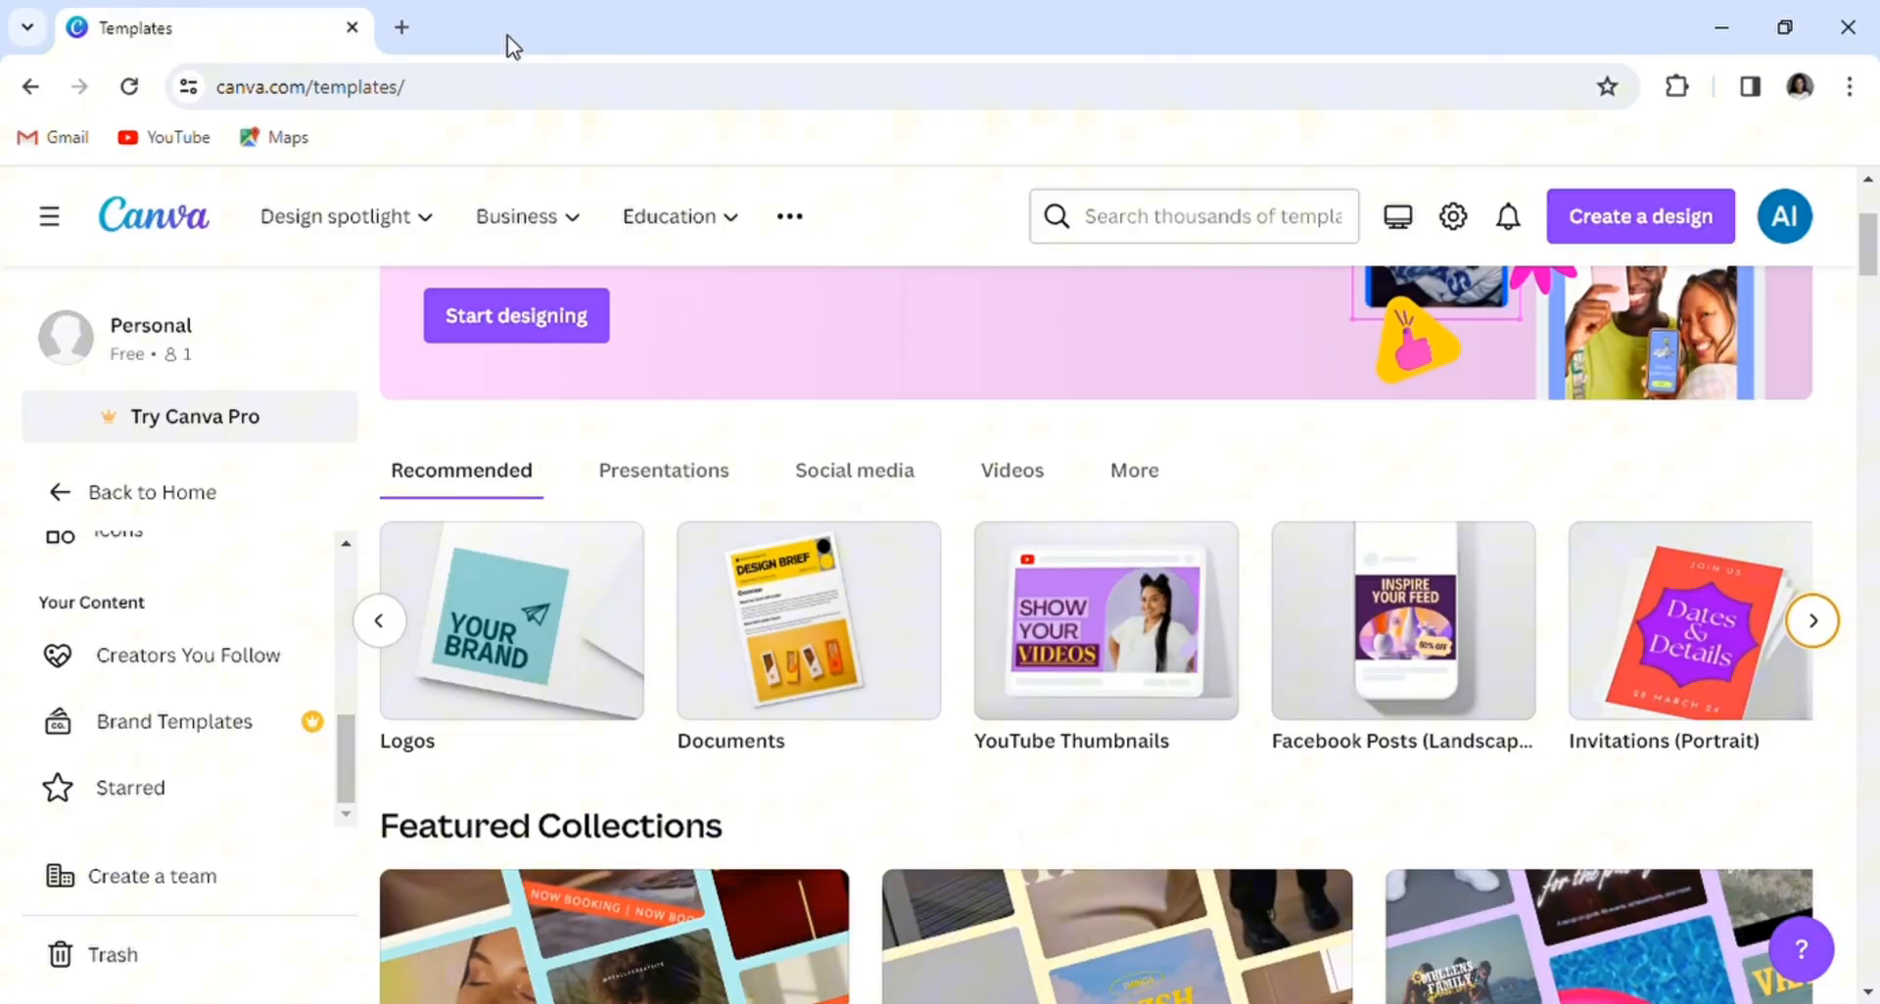
mouse_move(1615, 424)
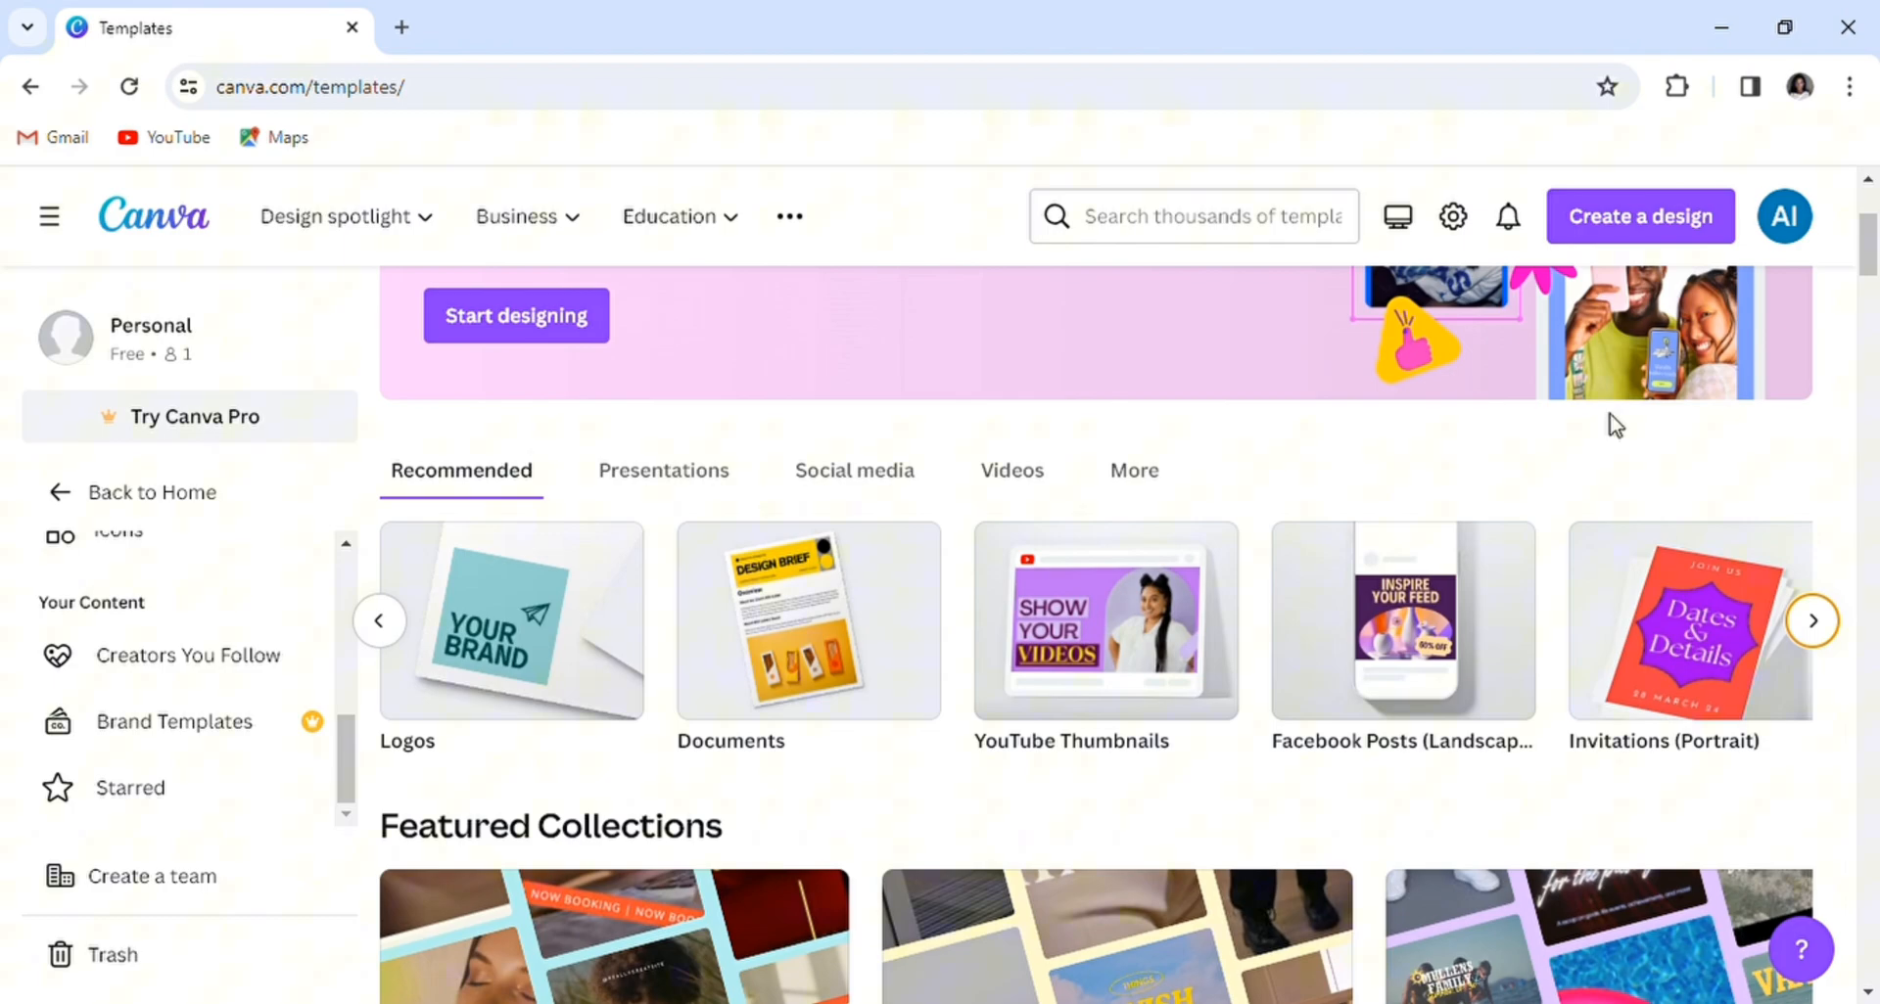
mouse_move(1849, 497)
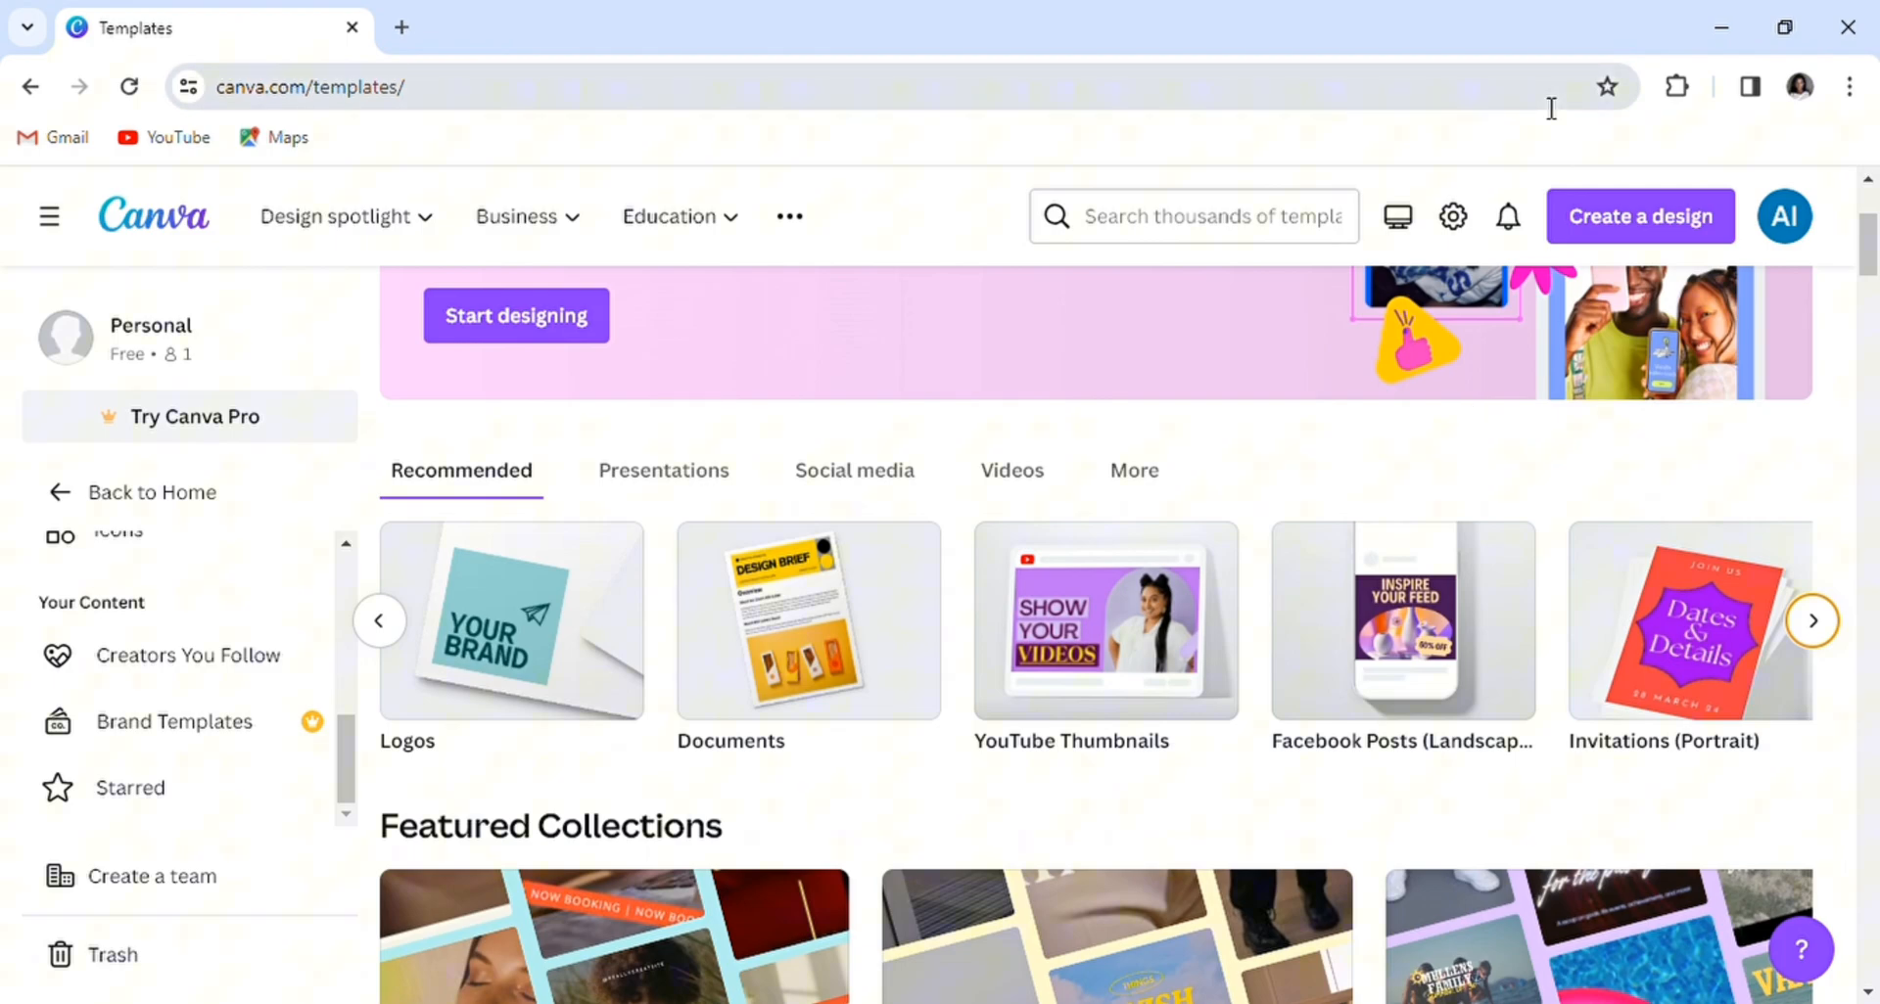
mouse_move(1083, 611)
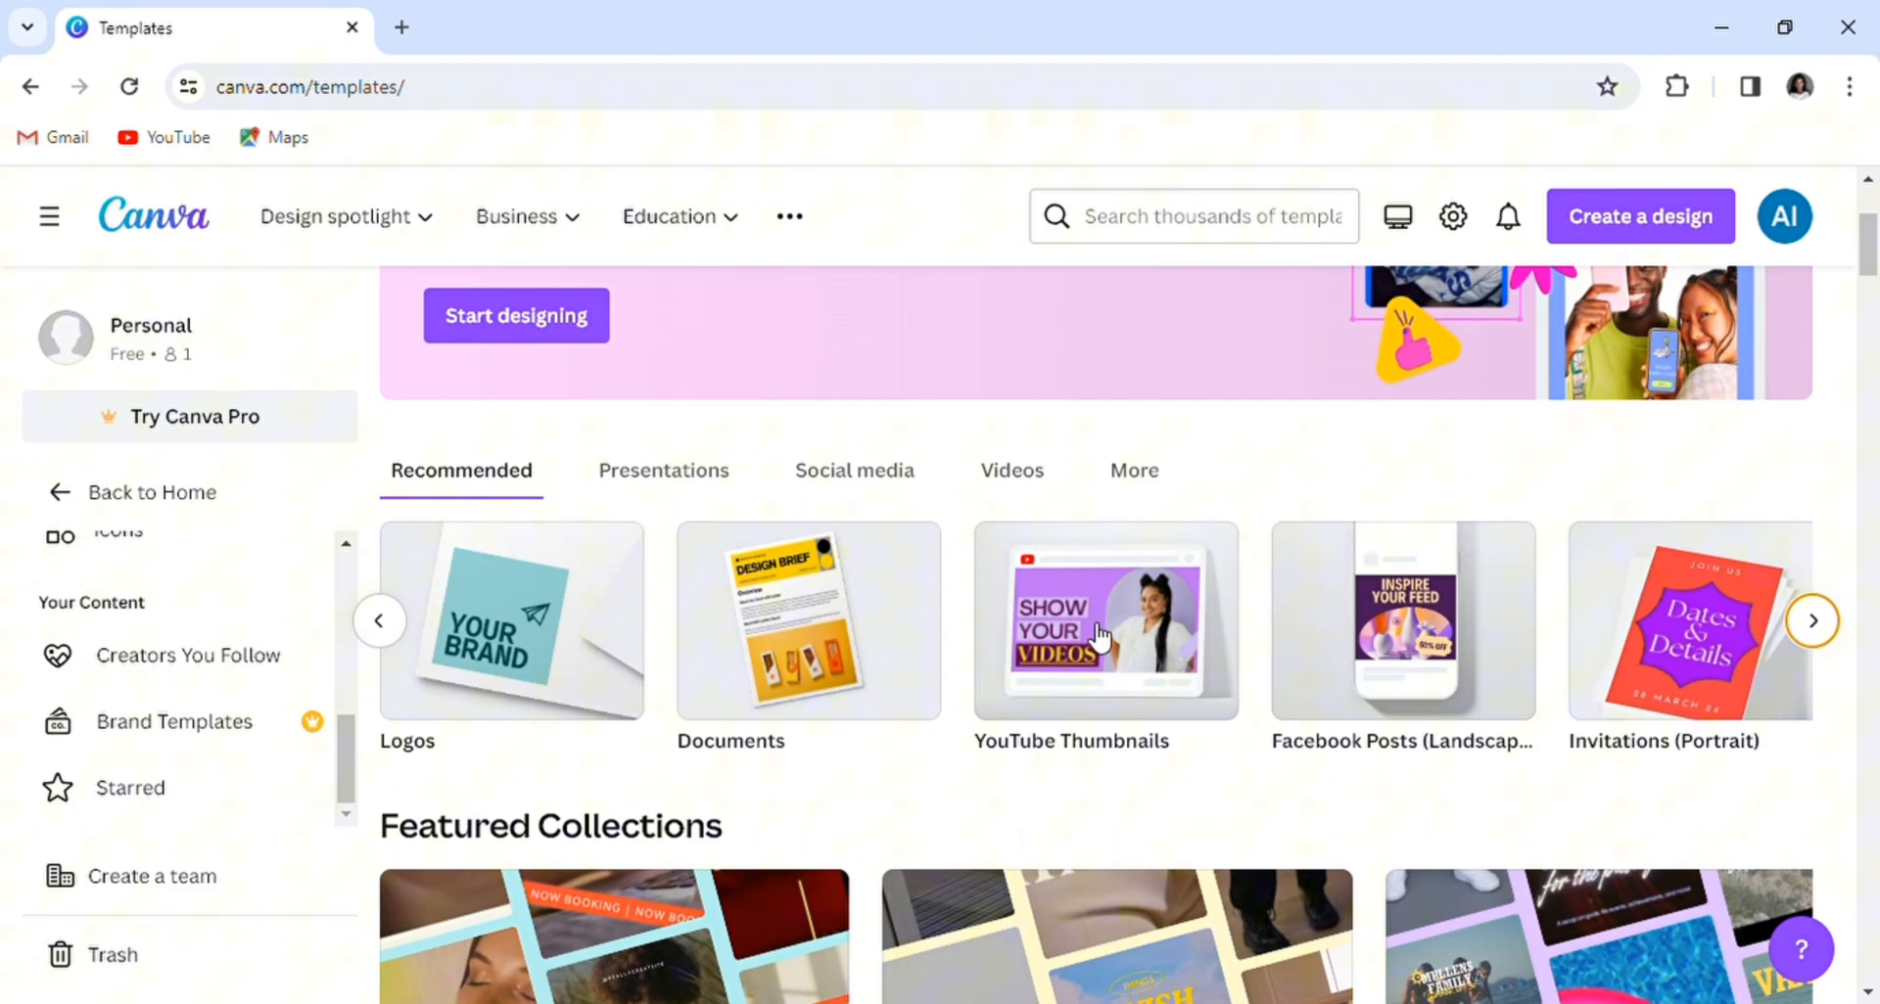
Step: Browse the YouTube Thumbnails templates and create a blank thumbnail design
click(1104, 620)
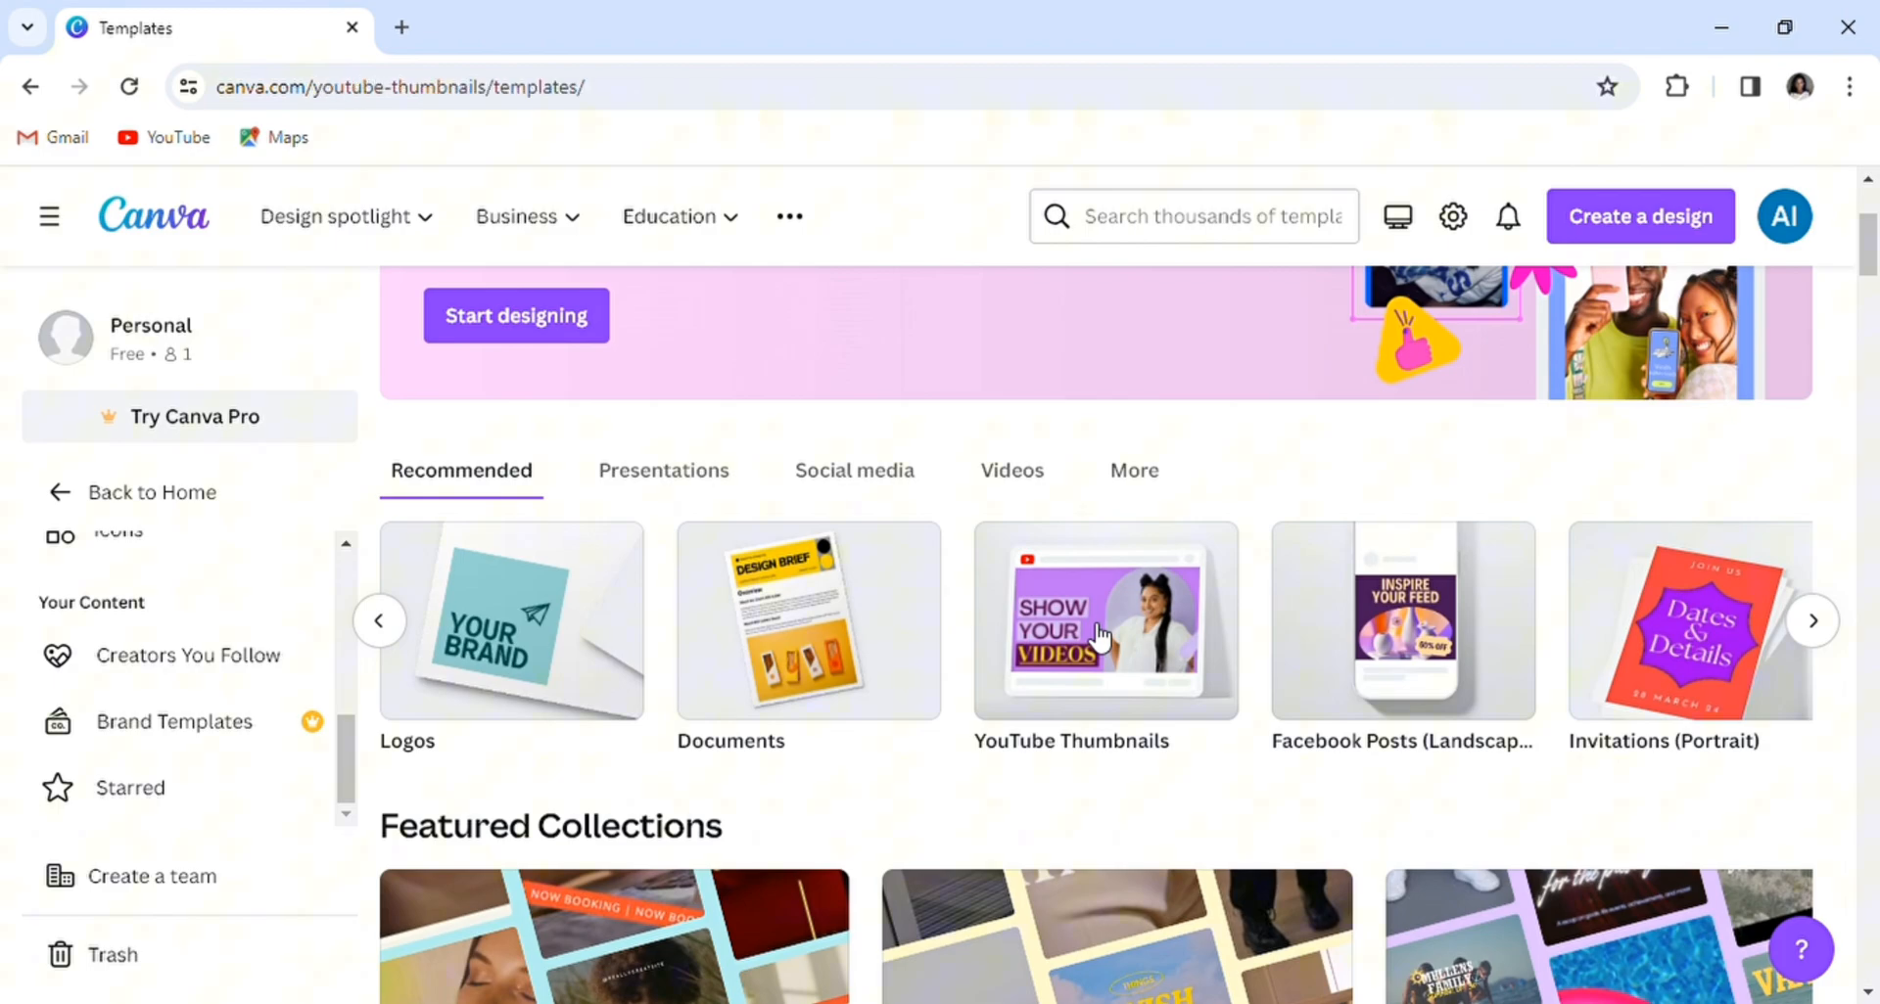
click(1104, 619)
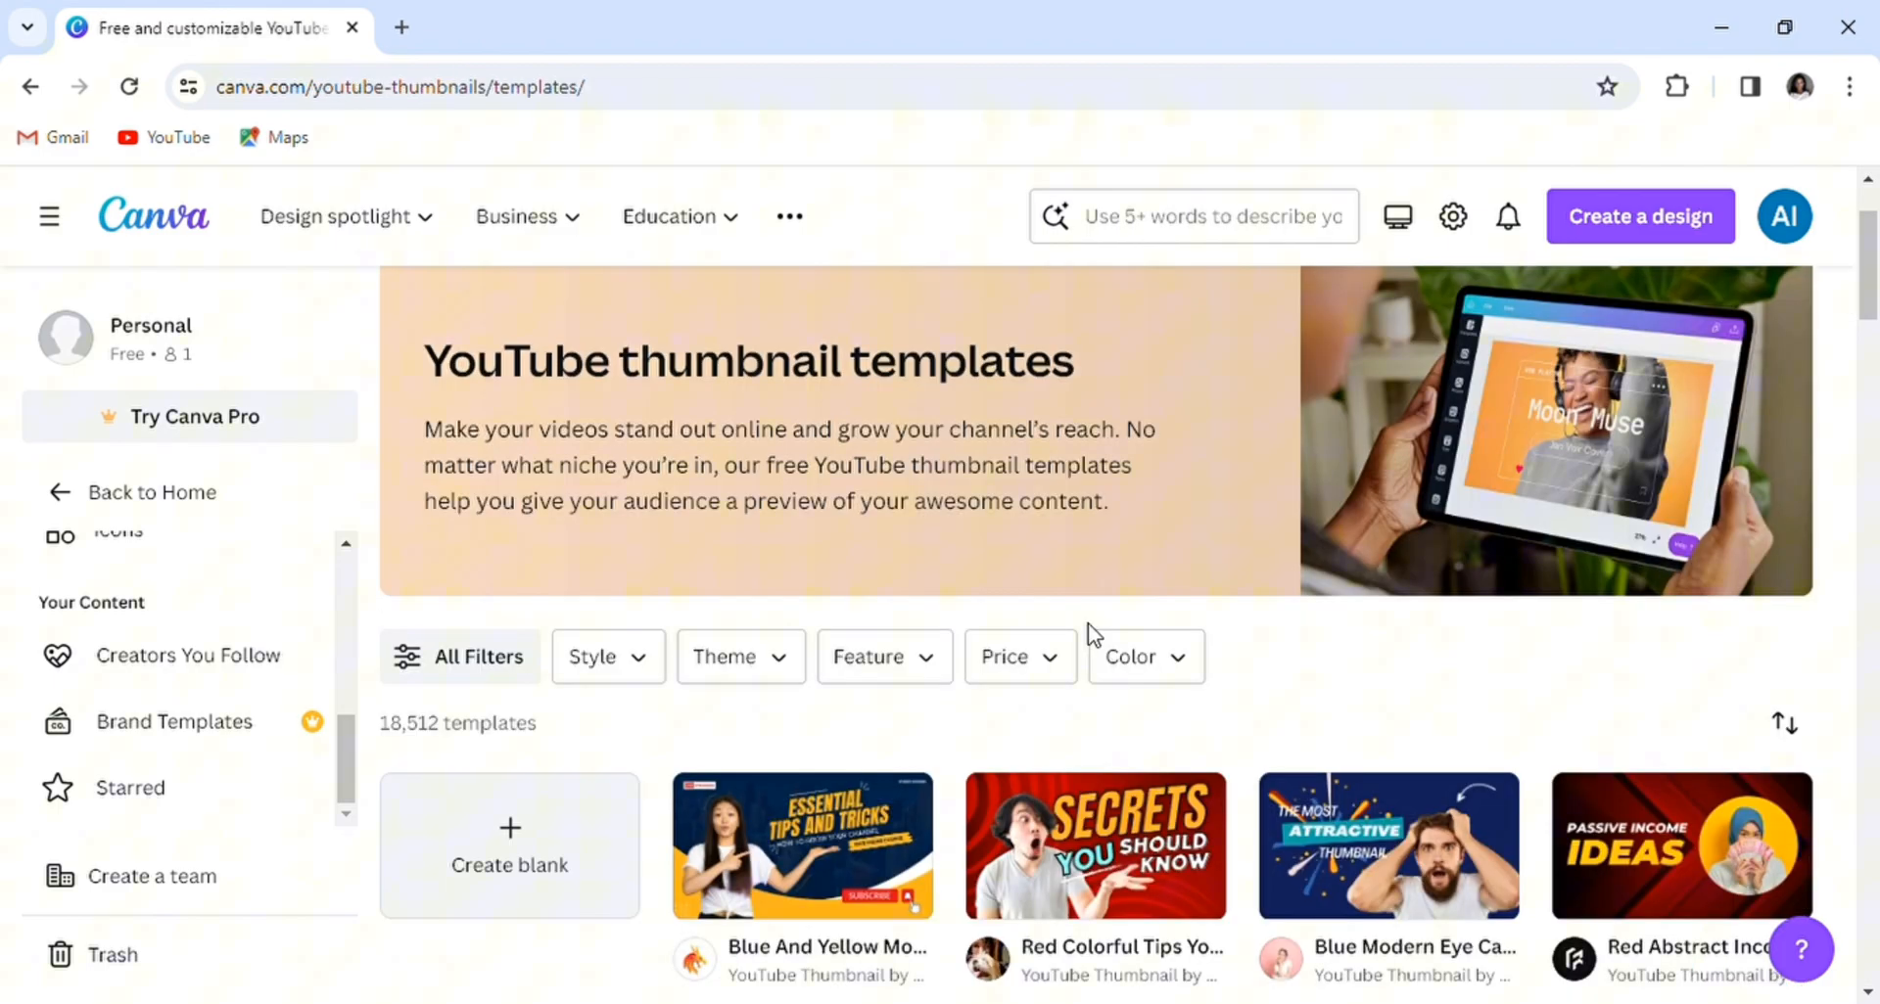
scroll(down, 3)
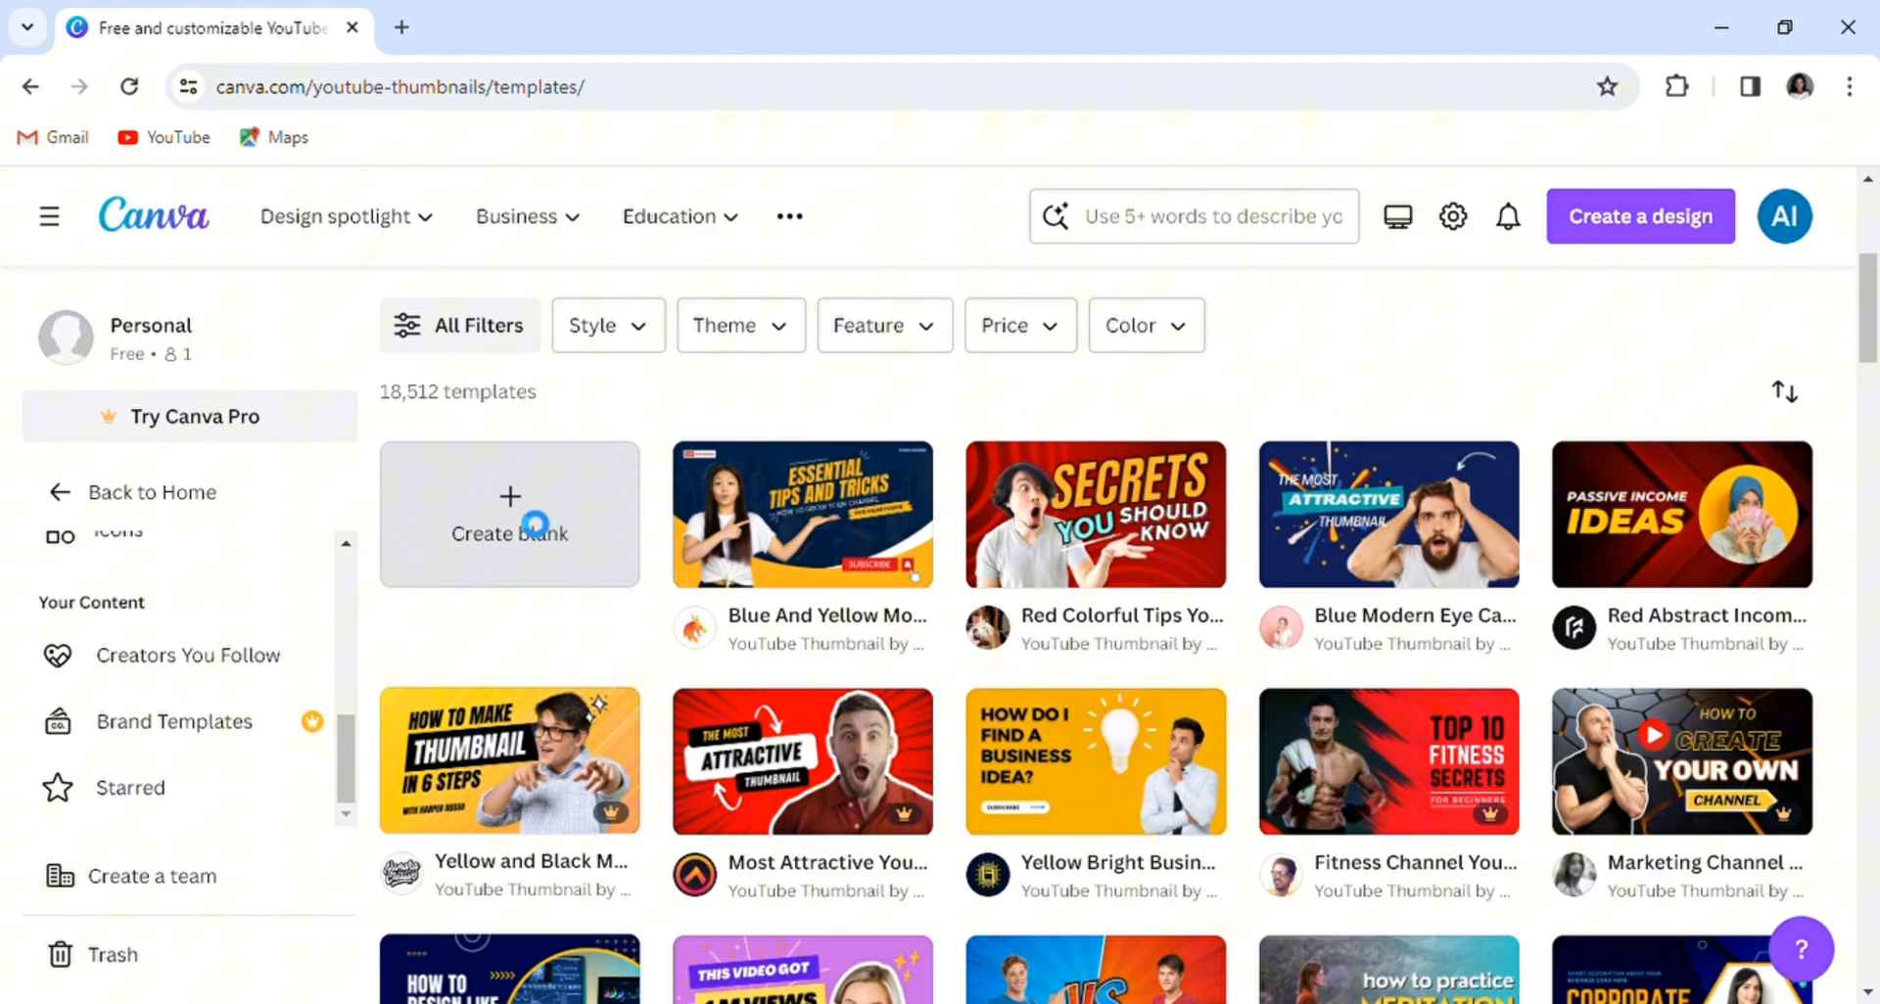
click(508, 514)
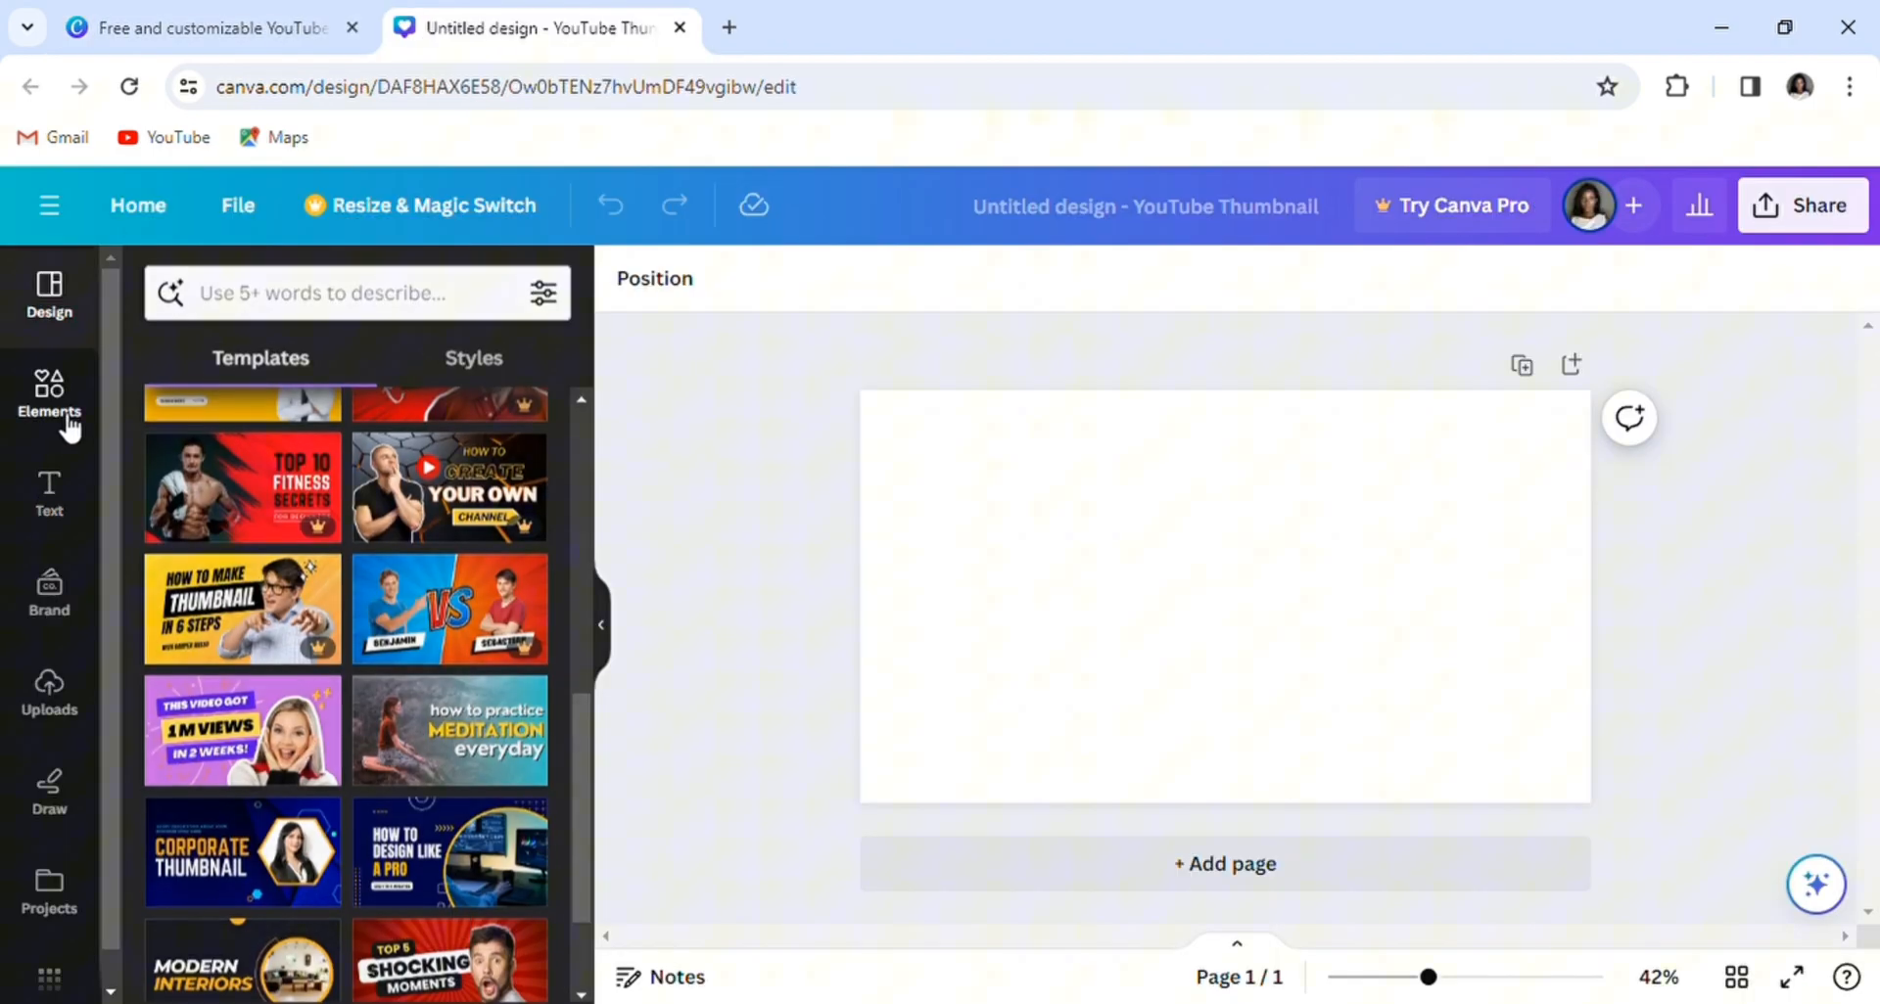
Step: Enter the white, feminine studio-space prompt in Magic Media and choose Landscape
click(49, 395)
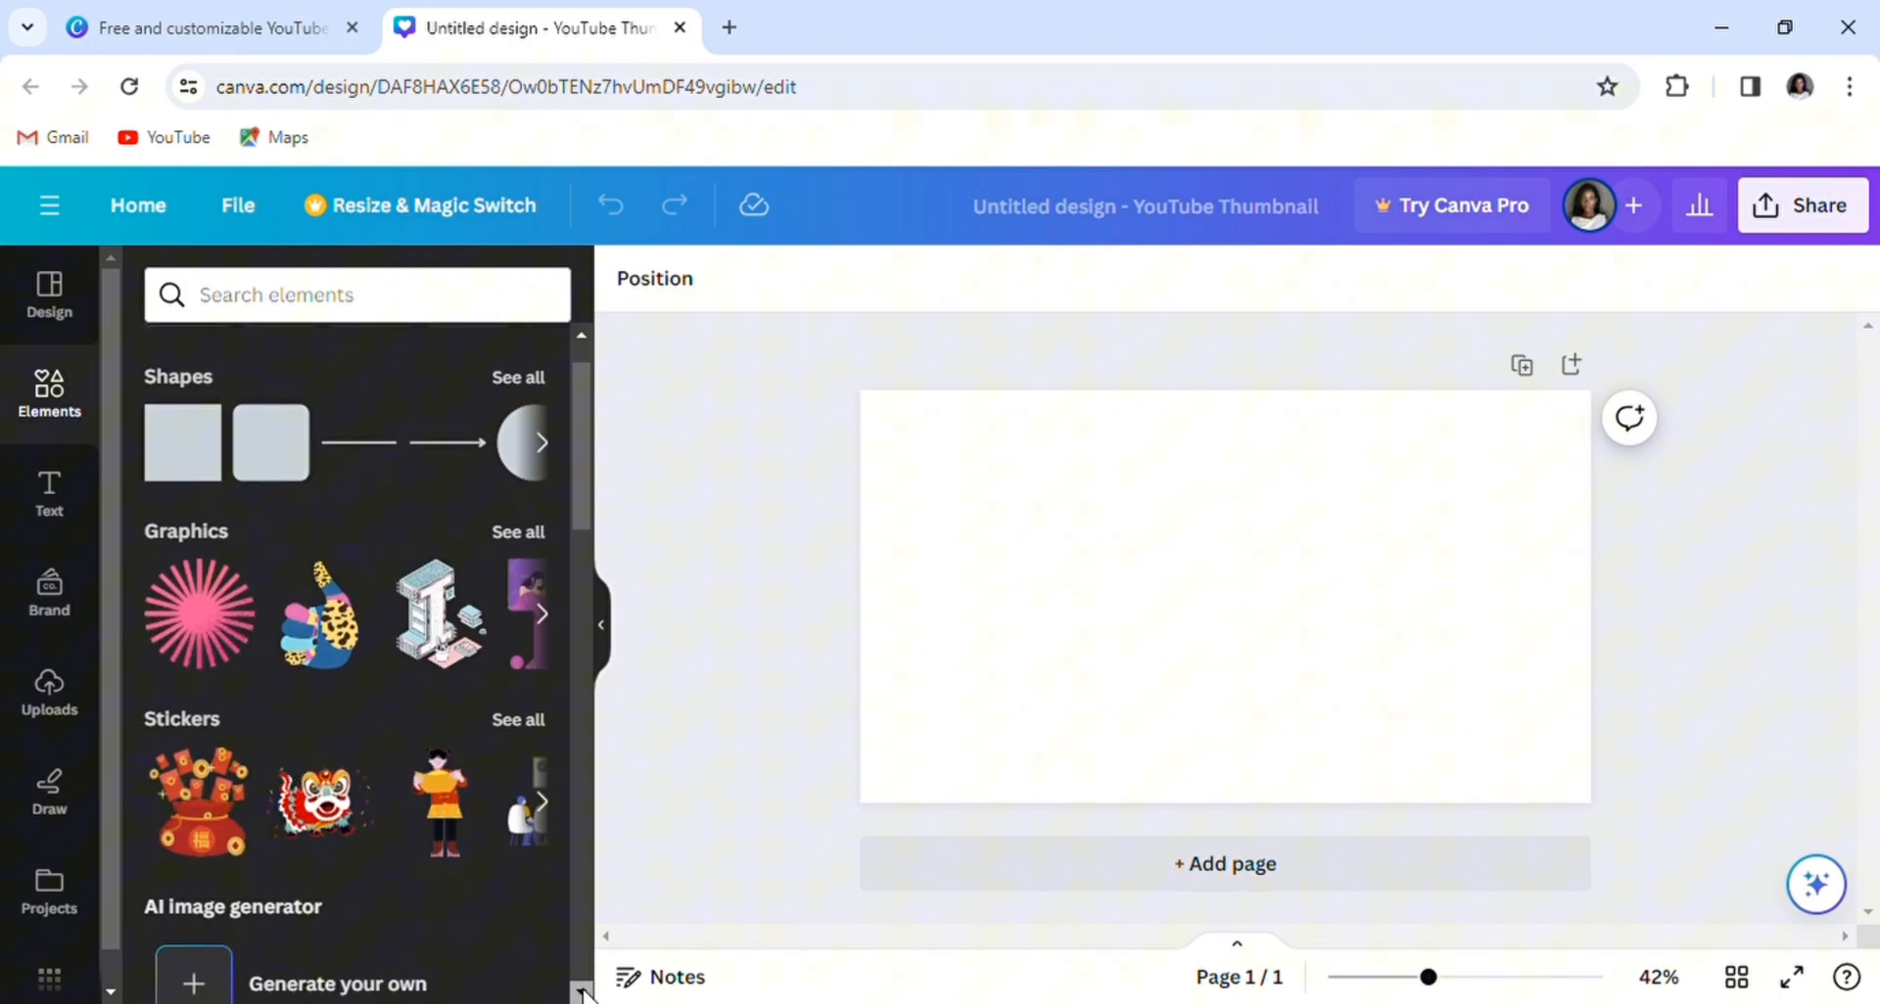
scroll(down, 3)
text(create a v)
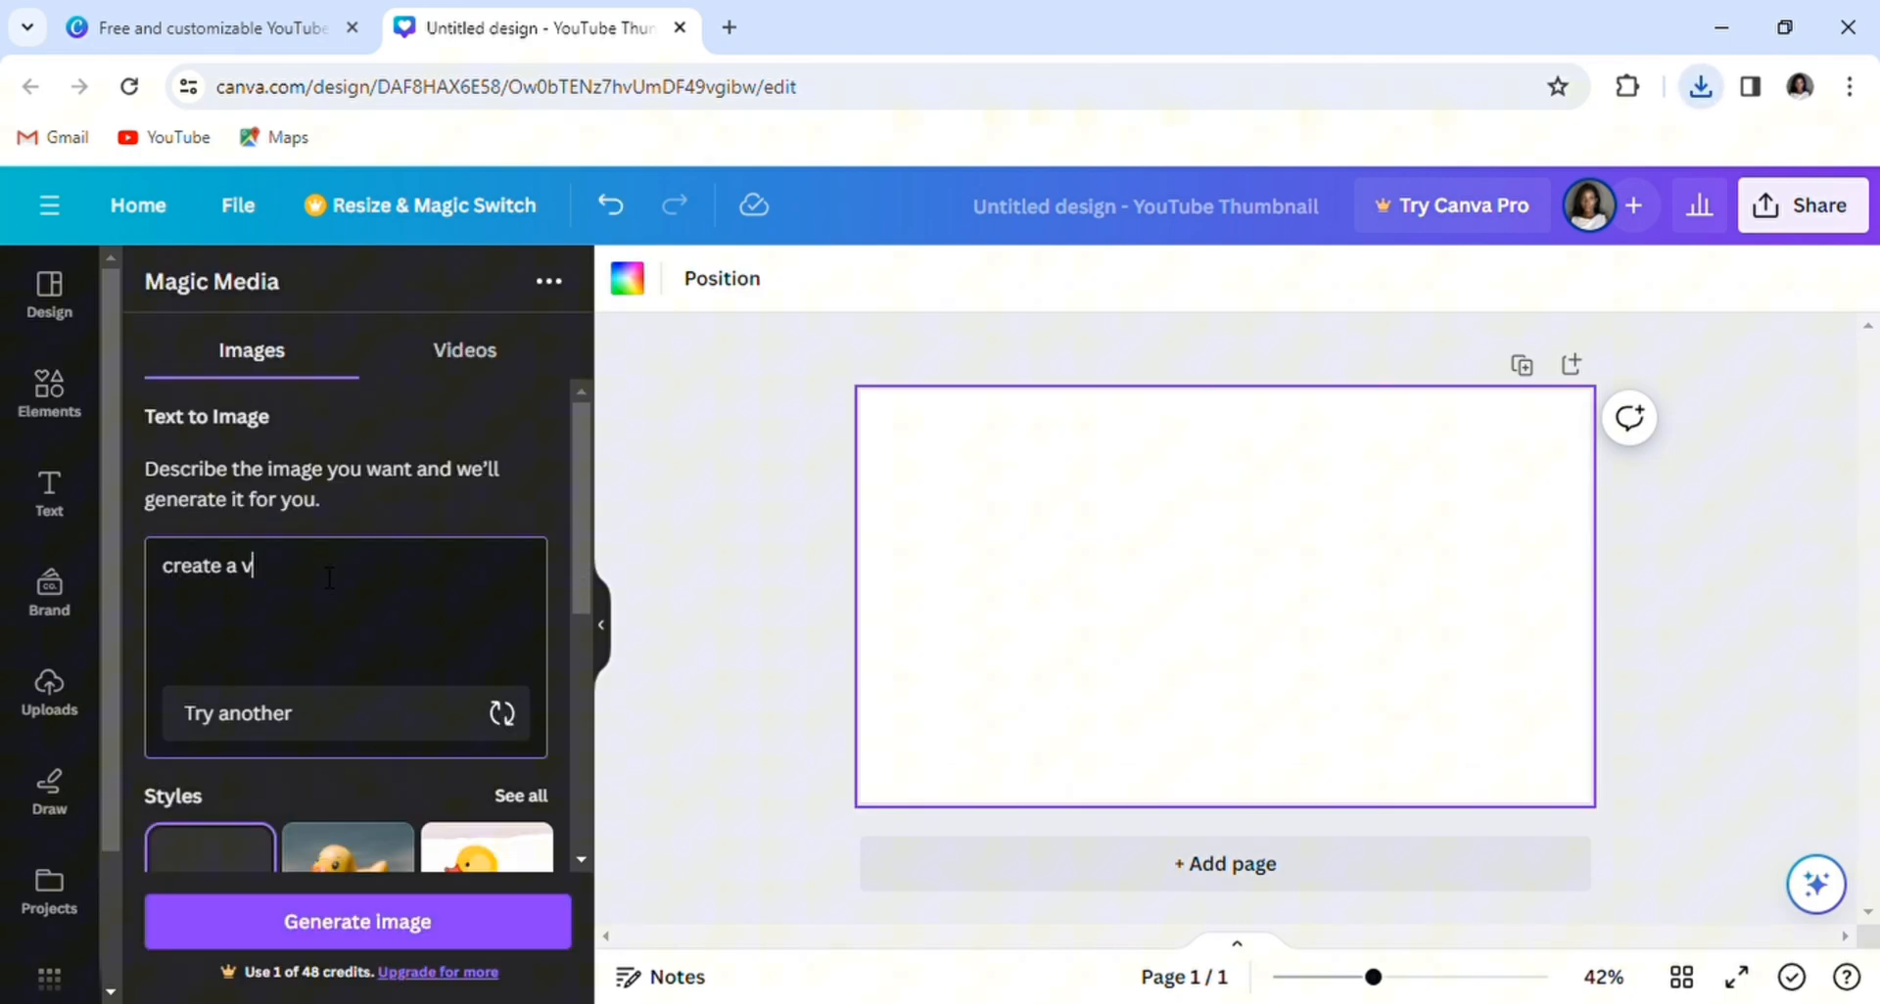
text(isually appealing studio space painted in white with a focus on femininity, featuring a small book shelf and a little plant vase, subl)
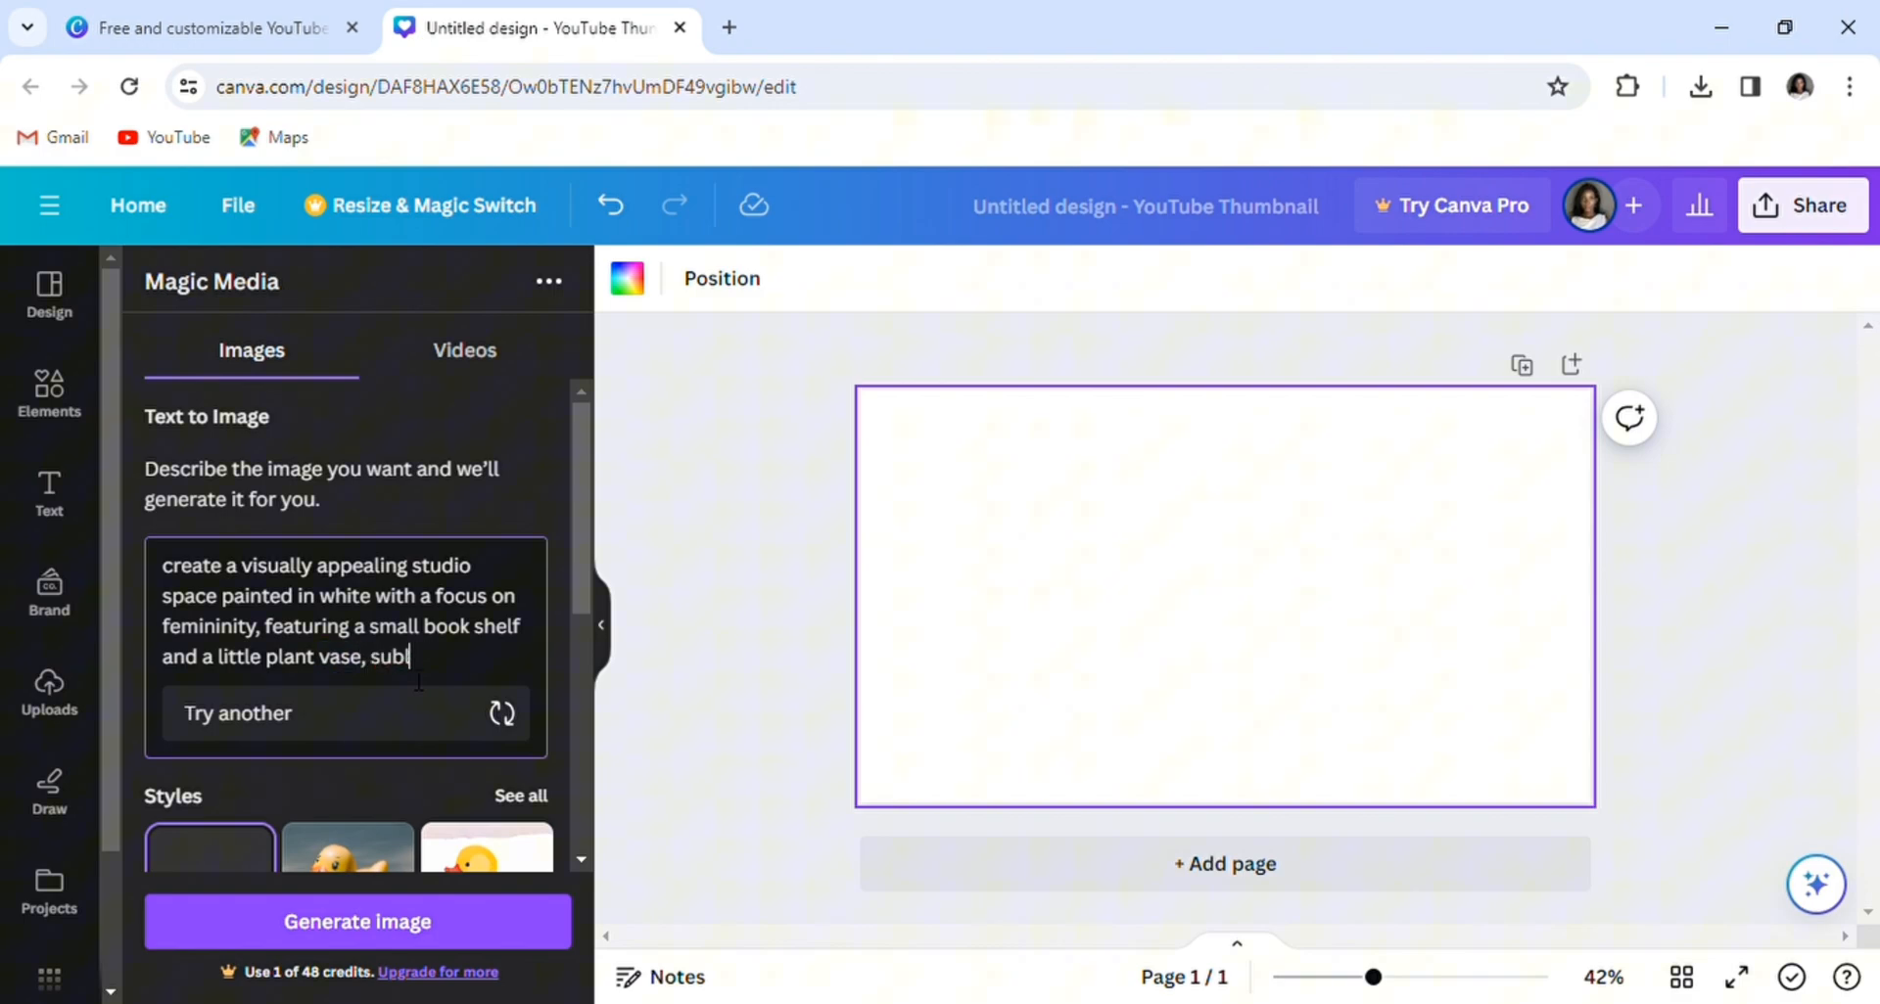
text(le light)
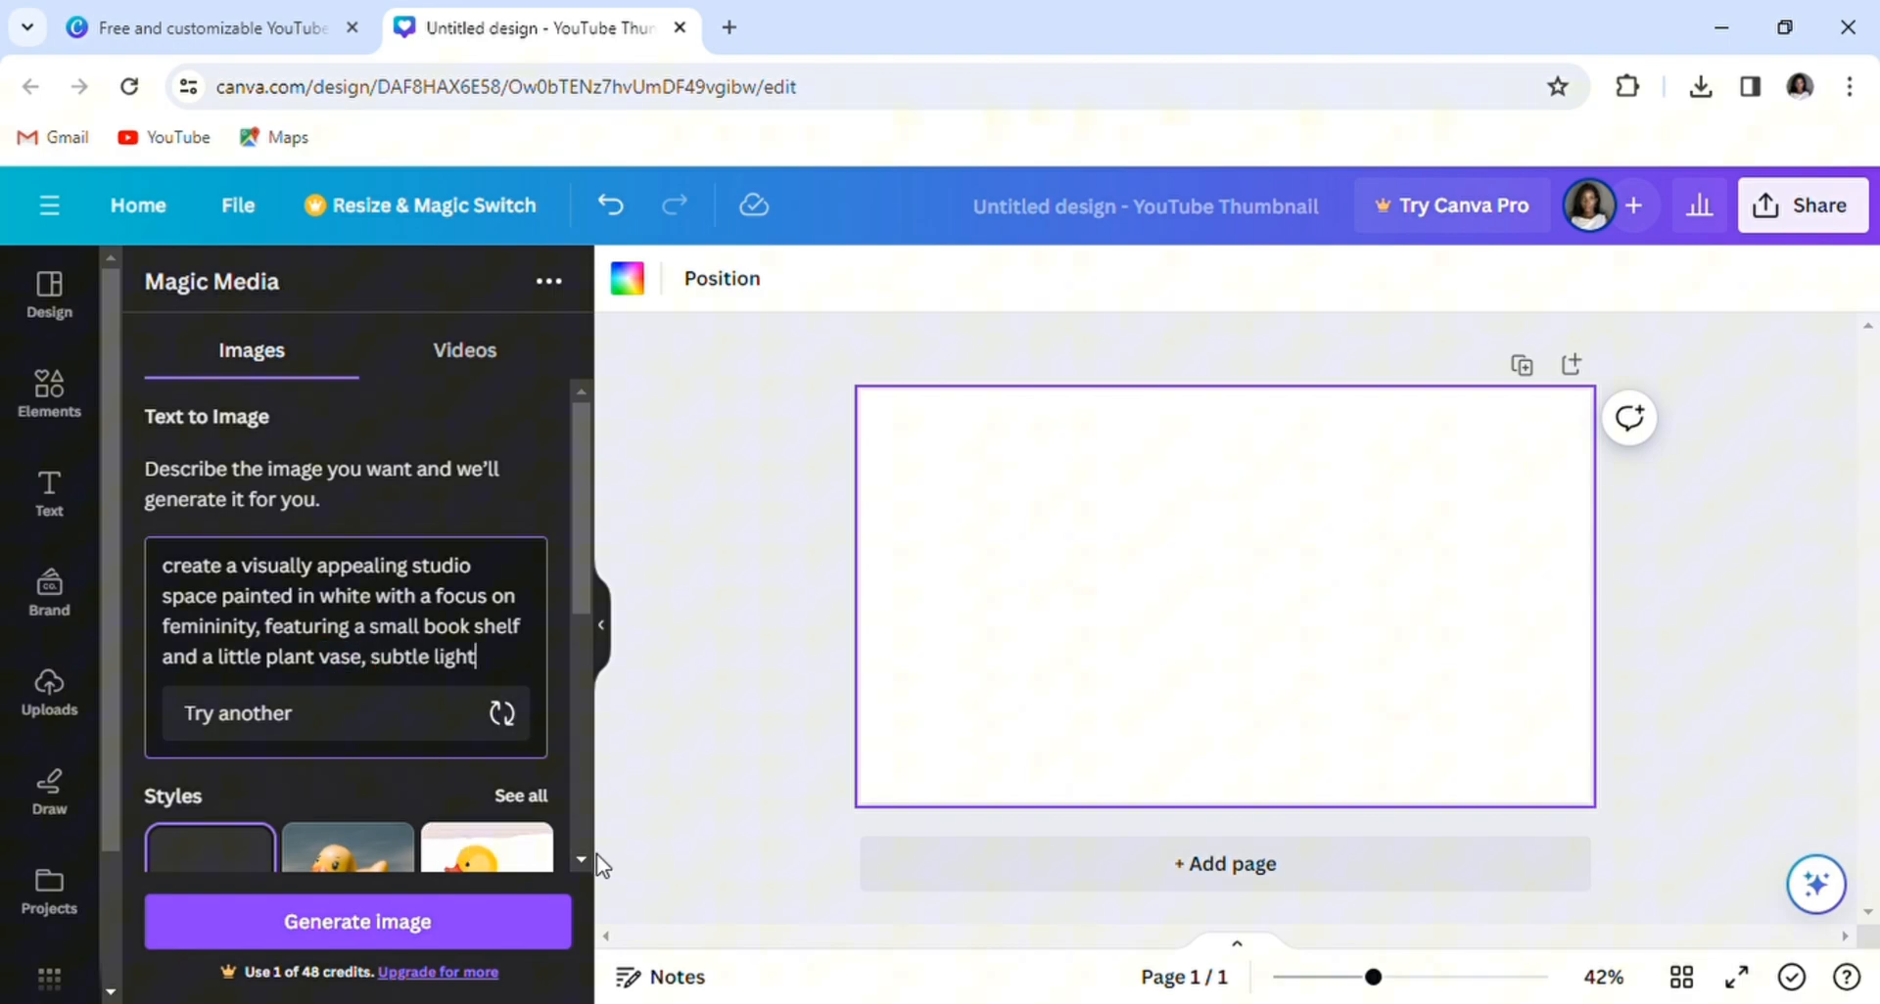
scroll(down, 3)
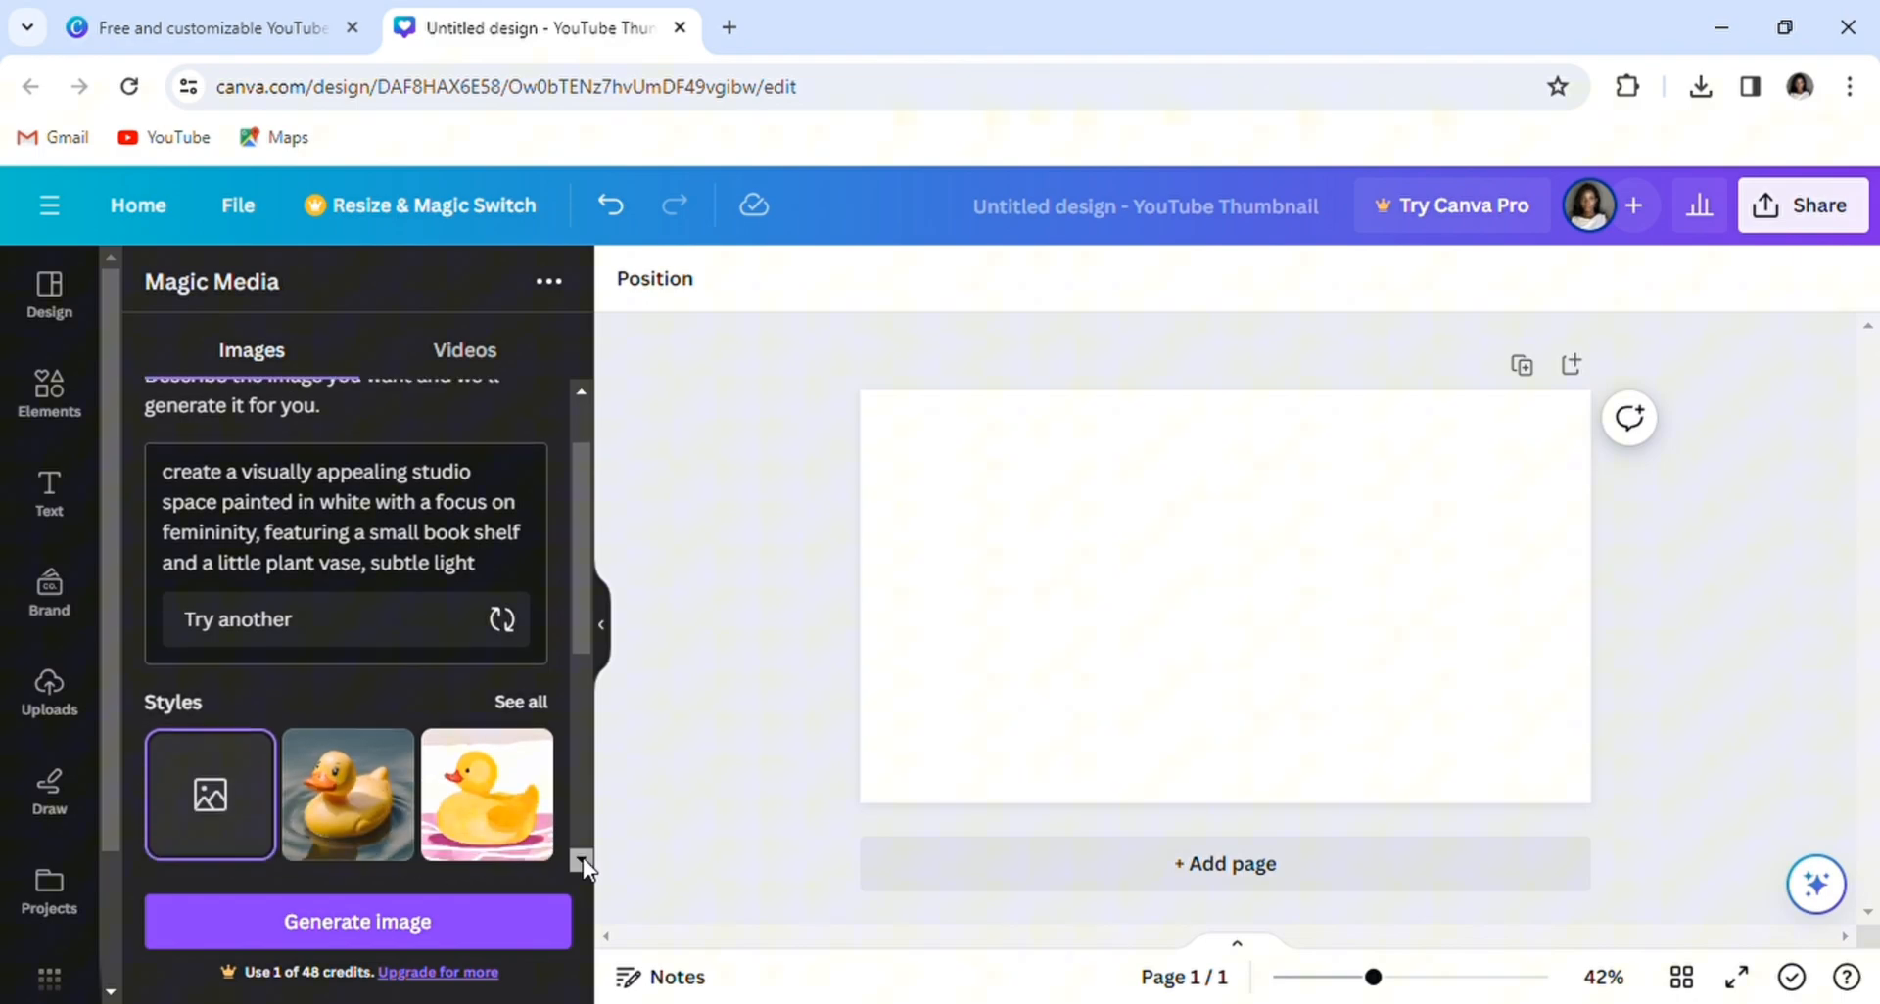
scroll(down, 3)
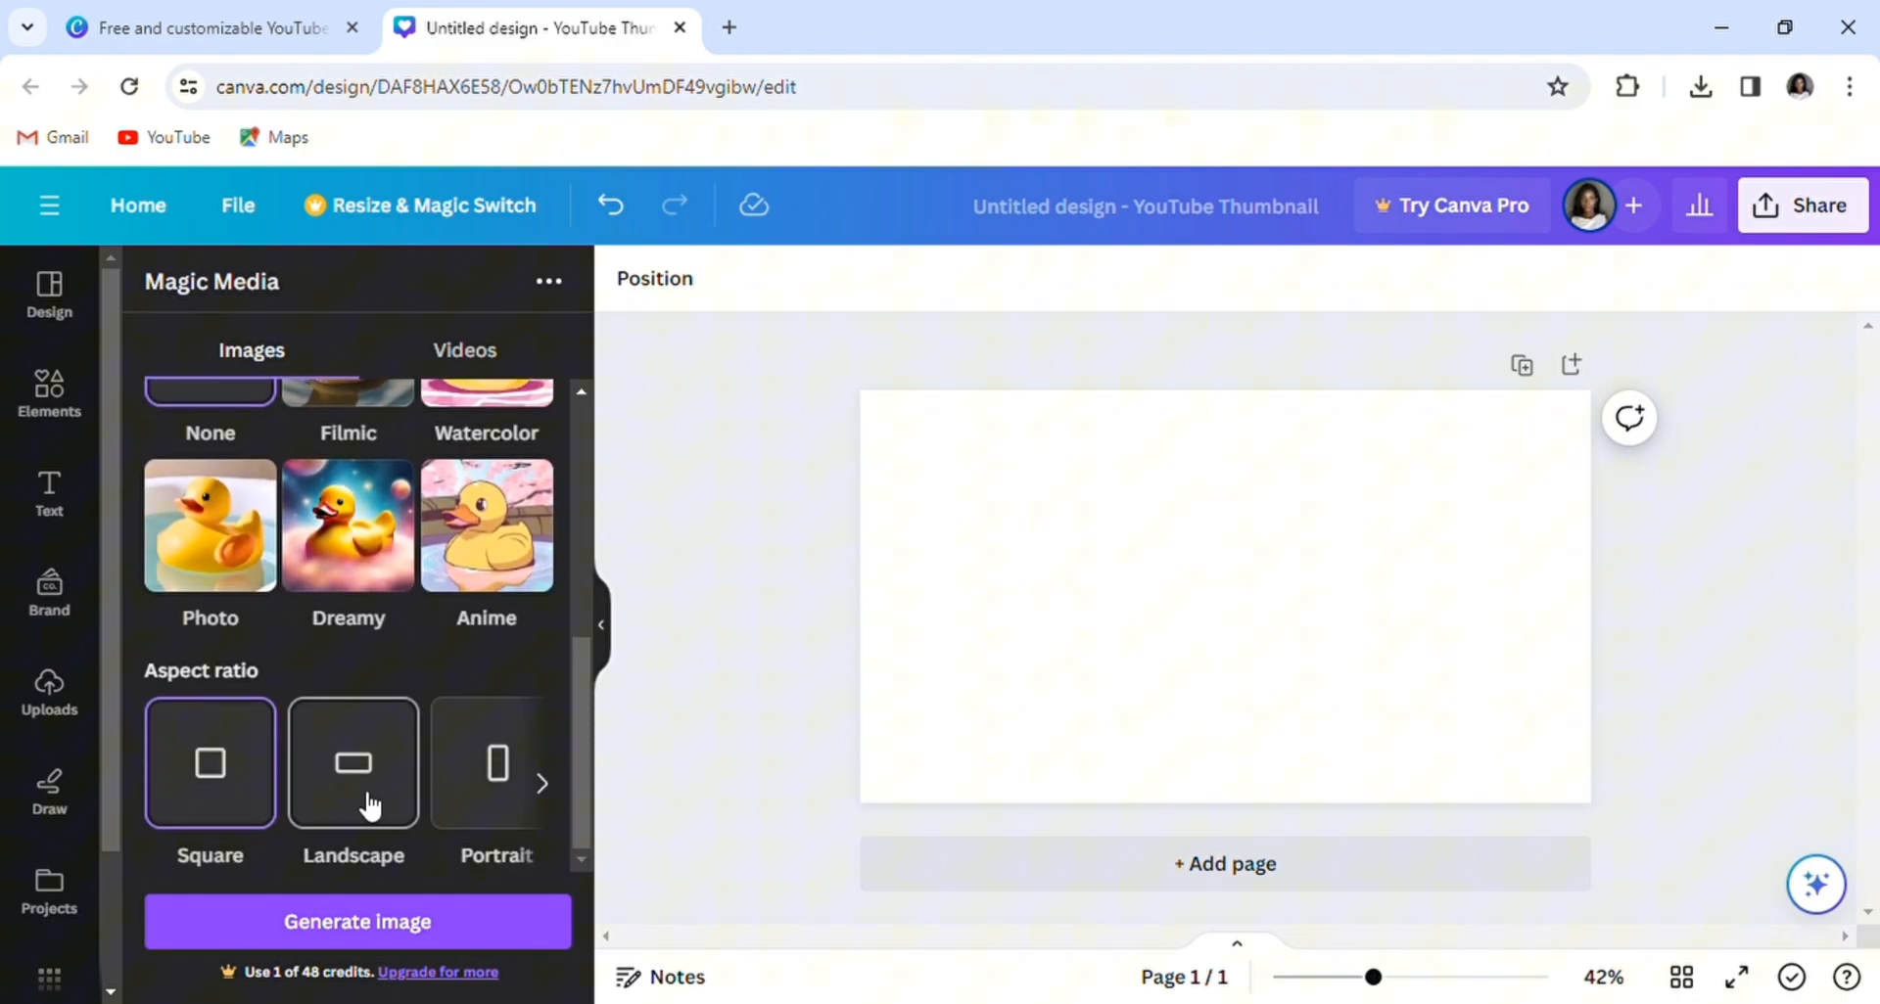
click(357, 922)
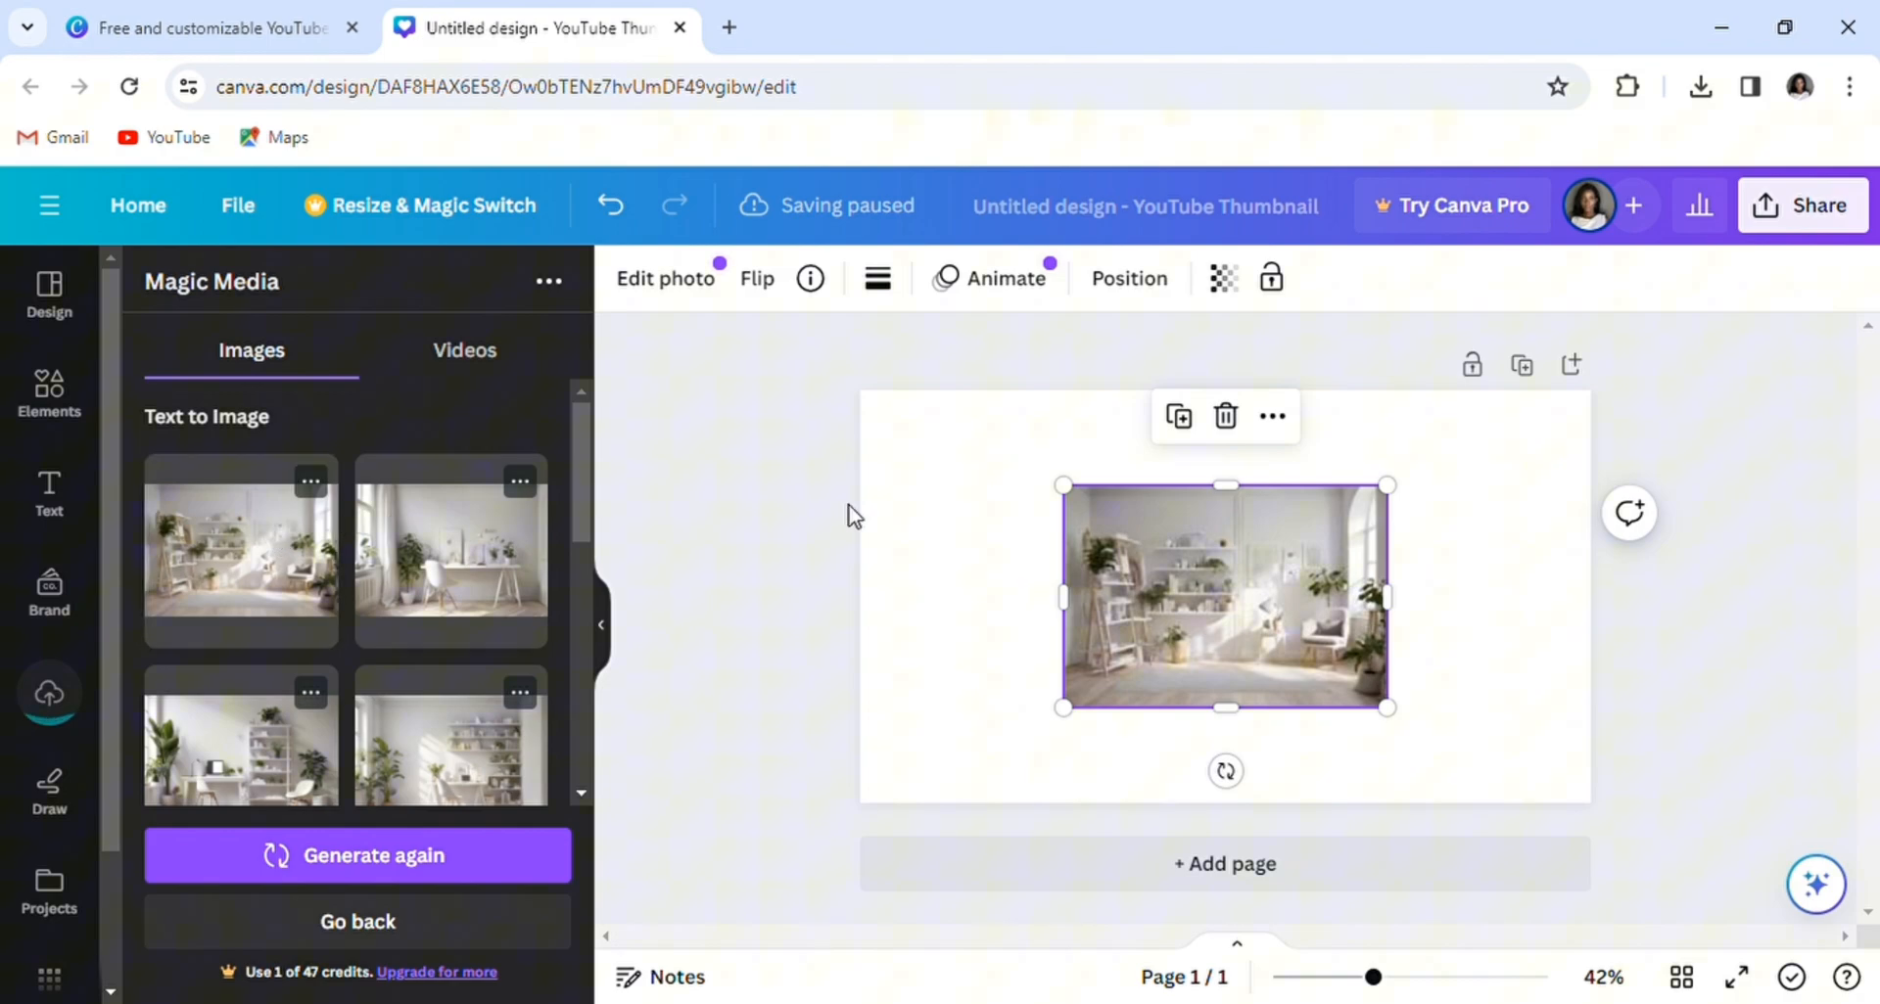
mouse_move(1356, 603)
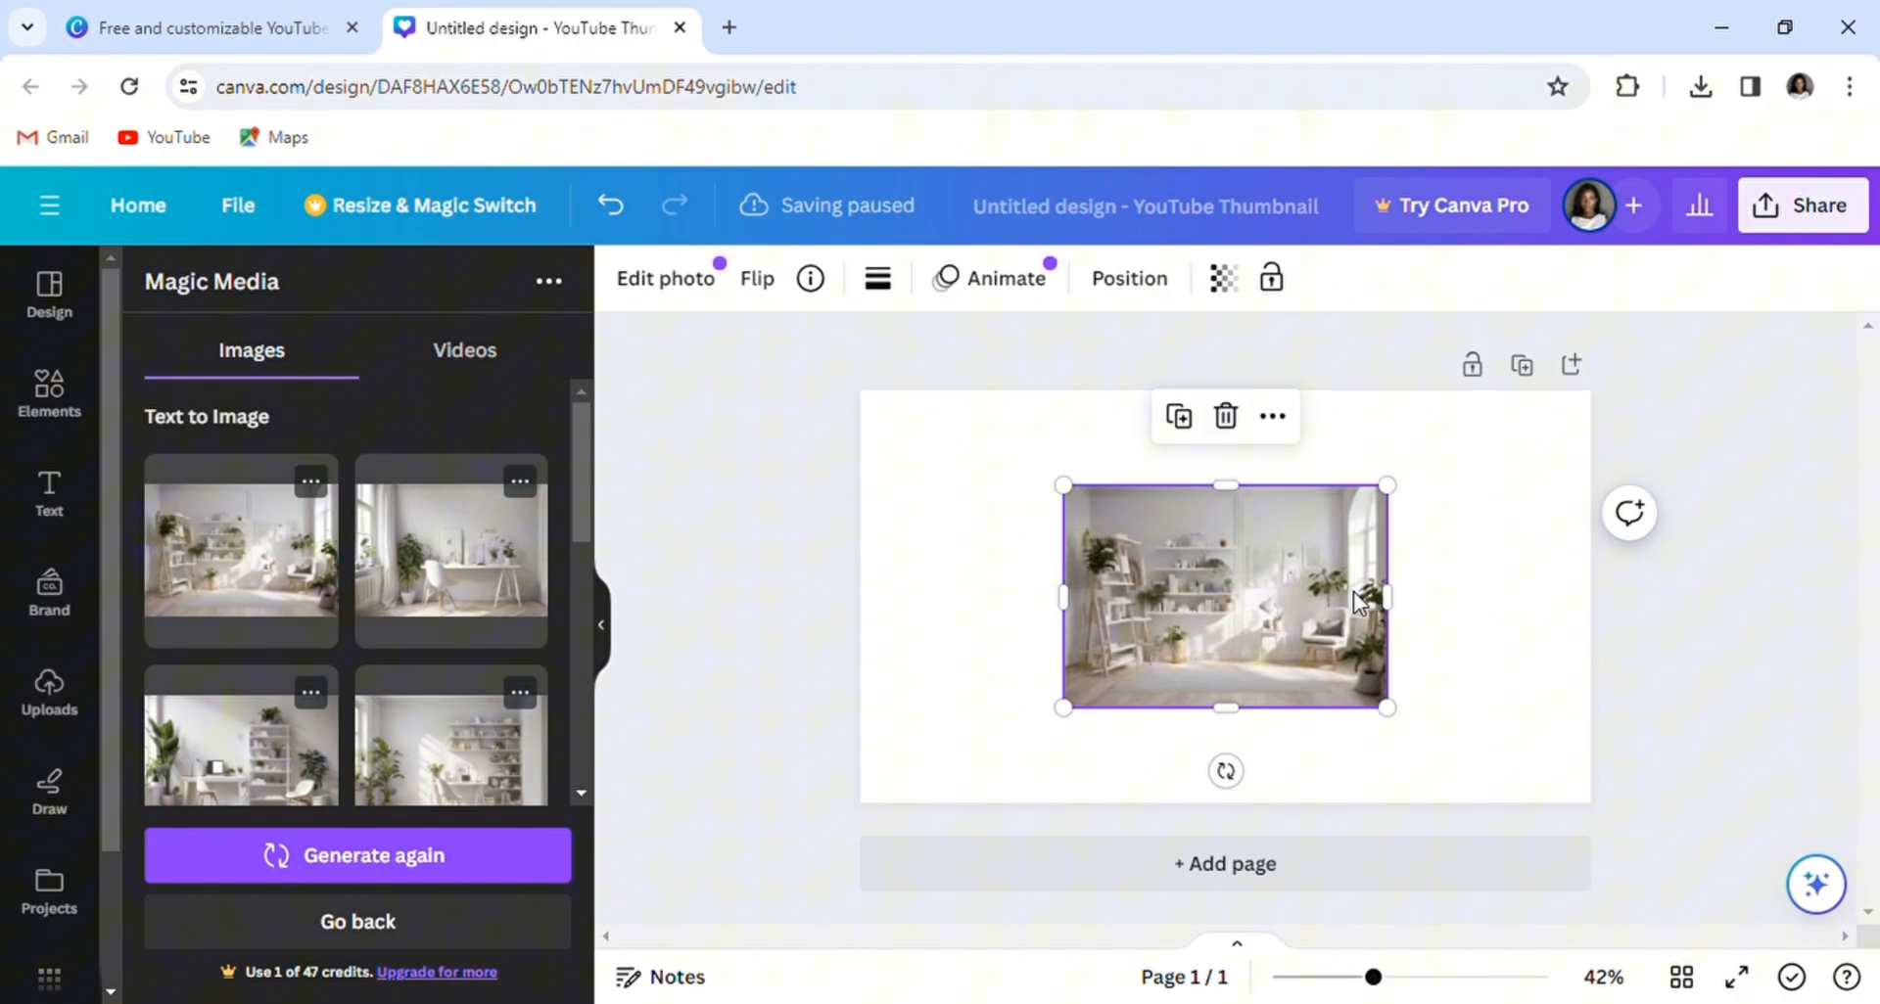
mouse_move(1387, 599)
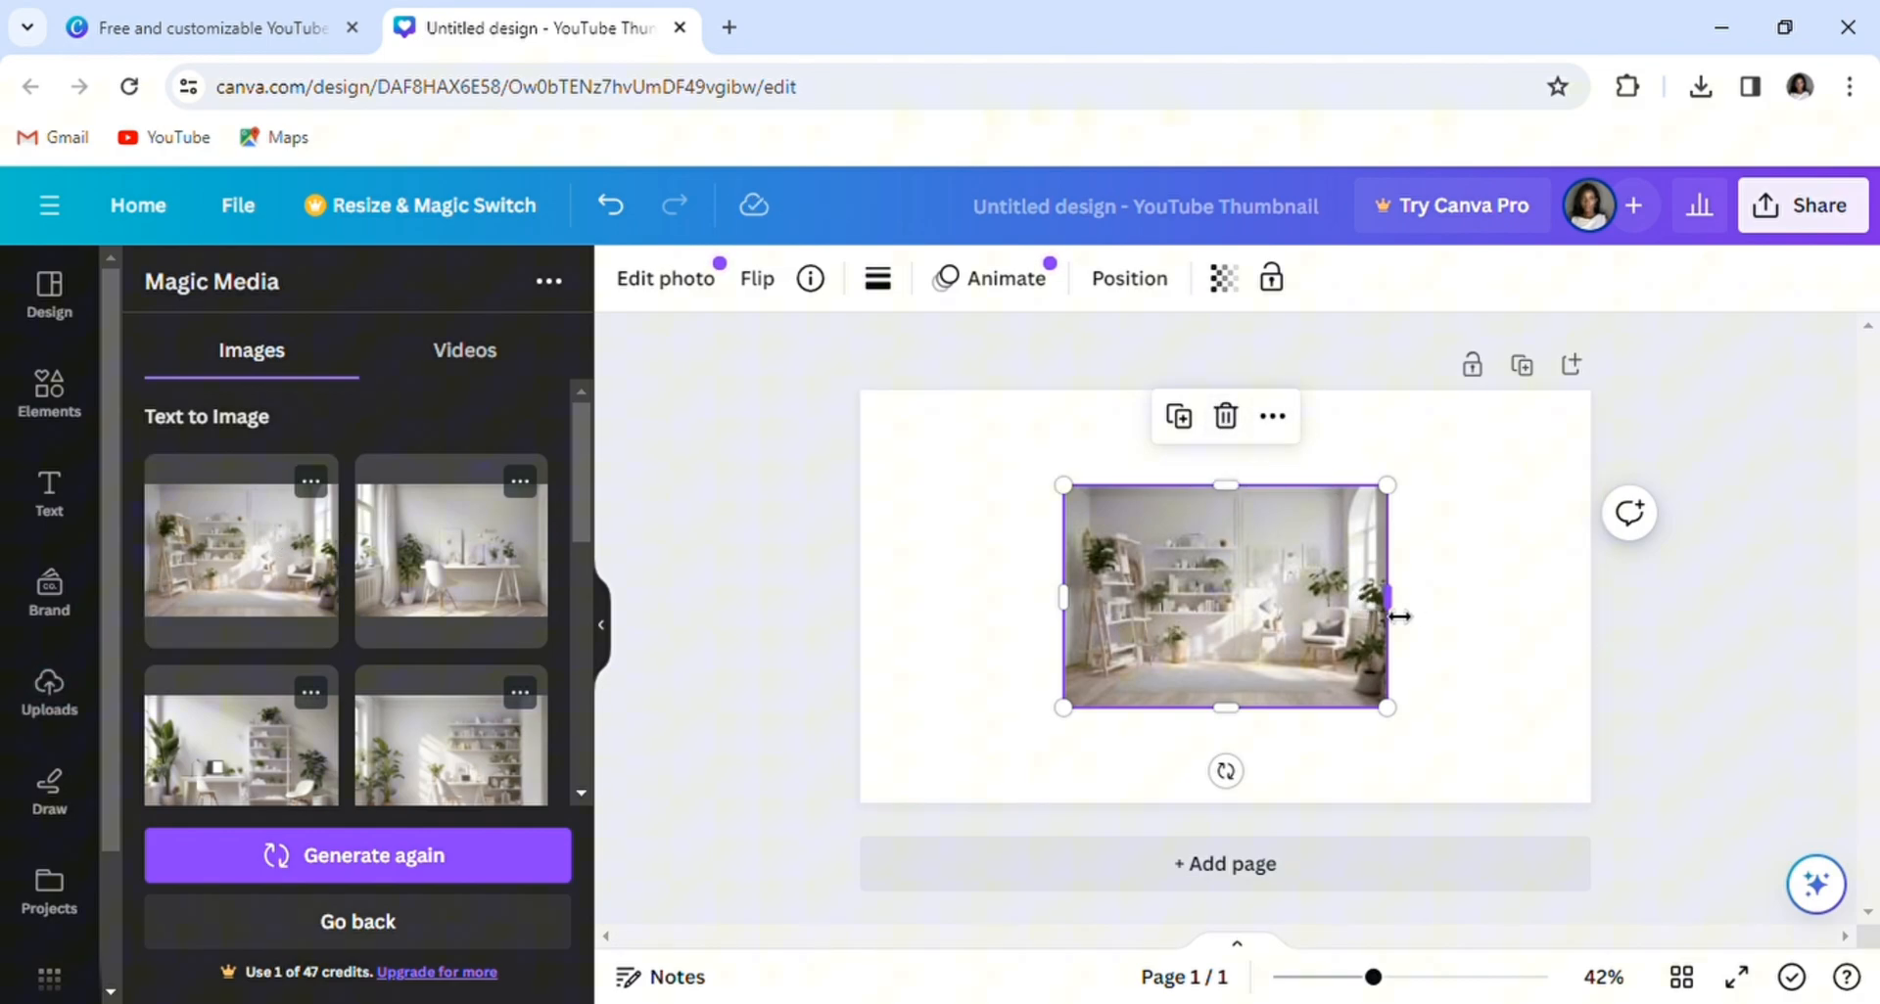
Step: Set a generated studio image as the page background, then replace it with another
drag(1388, 597, 1486, 598)
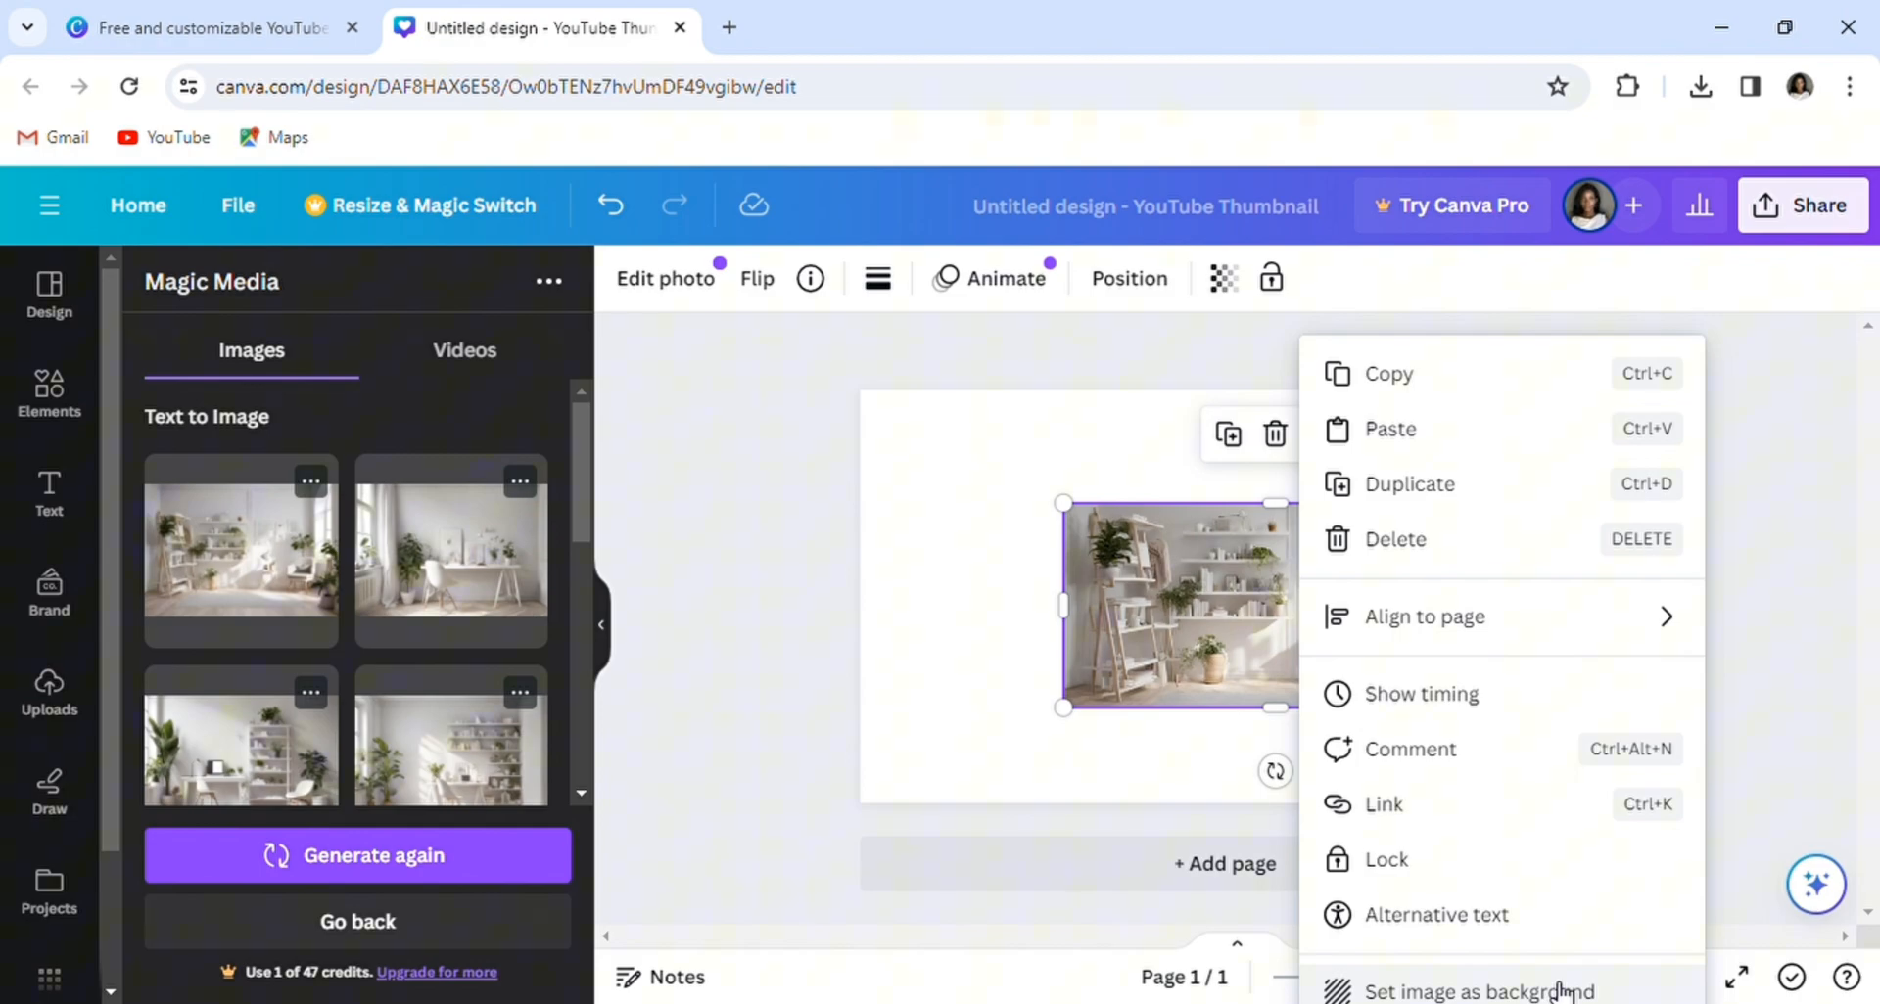
click(1474, 992)
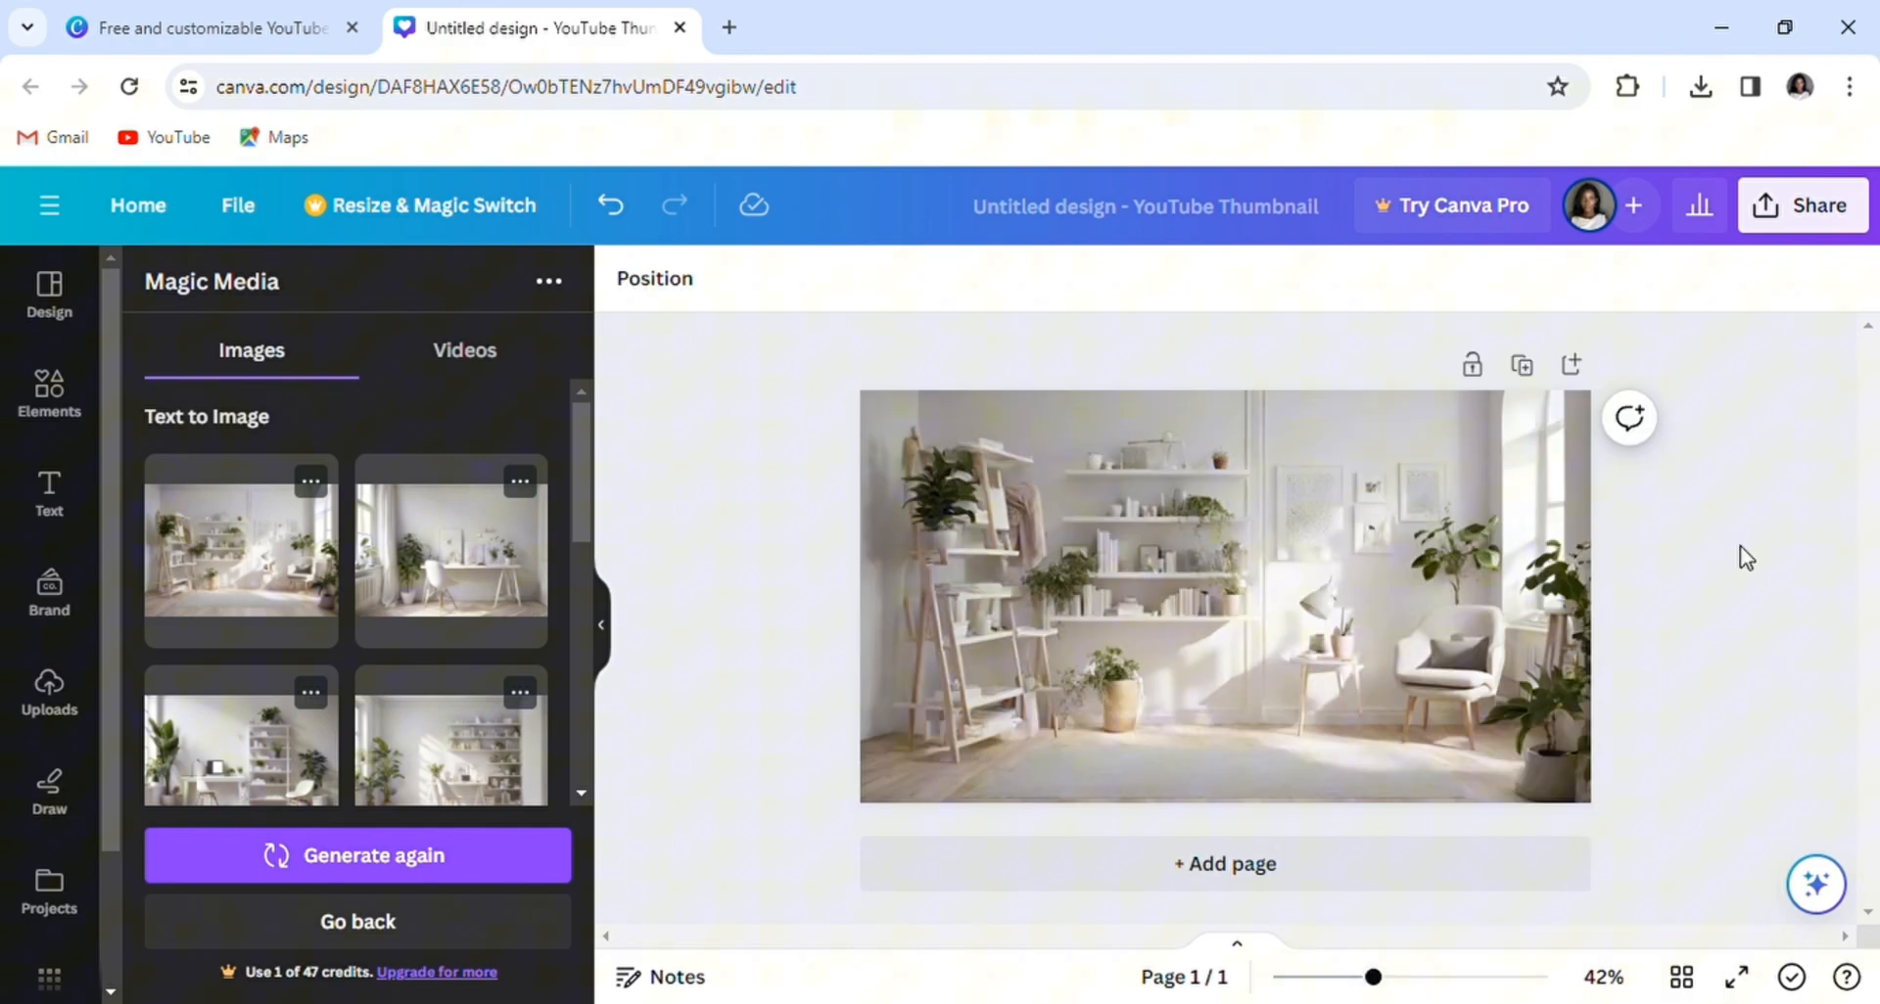
click(1801, 204)
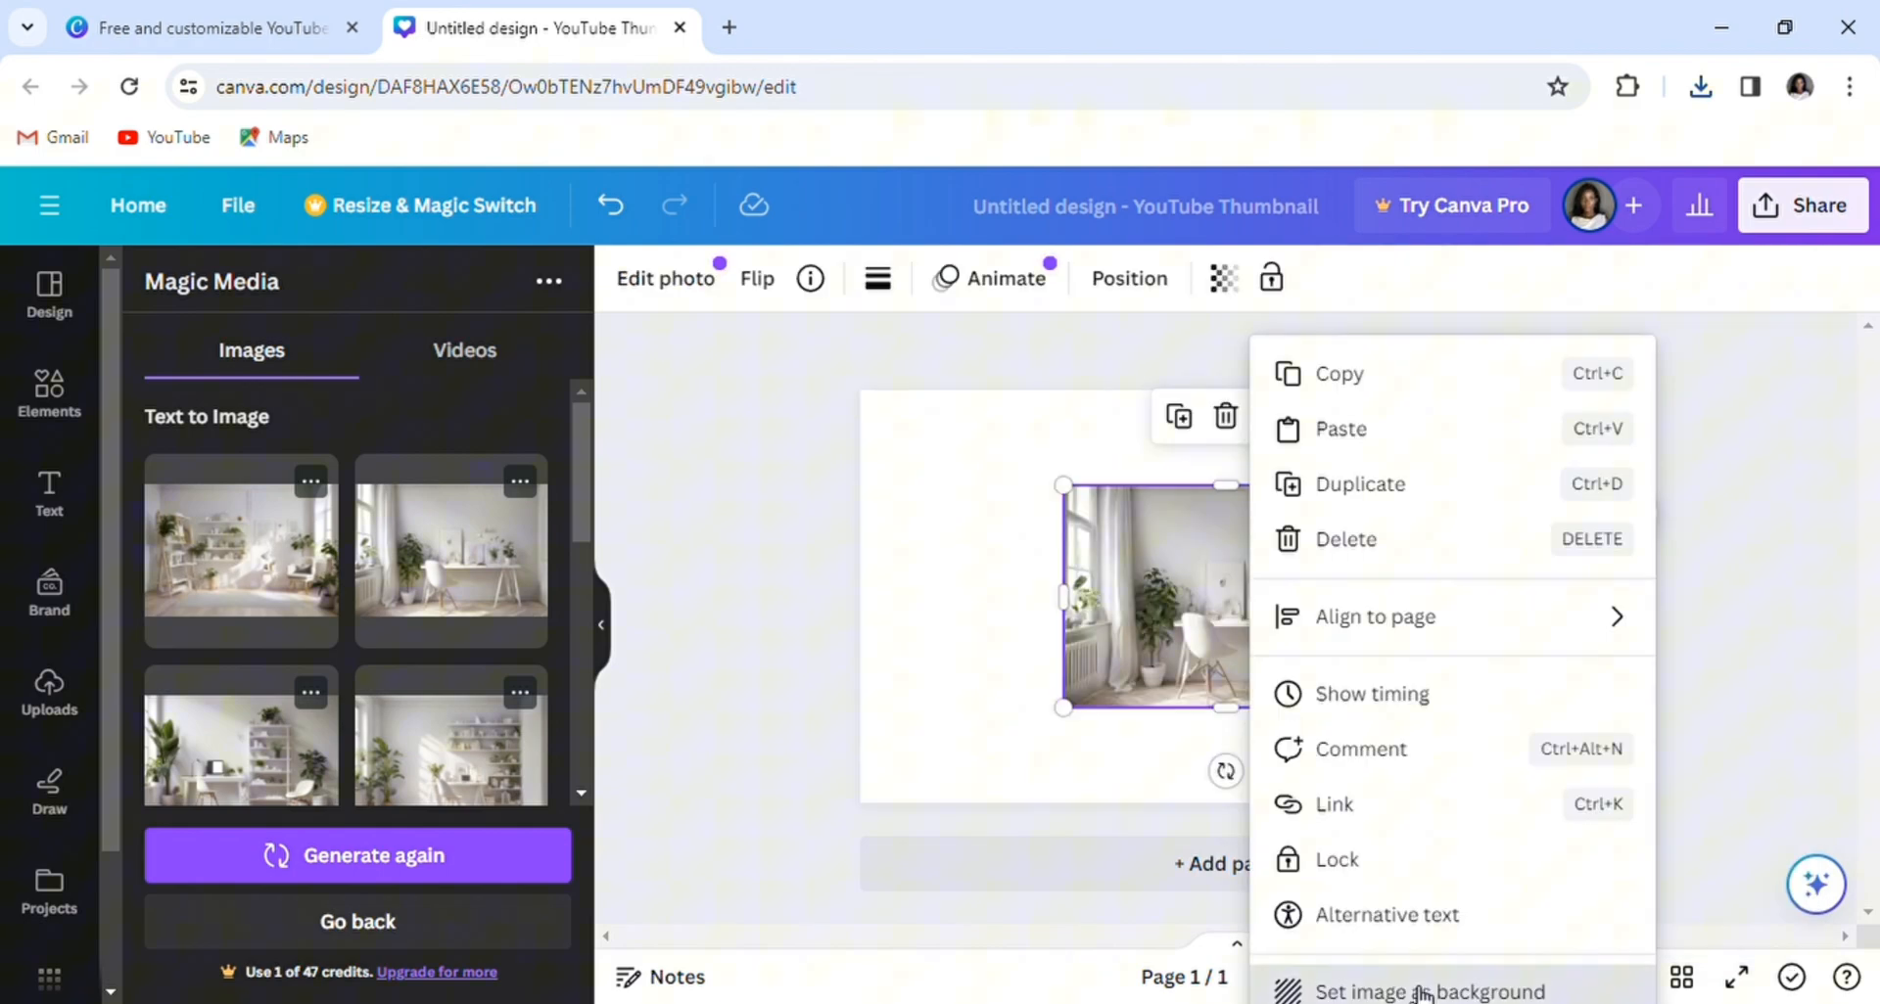
click(1801, 205)
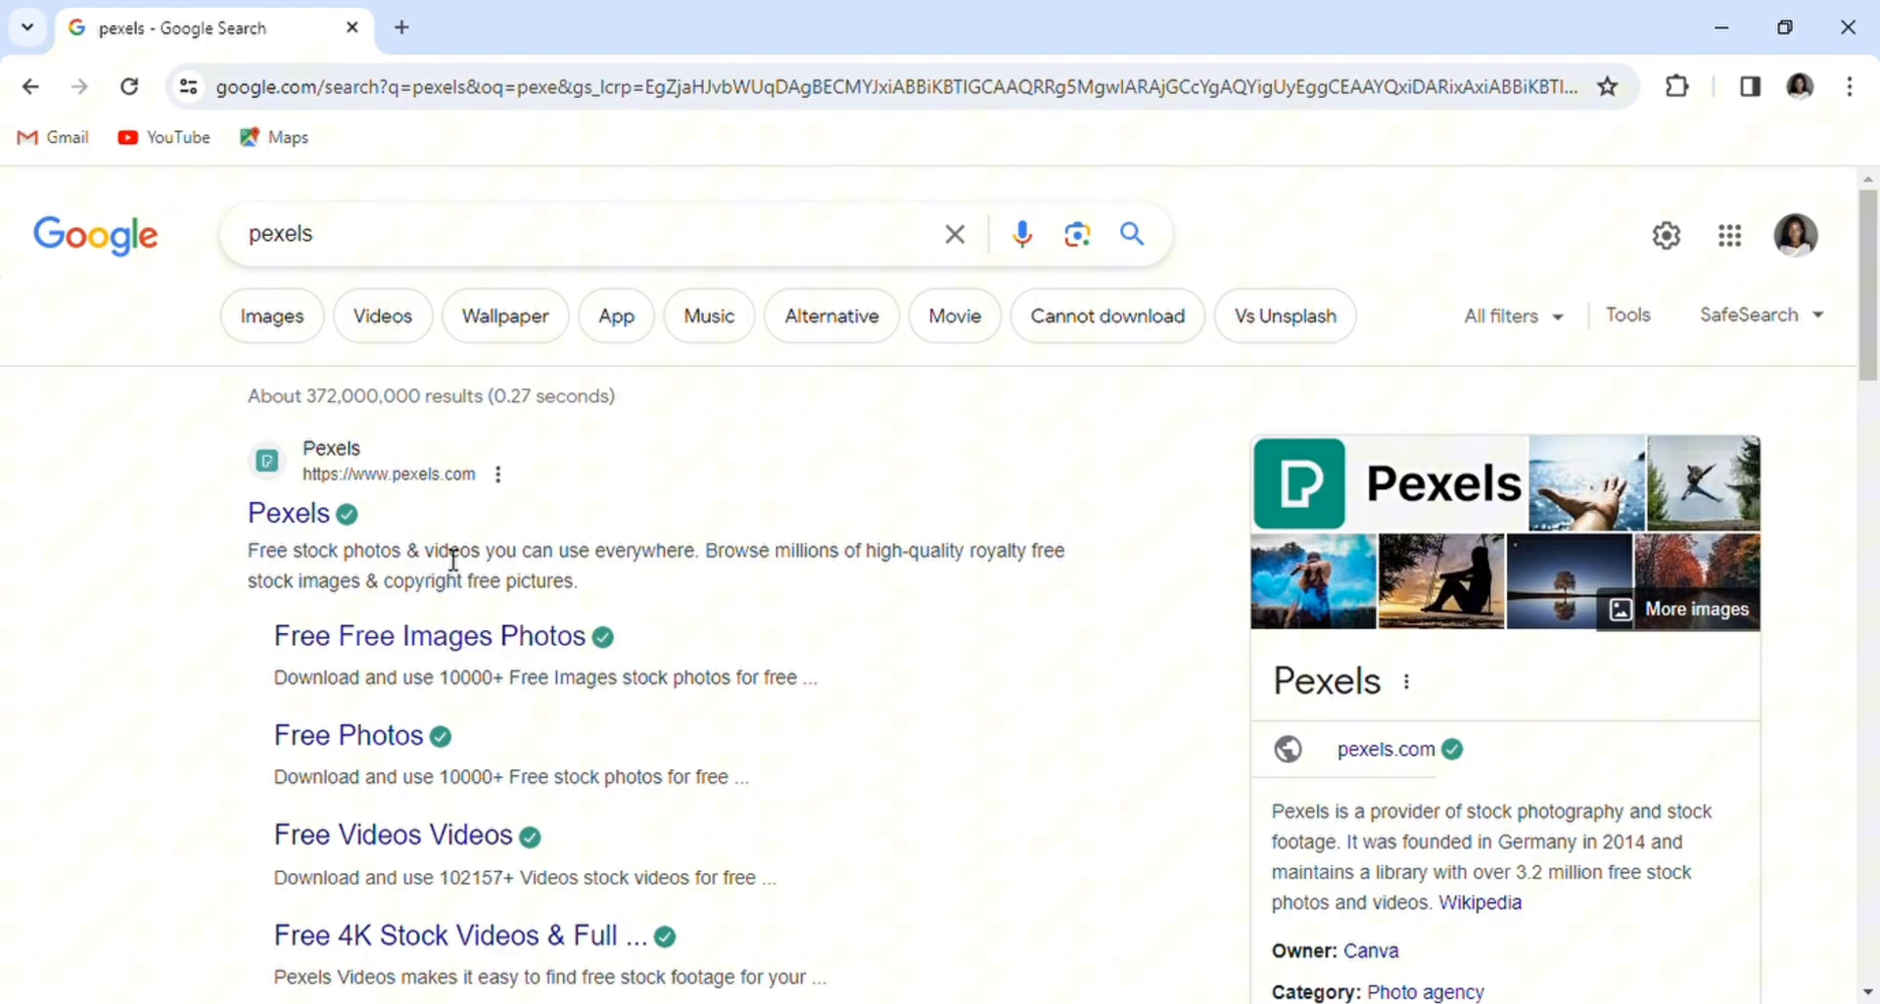
Step: Filter the Pexels youtube studio background results to Horizontal orientation
click(287, 513)
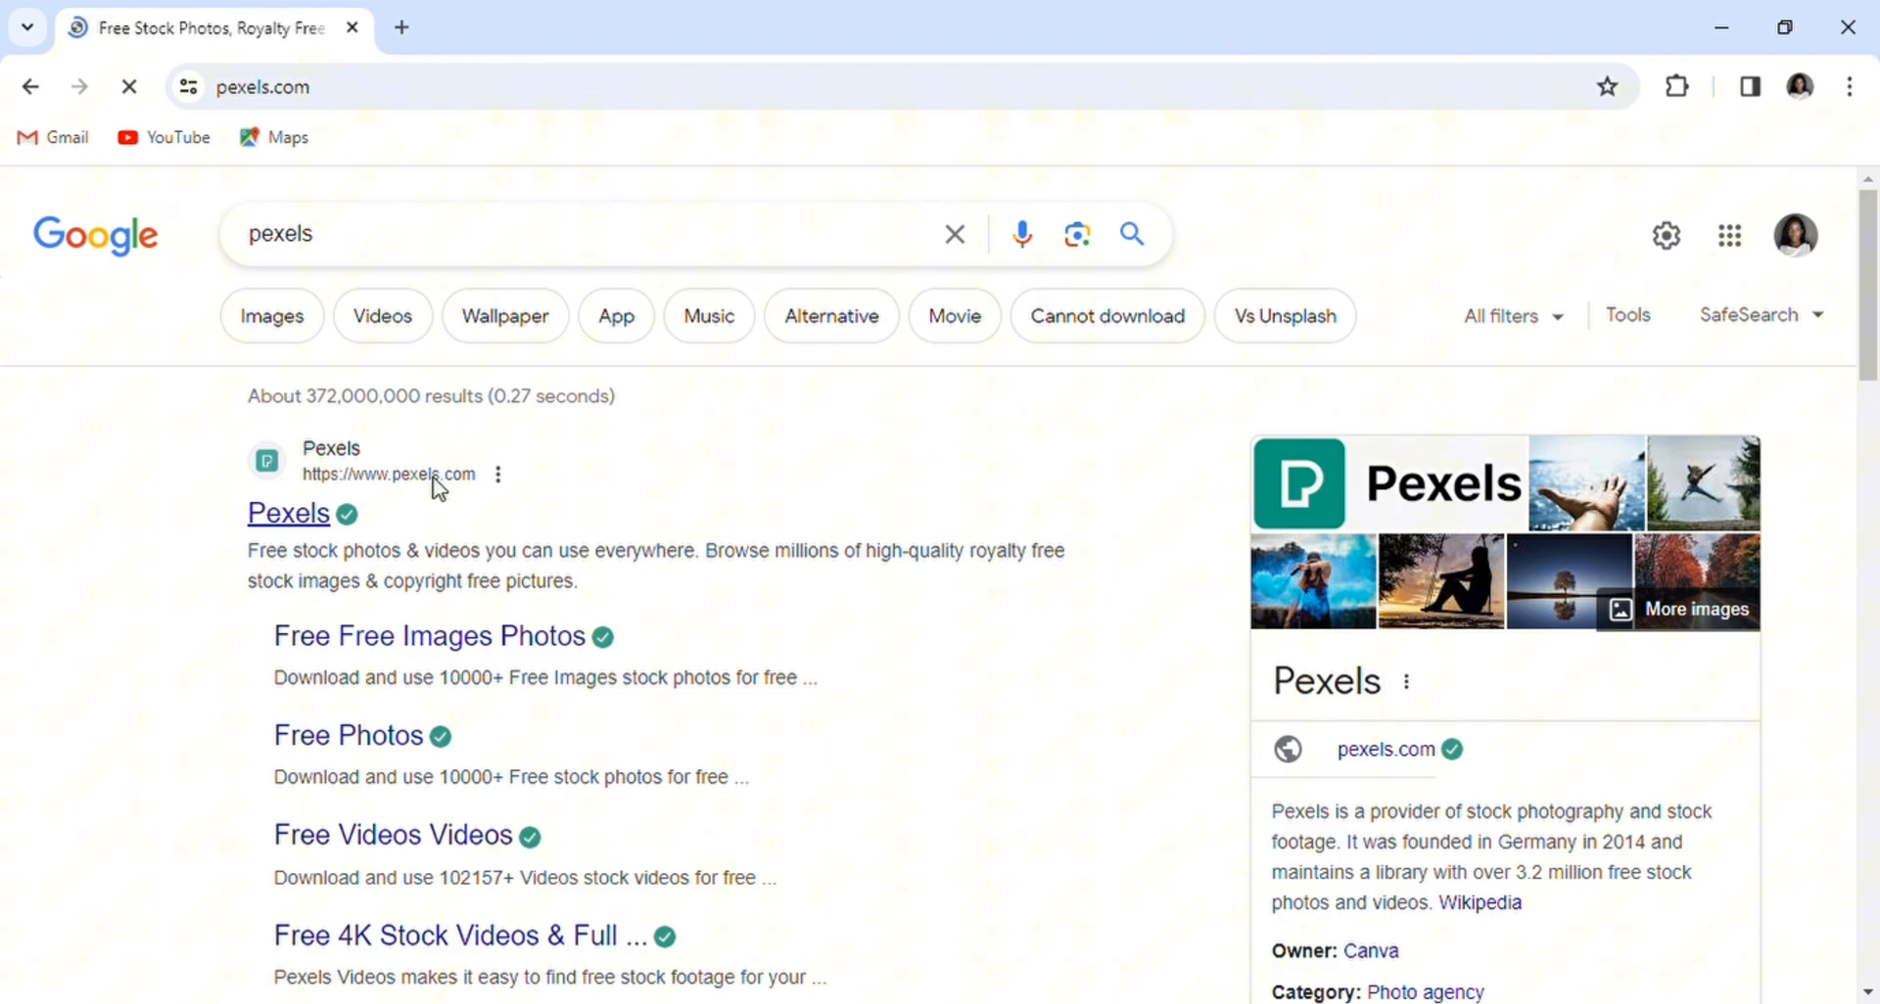
click(288, 513)
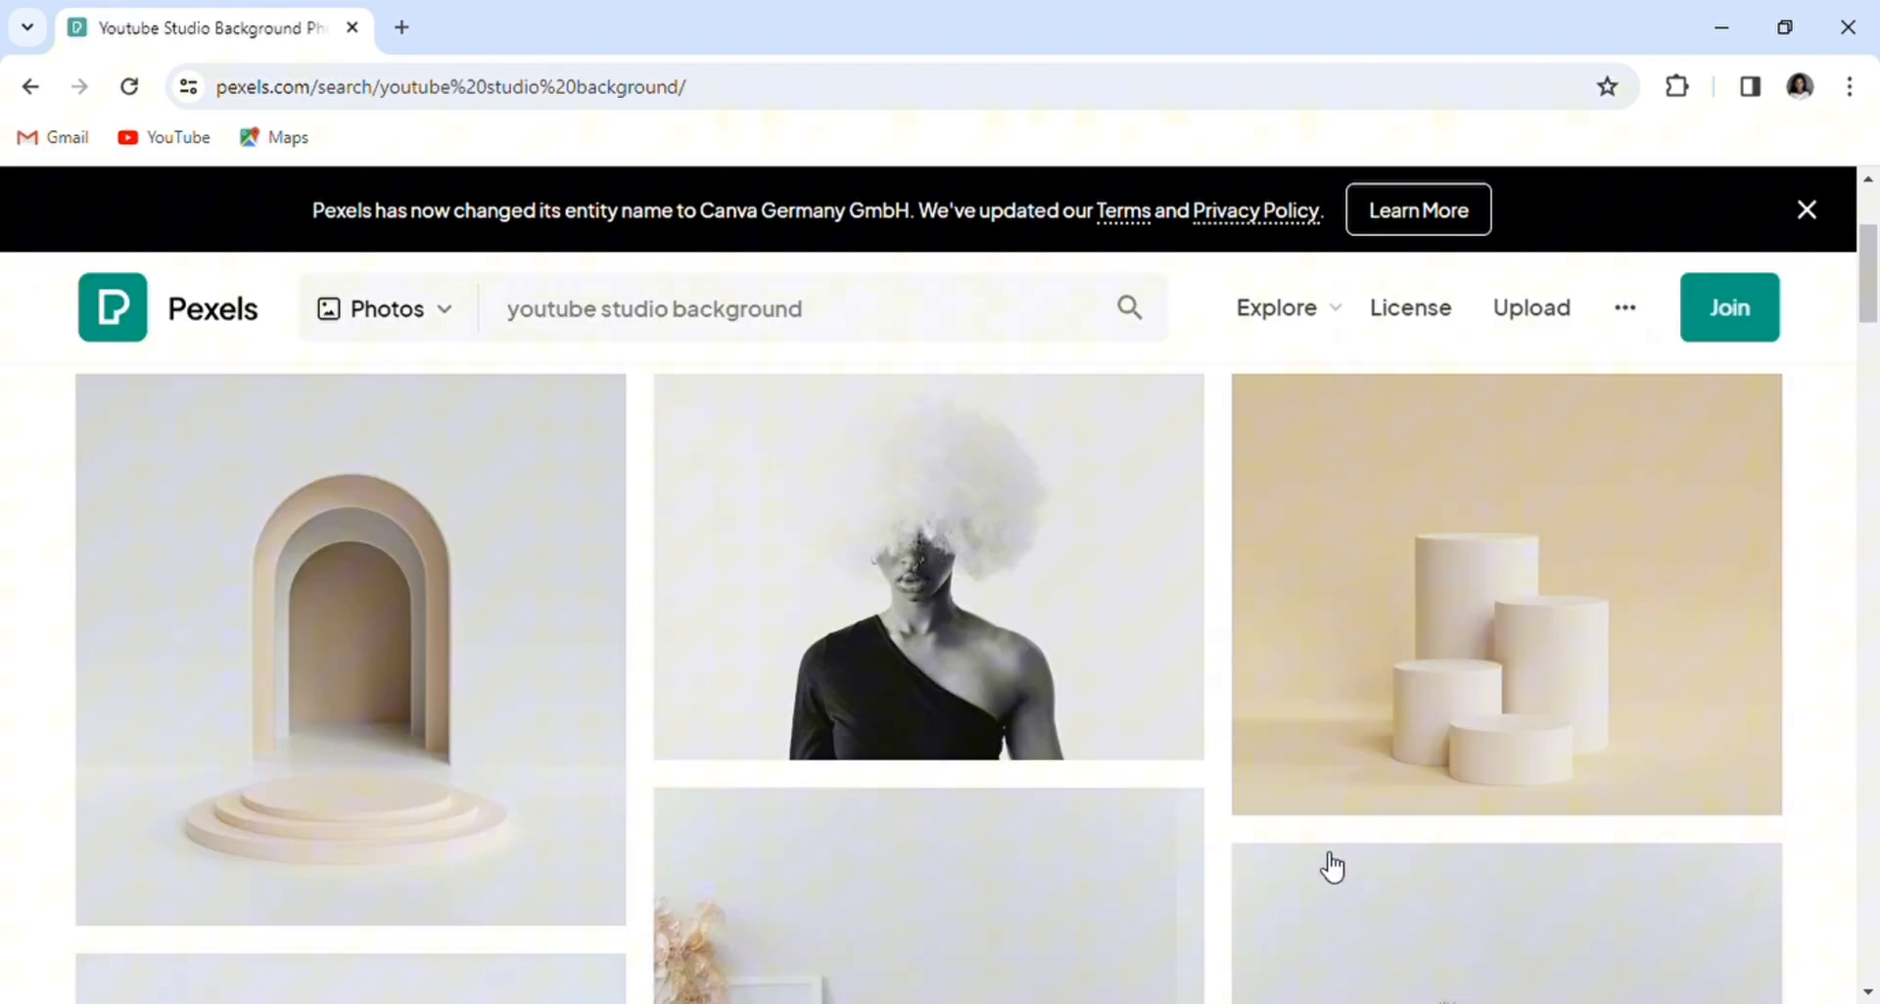
scroll(down, 3)
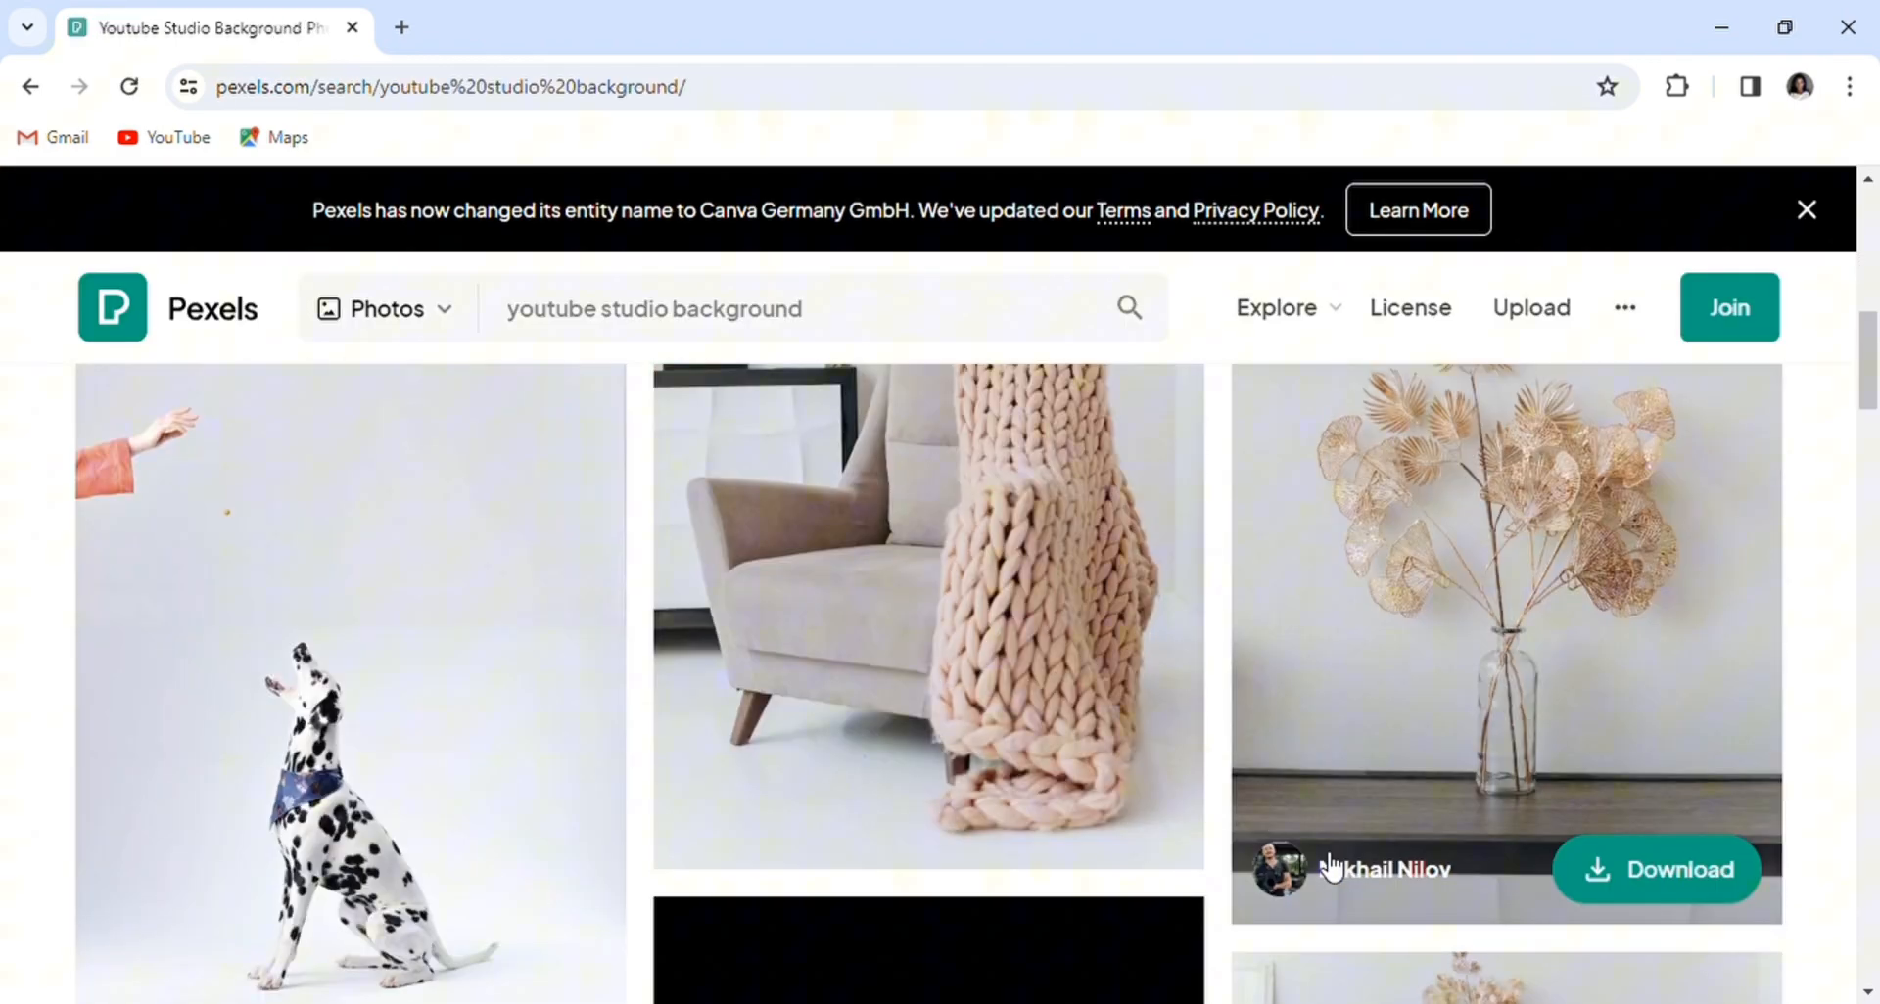
scroll(up, 3)
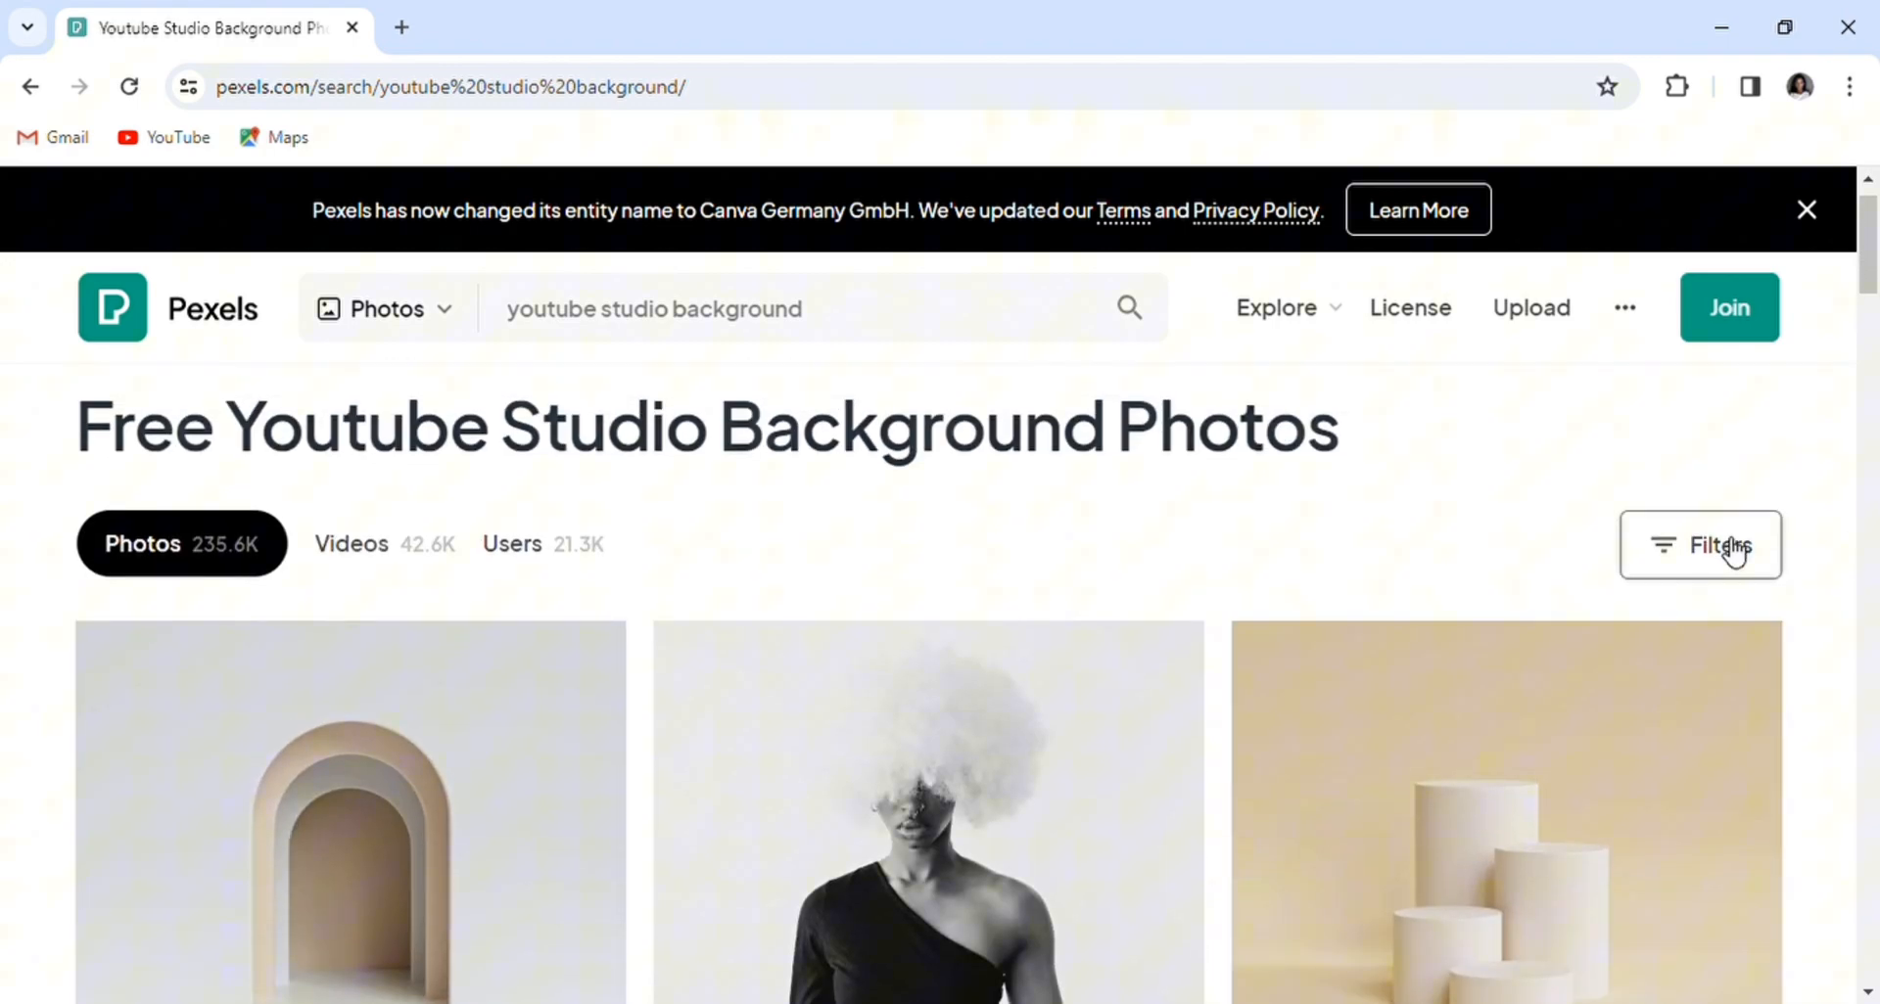
click(1699, 545)
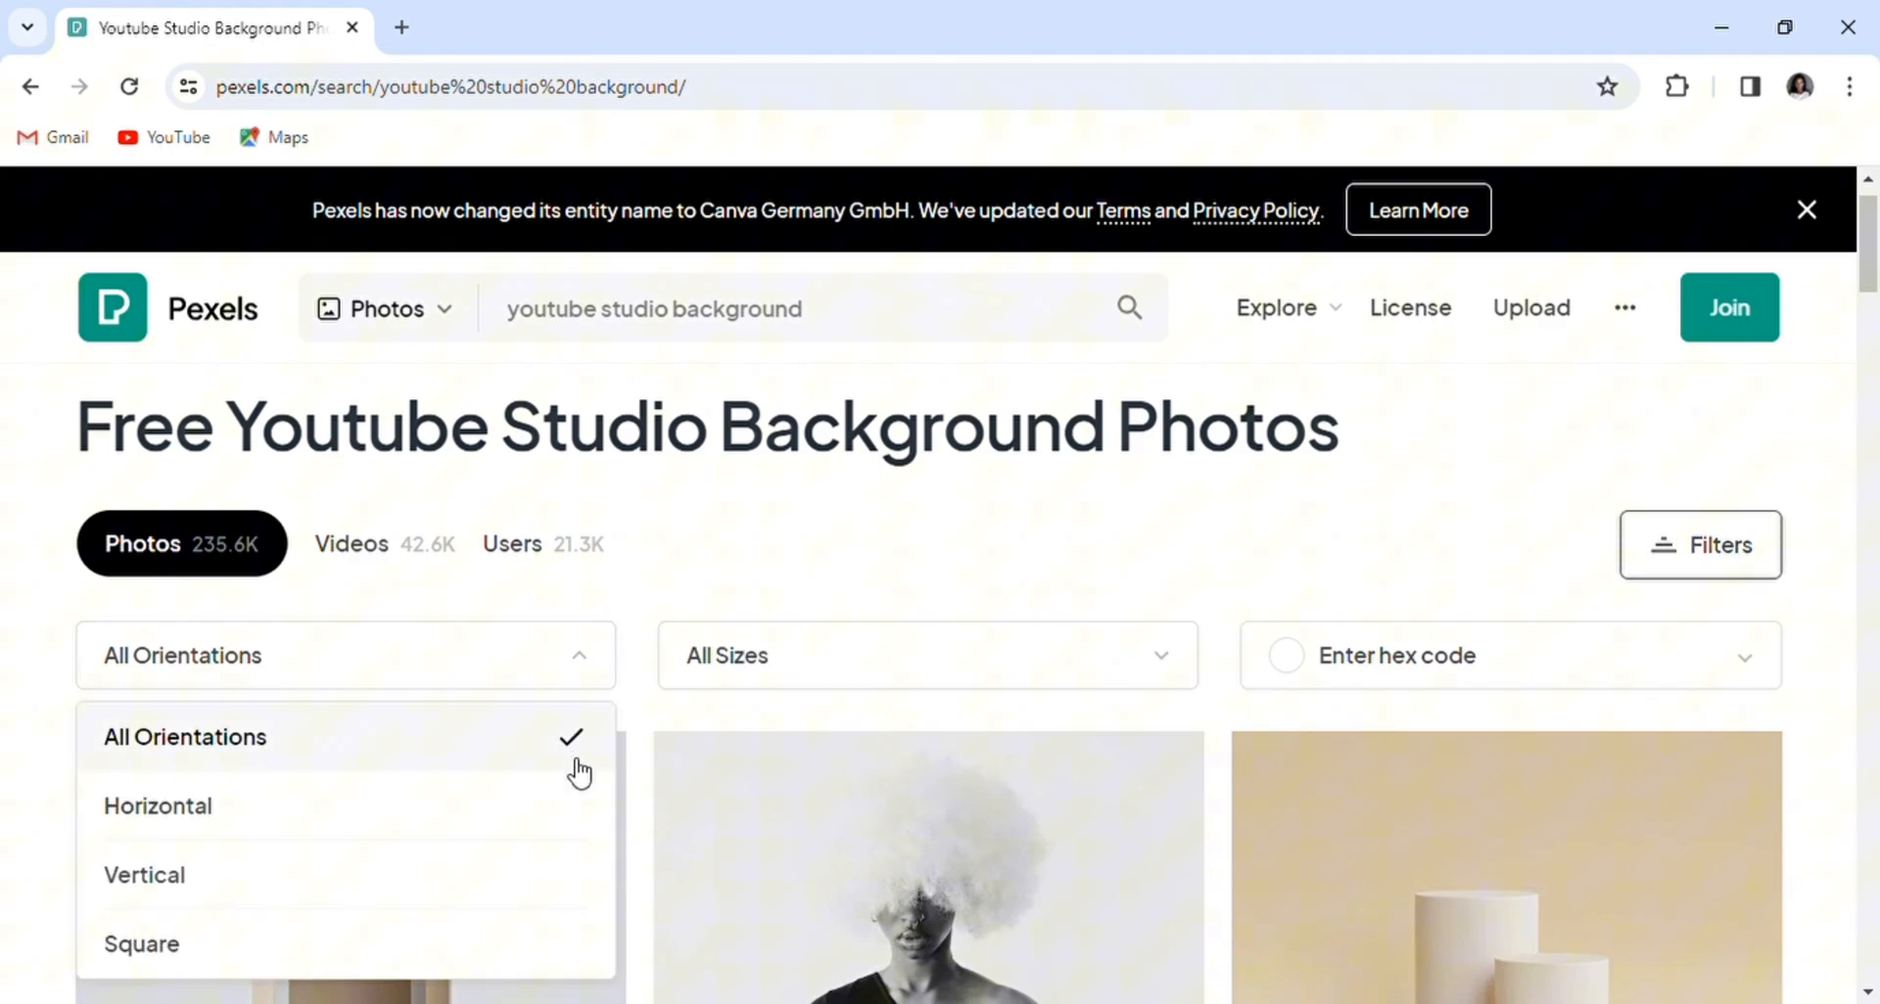
mouse_move(587, 821)
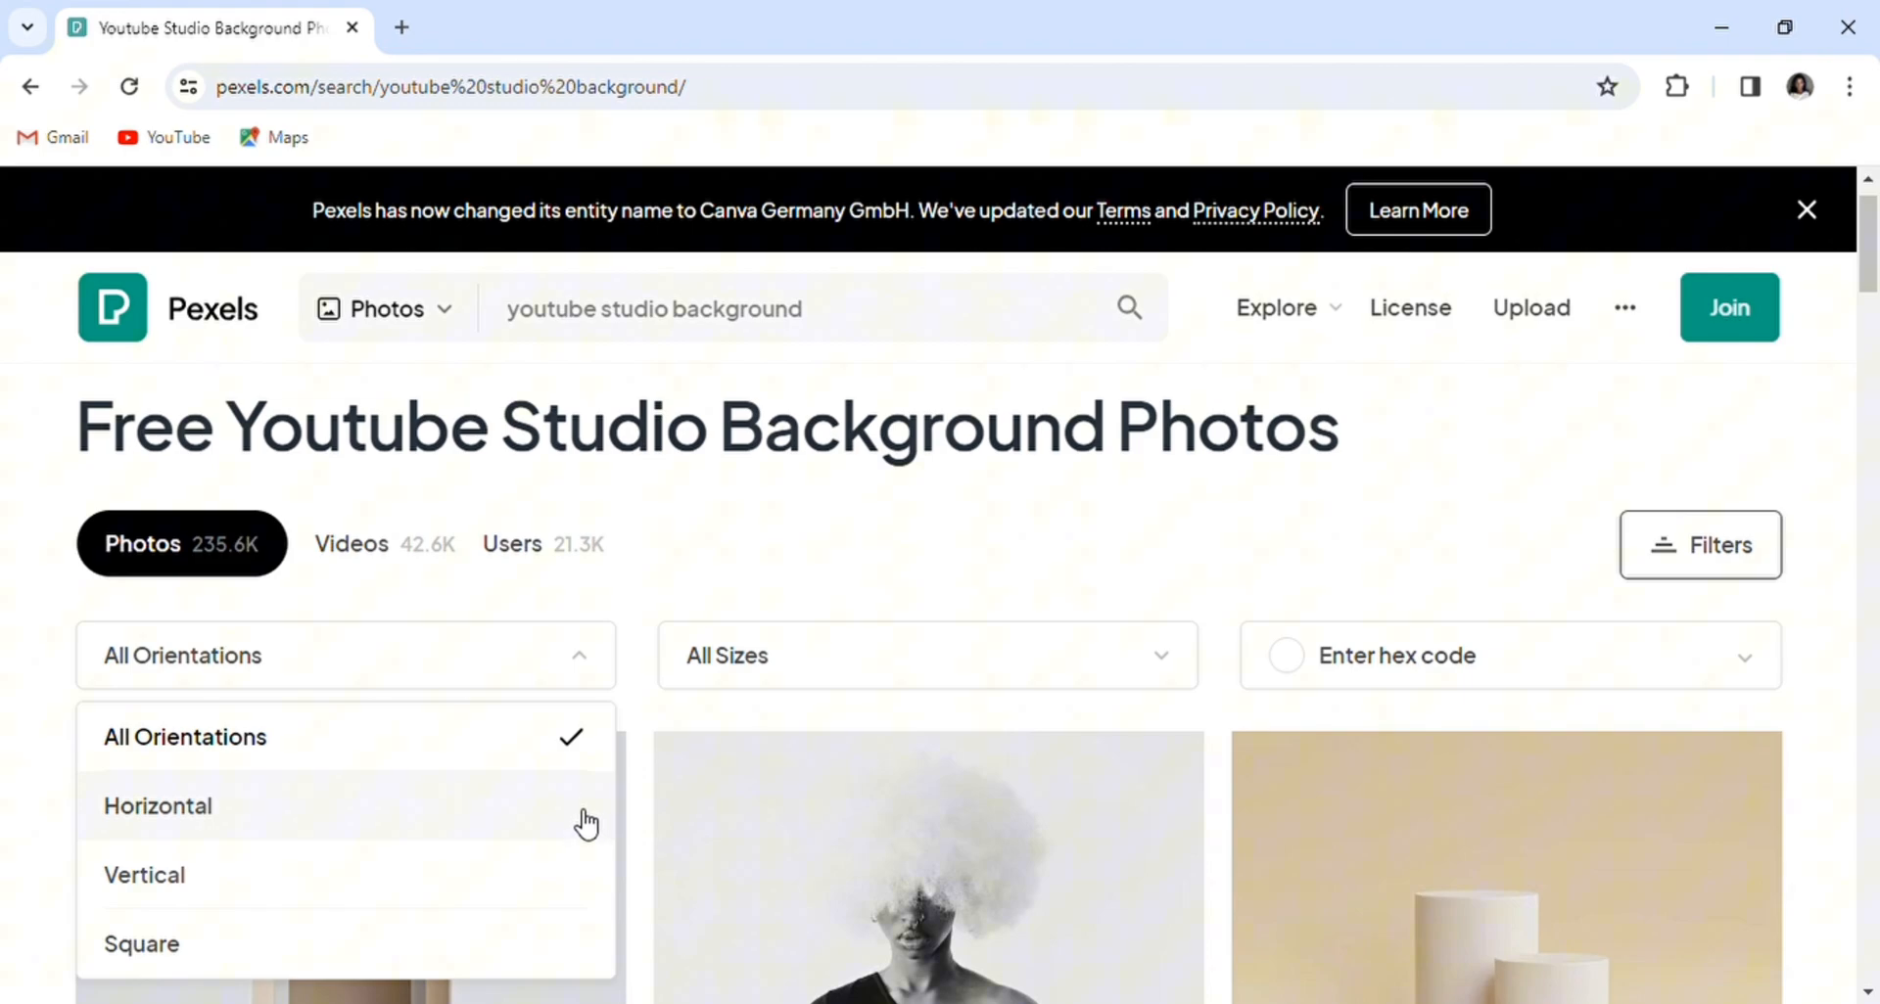
click(157, 806)
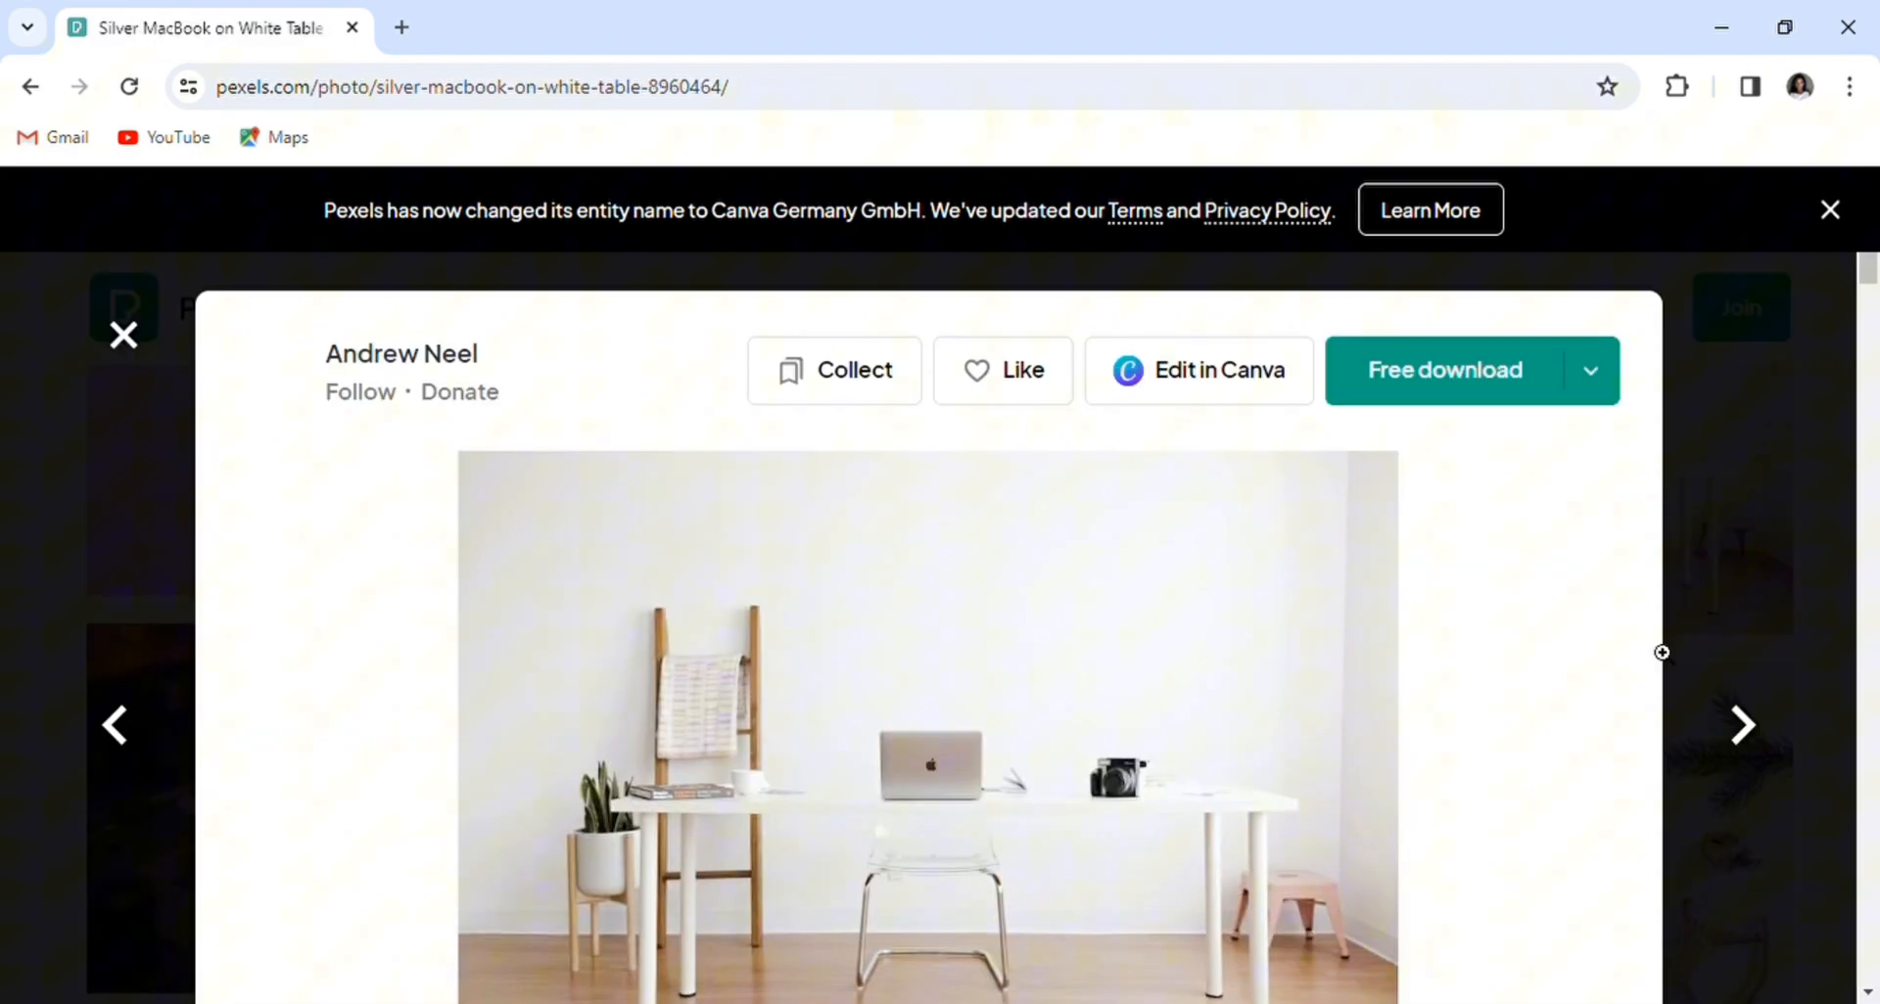
Step: Download the Silver MacBook on White Table photo and browse More like this
click(1444, 369)
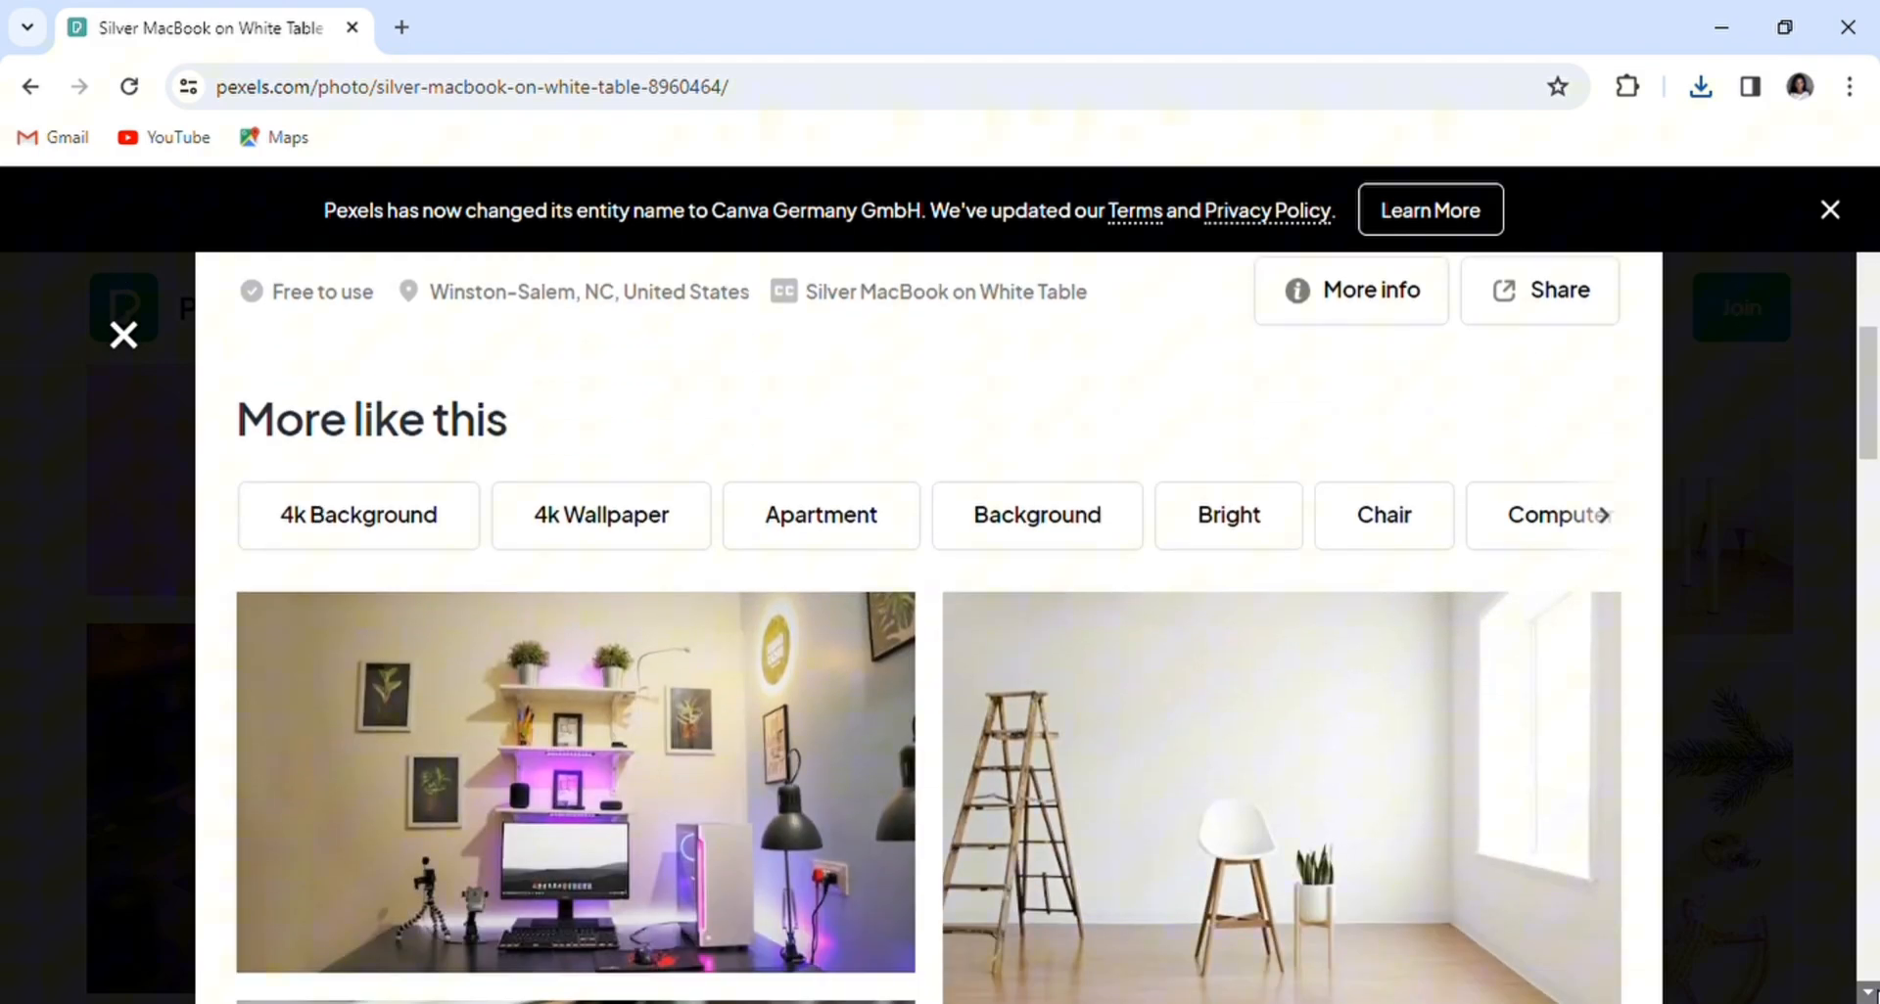
scroll(down, 3)
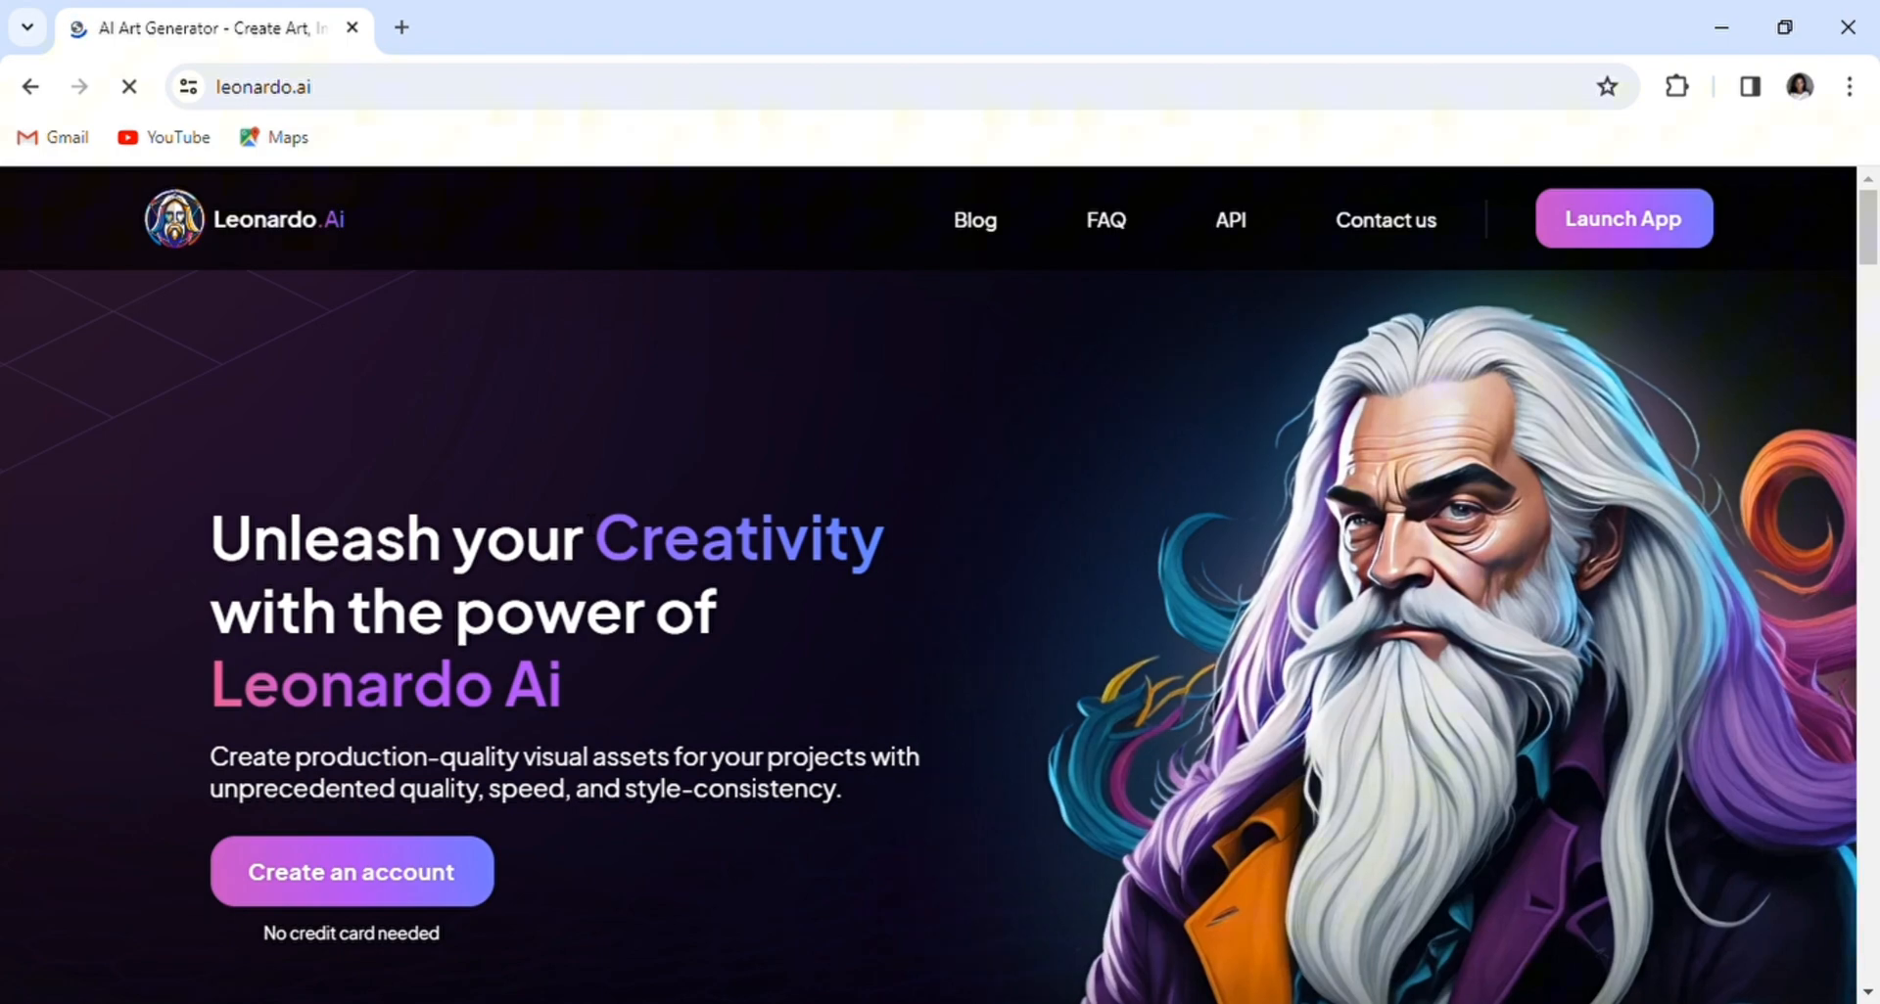
Step: Launch Leonardo.Ai and type the chic feminine studio prompt with a sleek bookshelf
click(1622, 219)
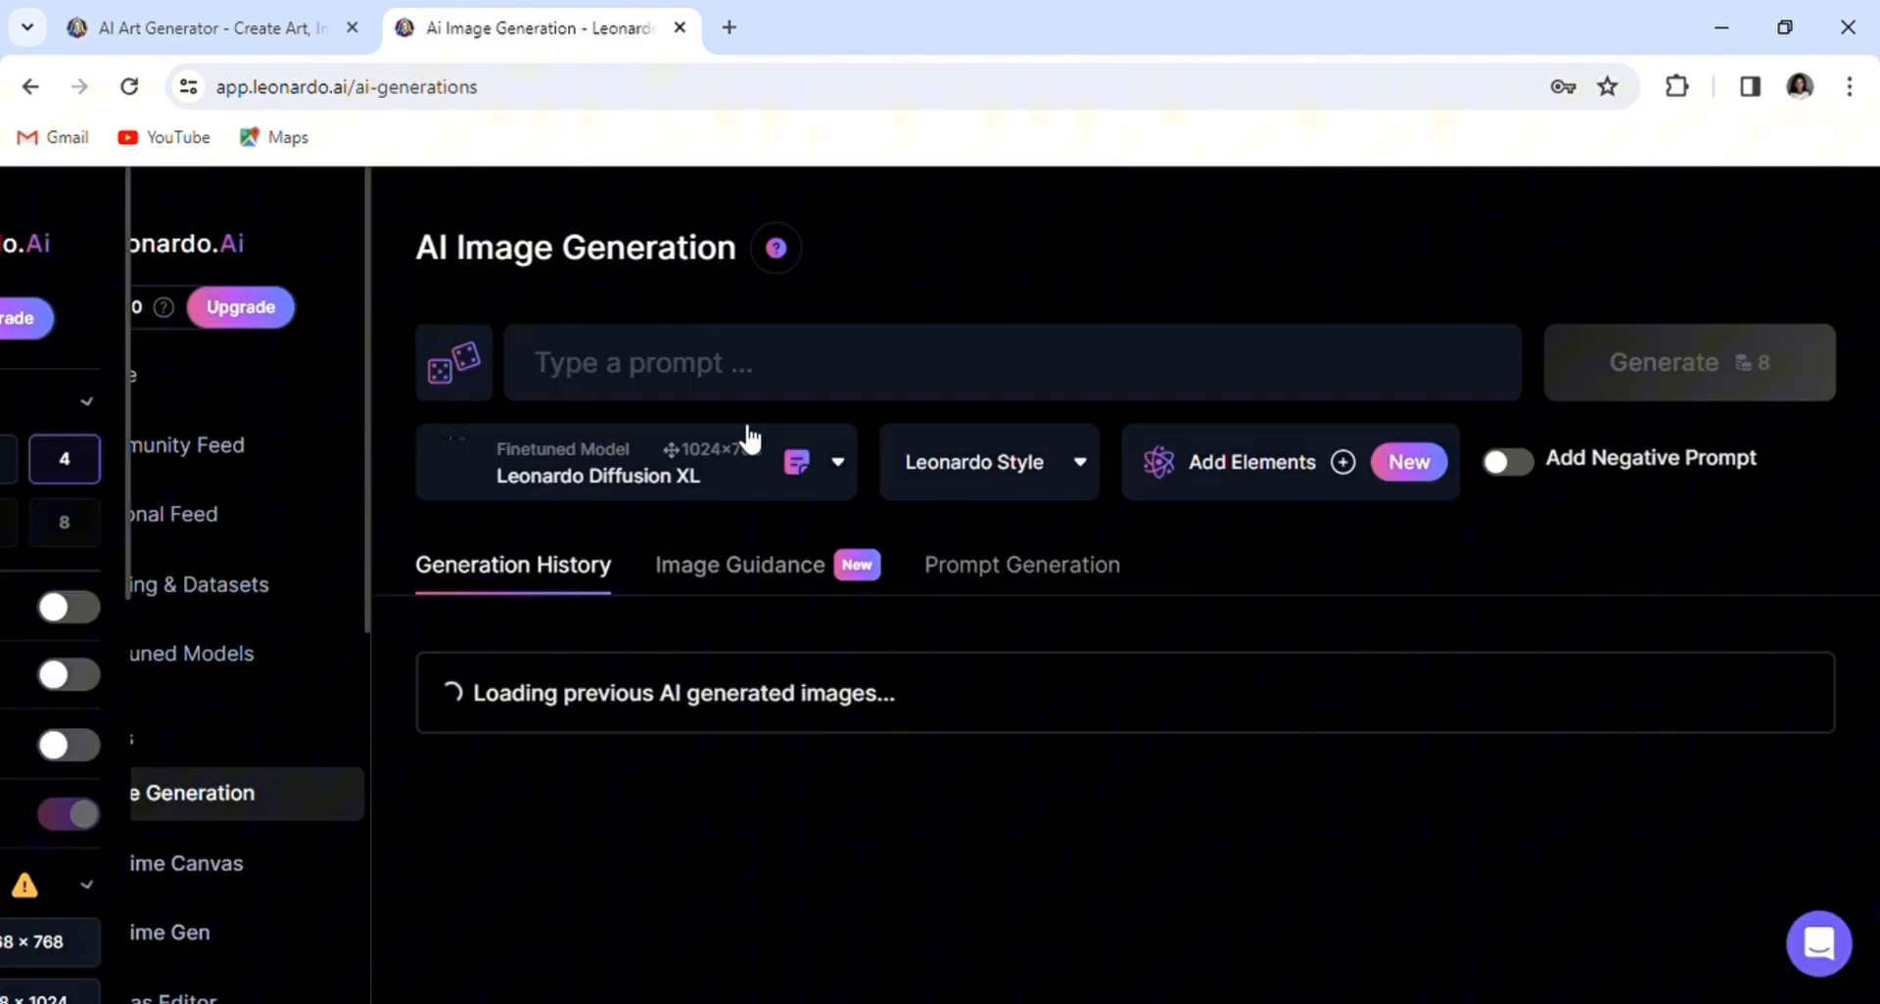
text(genera)
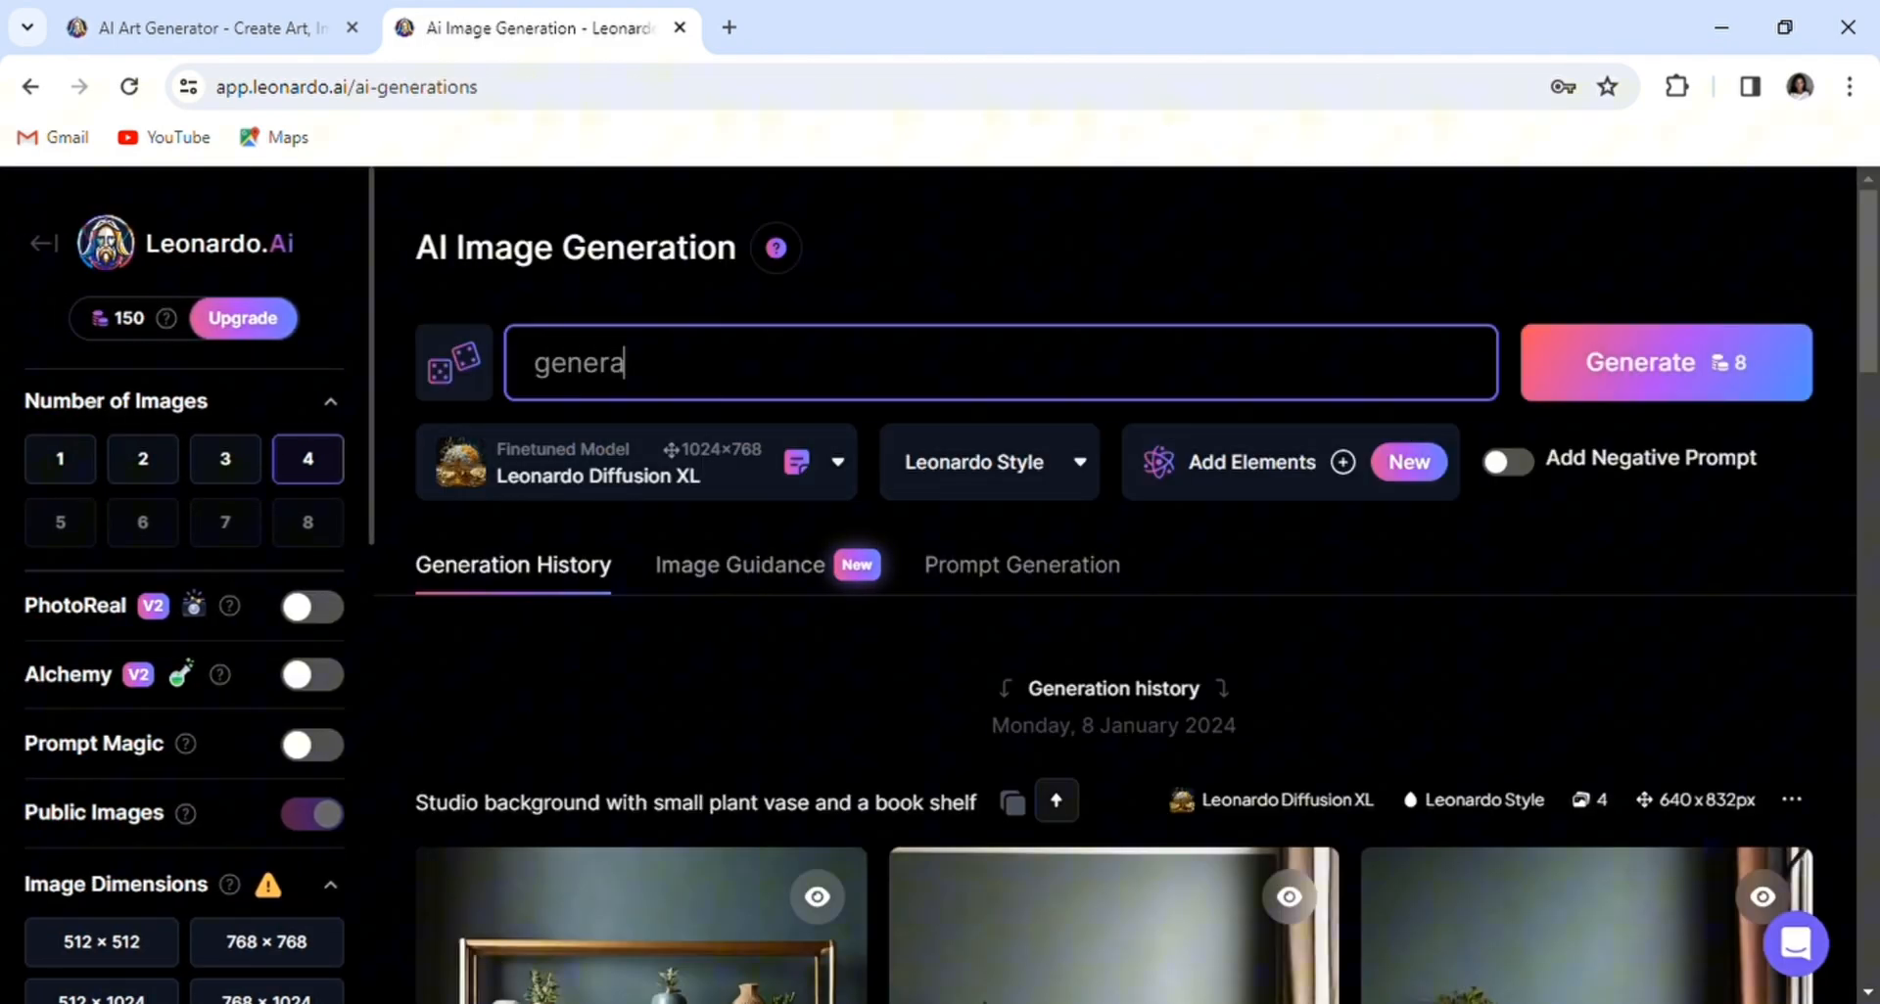
text(generate an image of a chic studio space exuding femininity, with accents like a sleek book shelf, and gentle, shadow-free illumination)
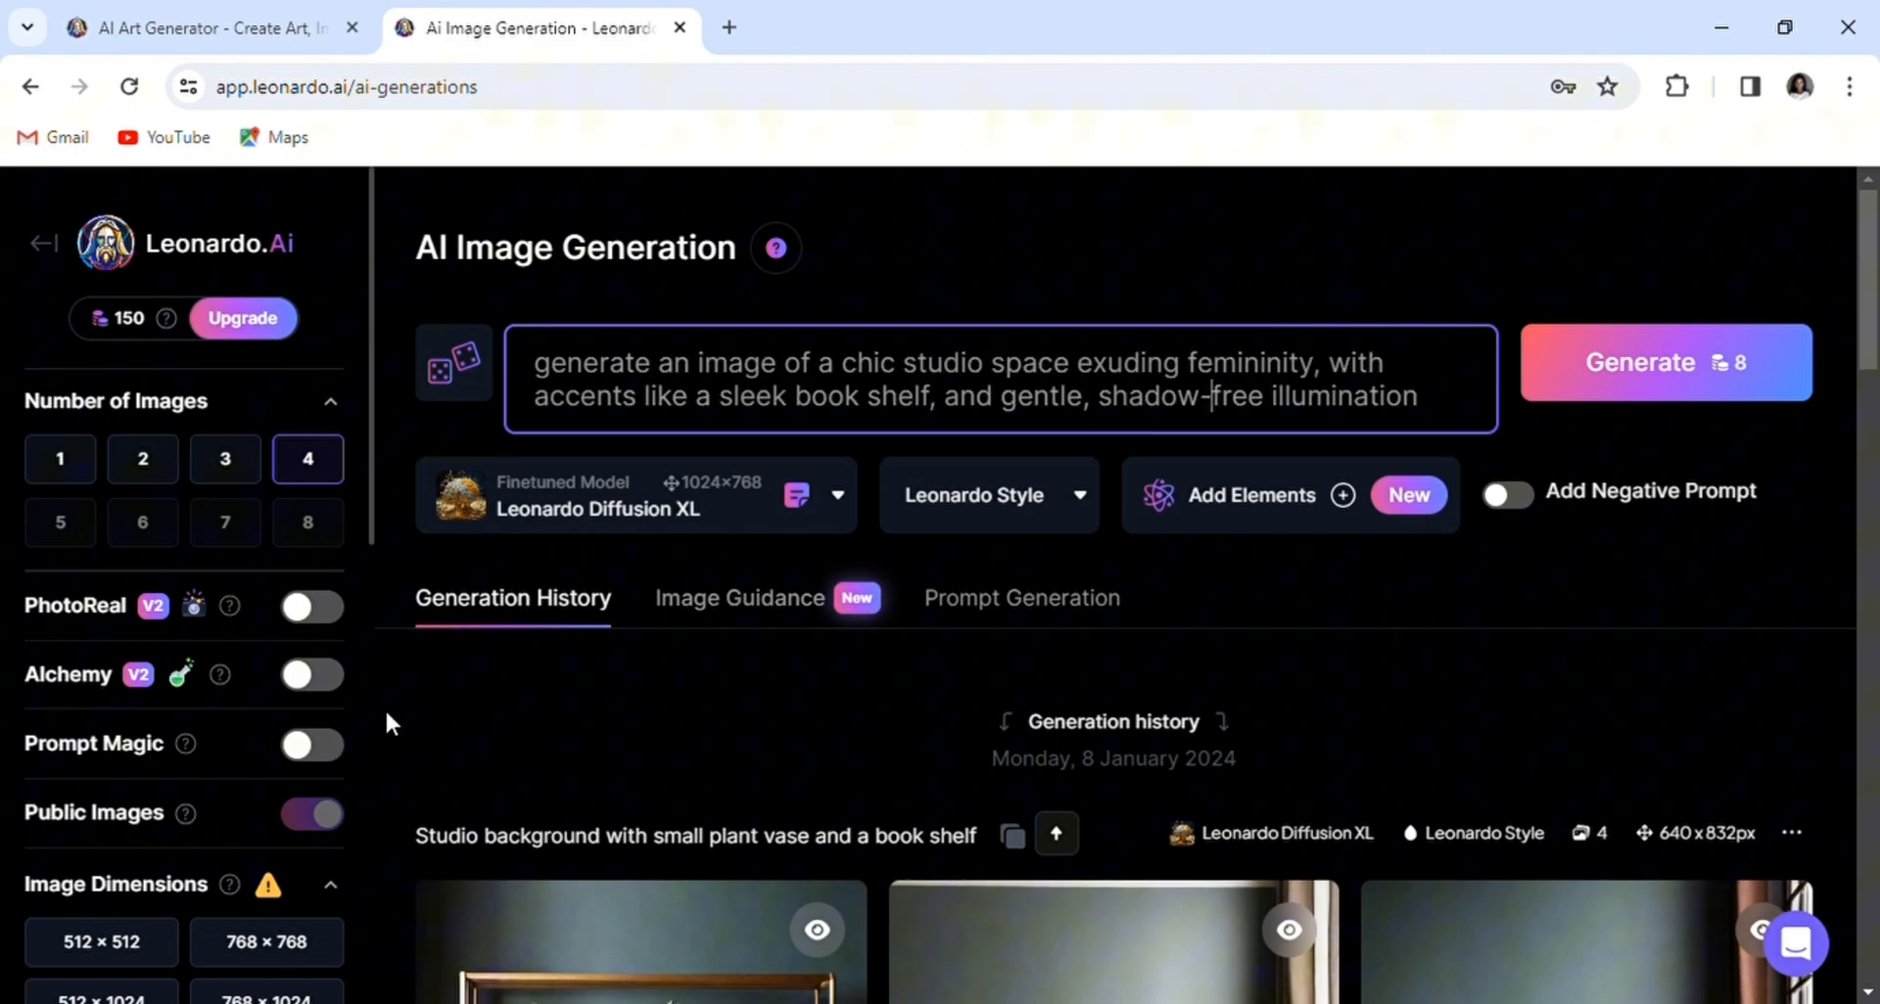
scroll(down, 3)
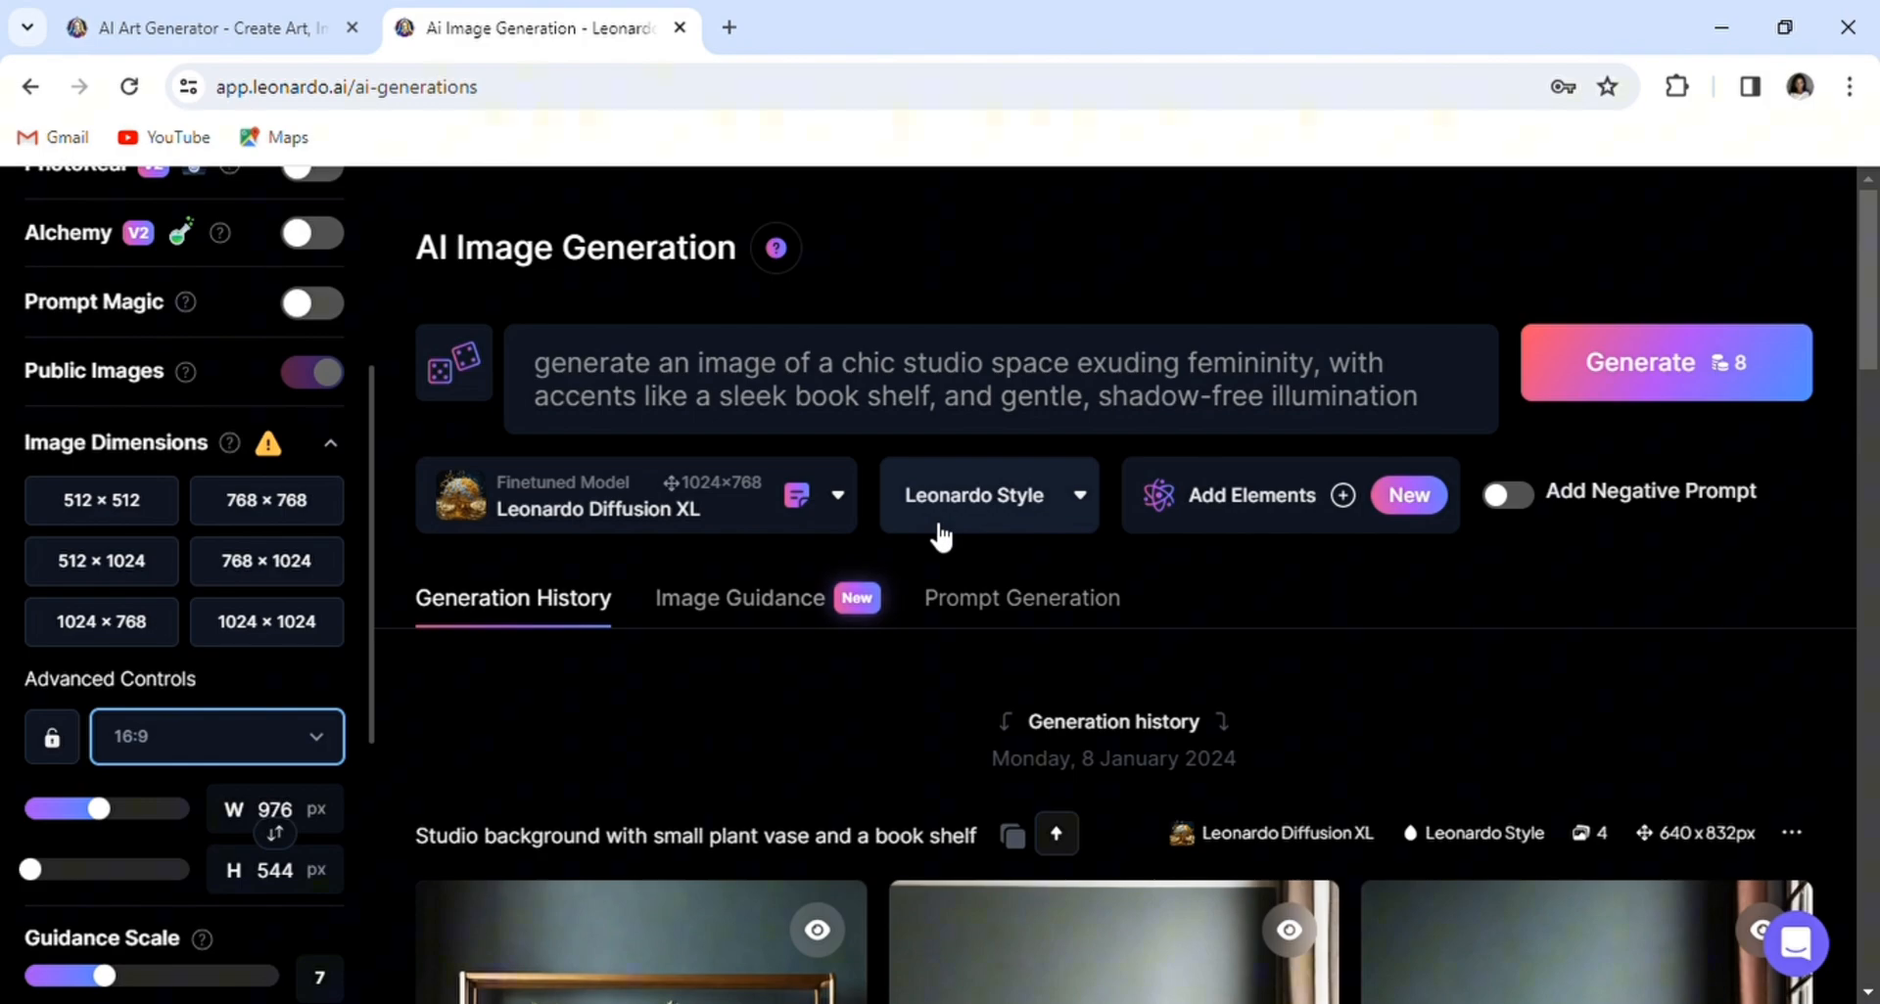
Step: Generate four 16:9 studio images and download the first pink living-room result
click(1664, 362)
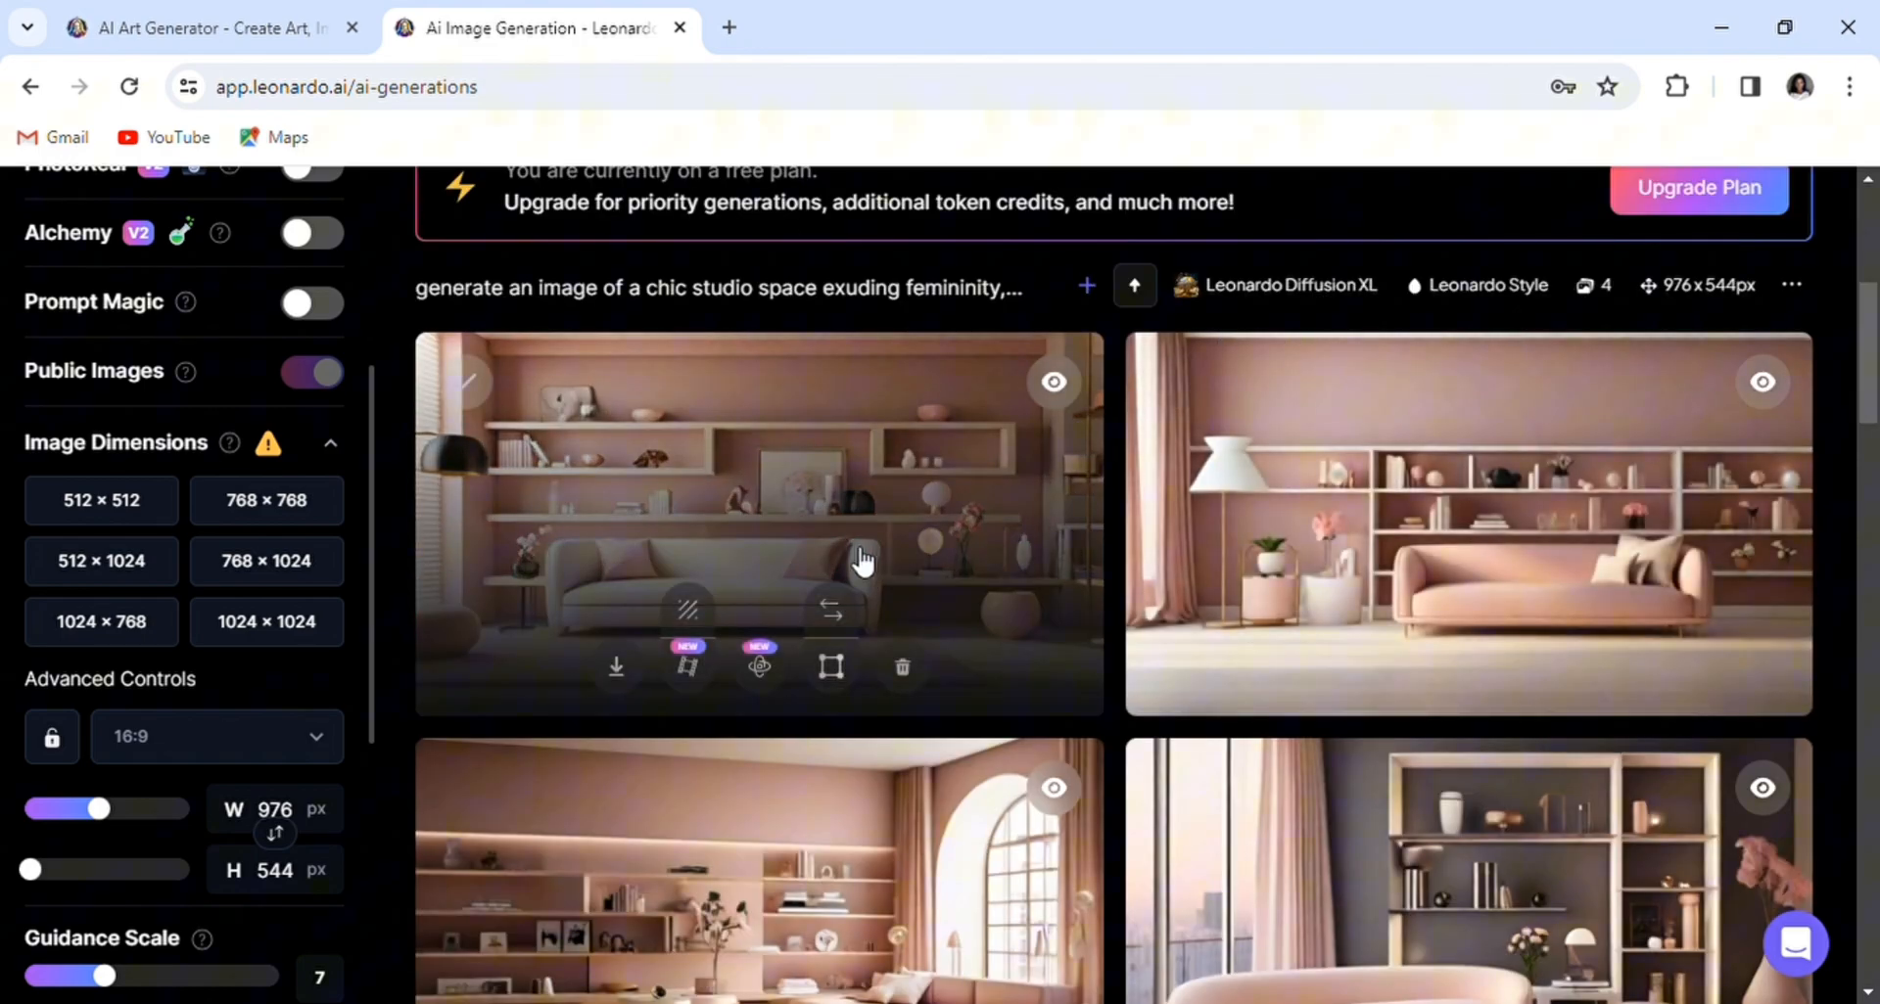
mouse_move(615, 668)
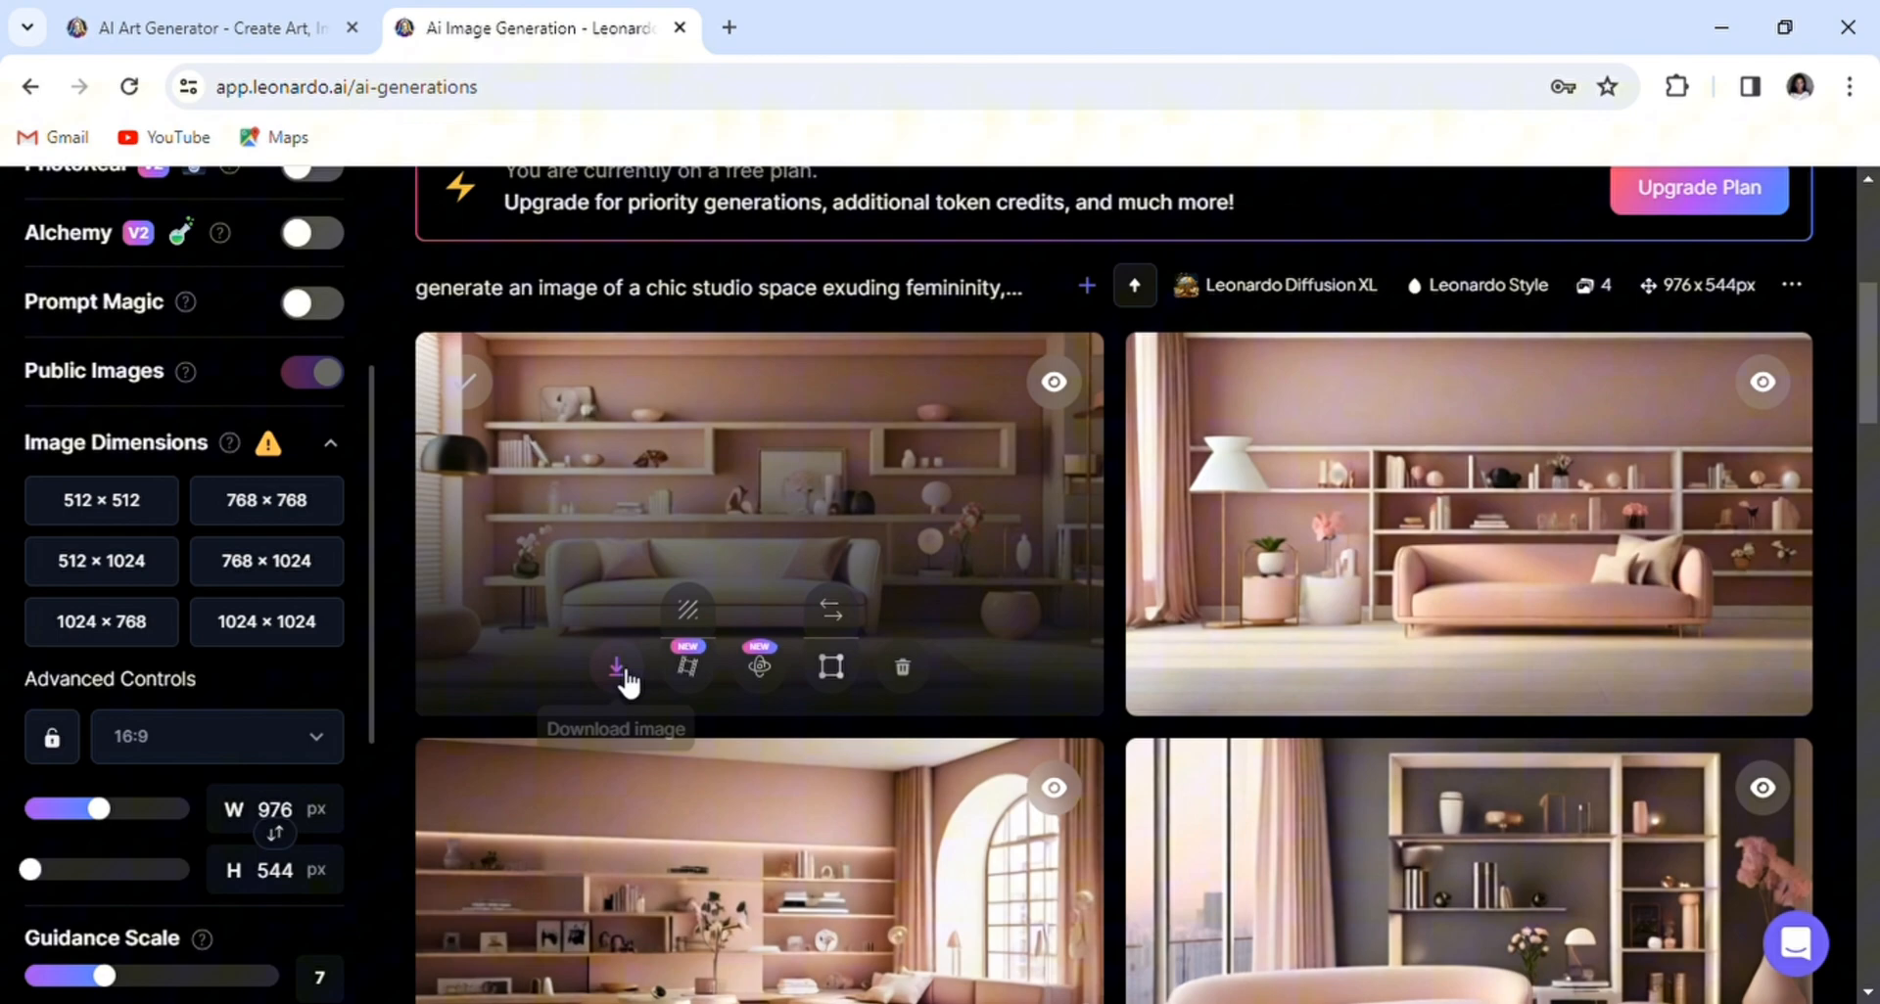
click(615, 668)
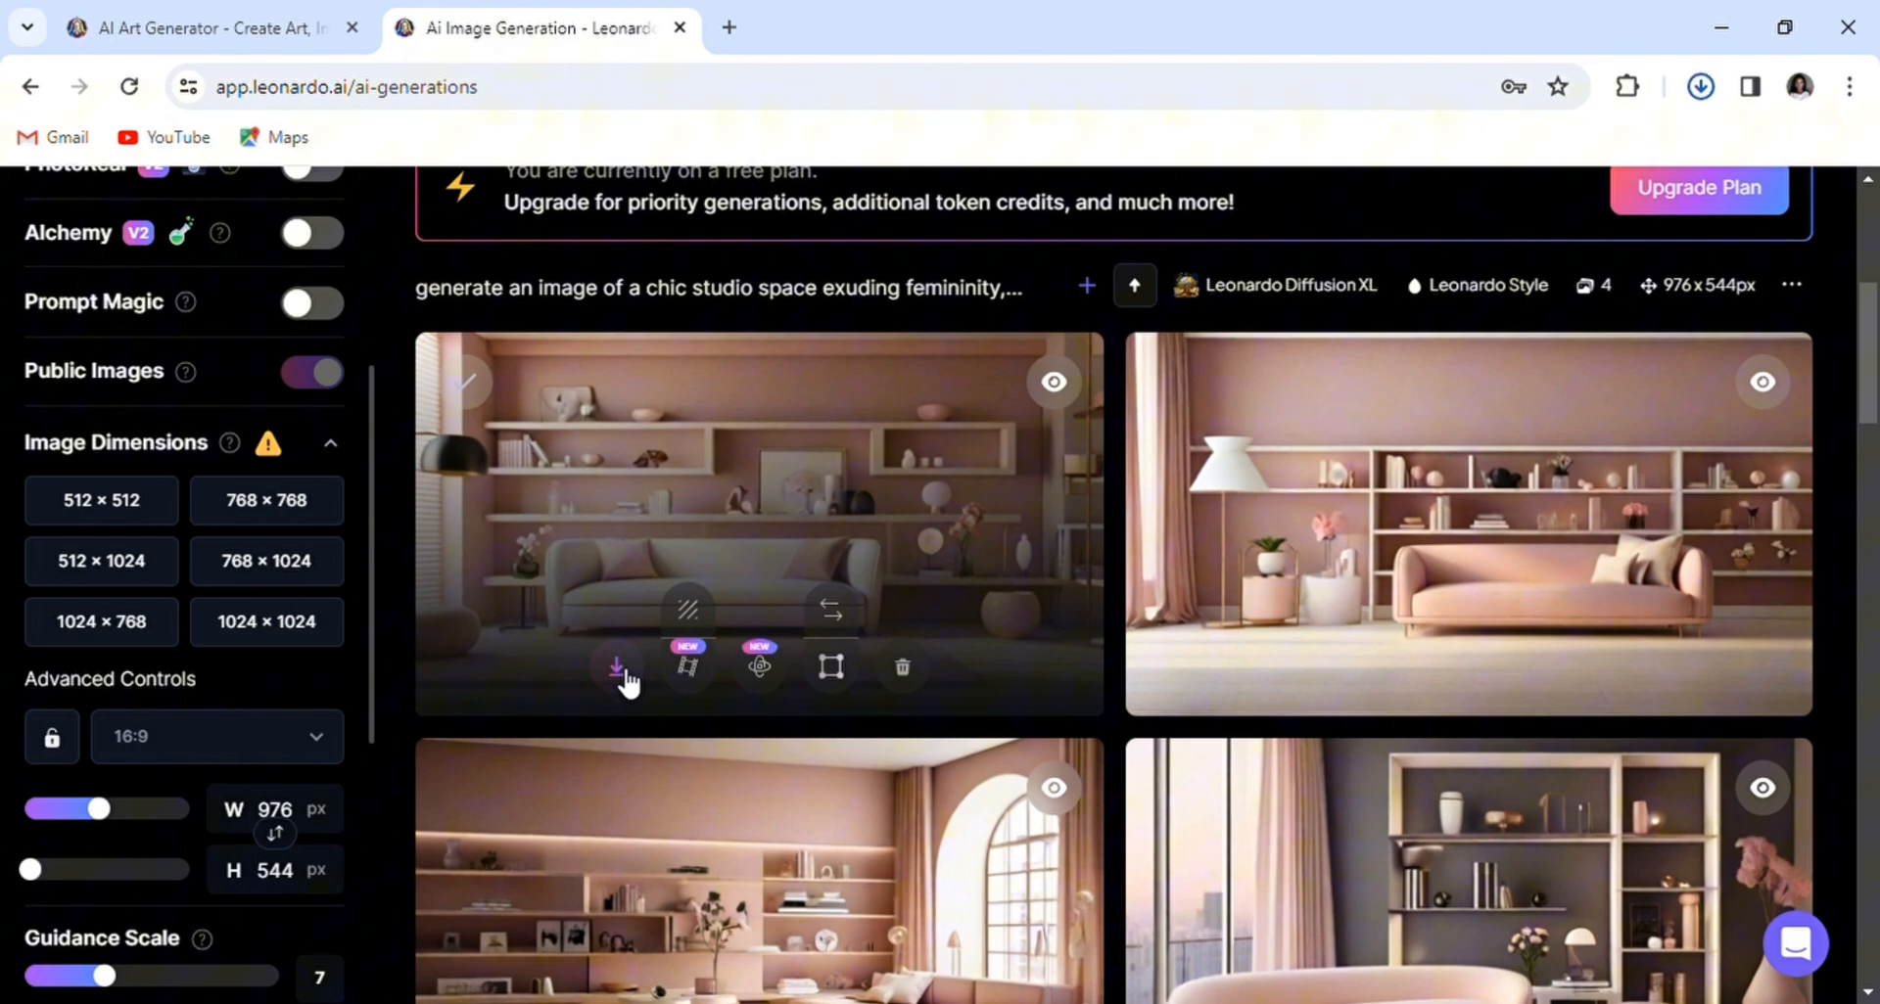
mouse_move(759, 667)
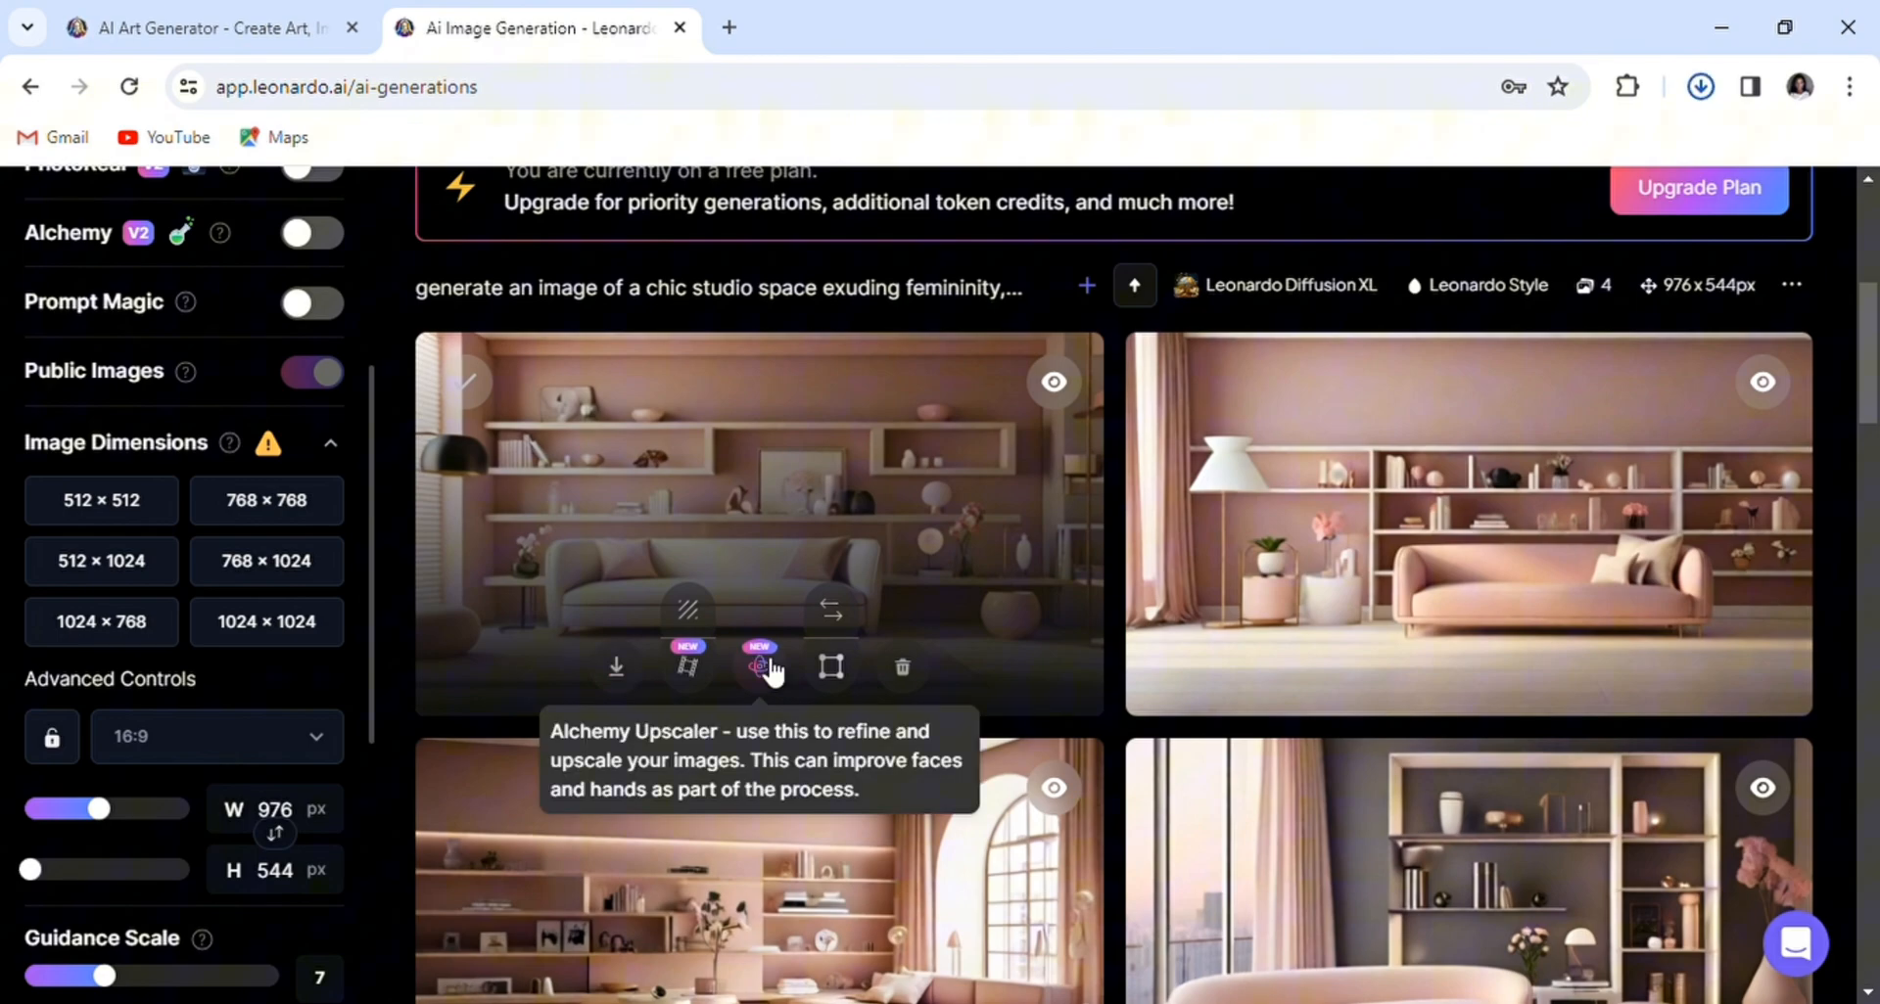
click(757, 667)
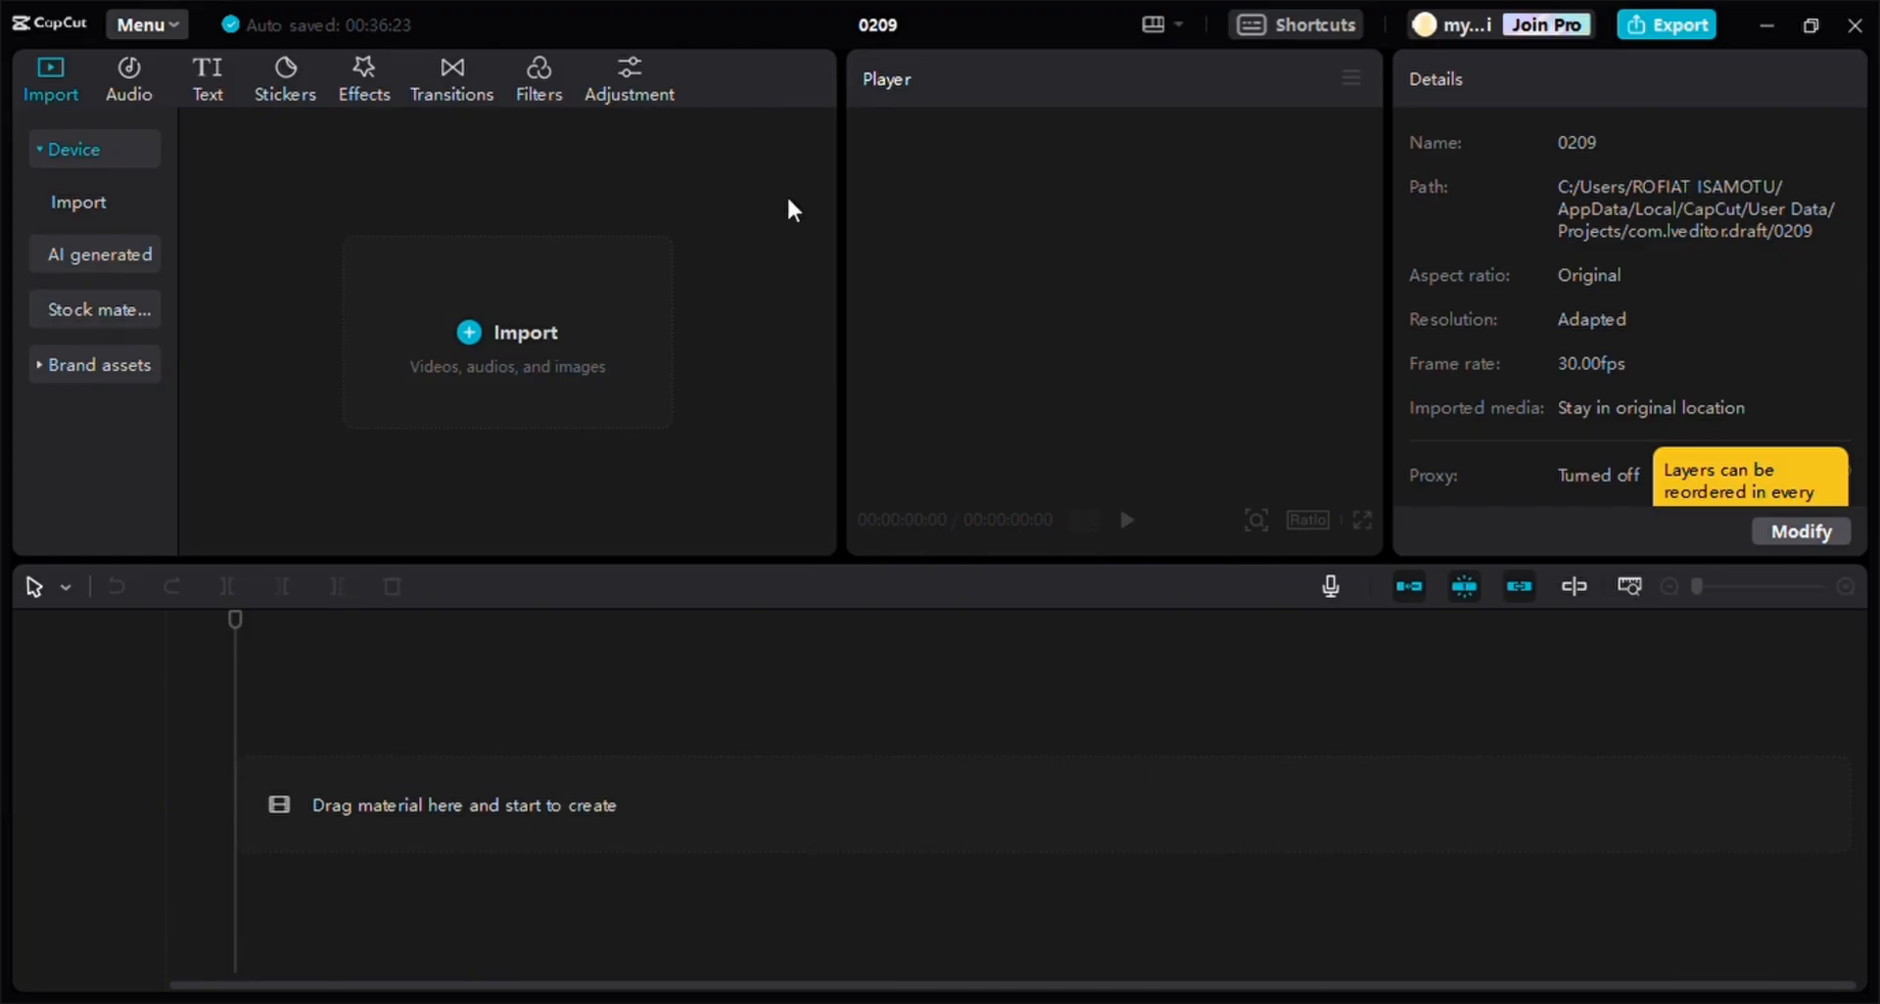
mouse_move(538, 233)
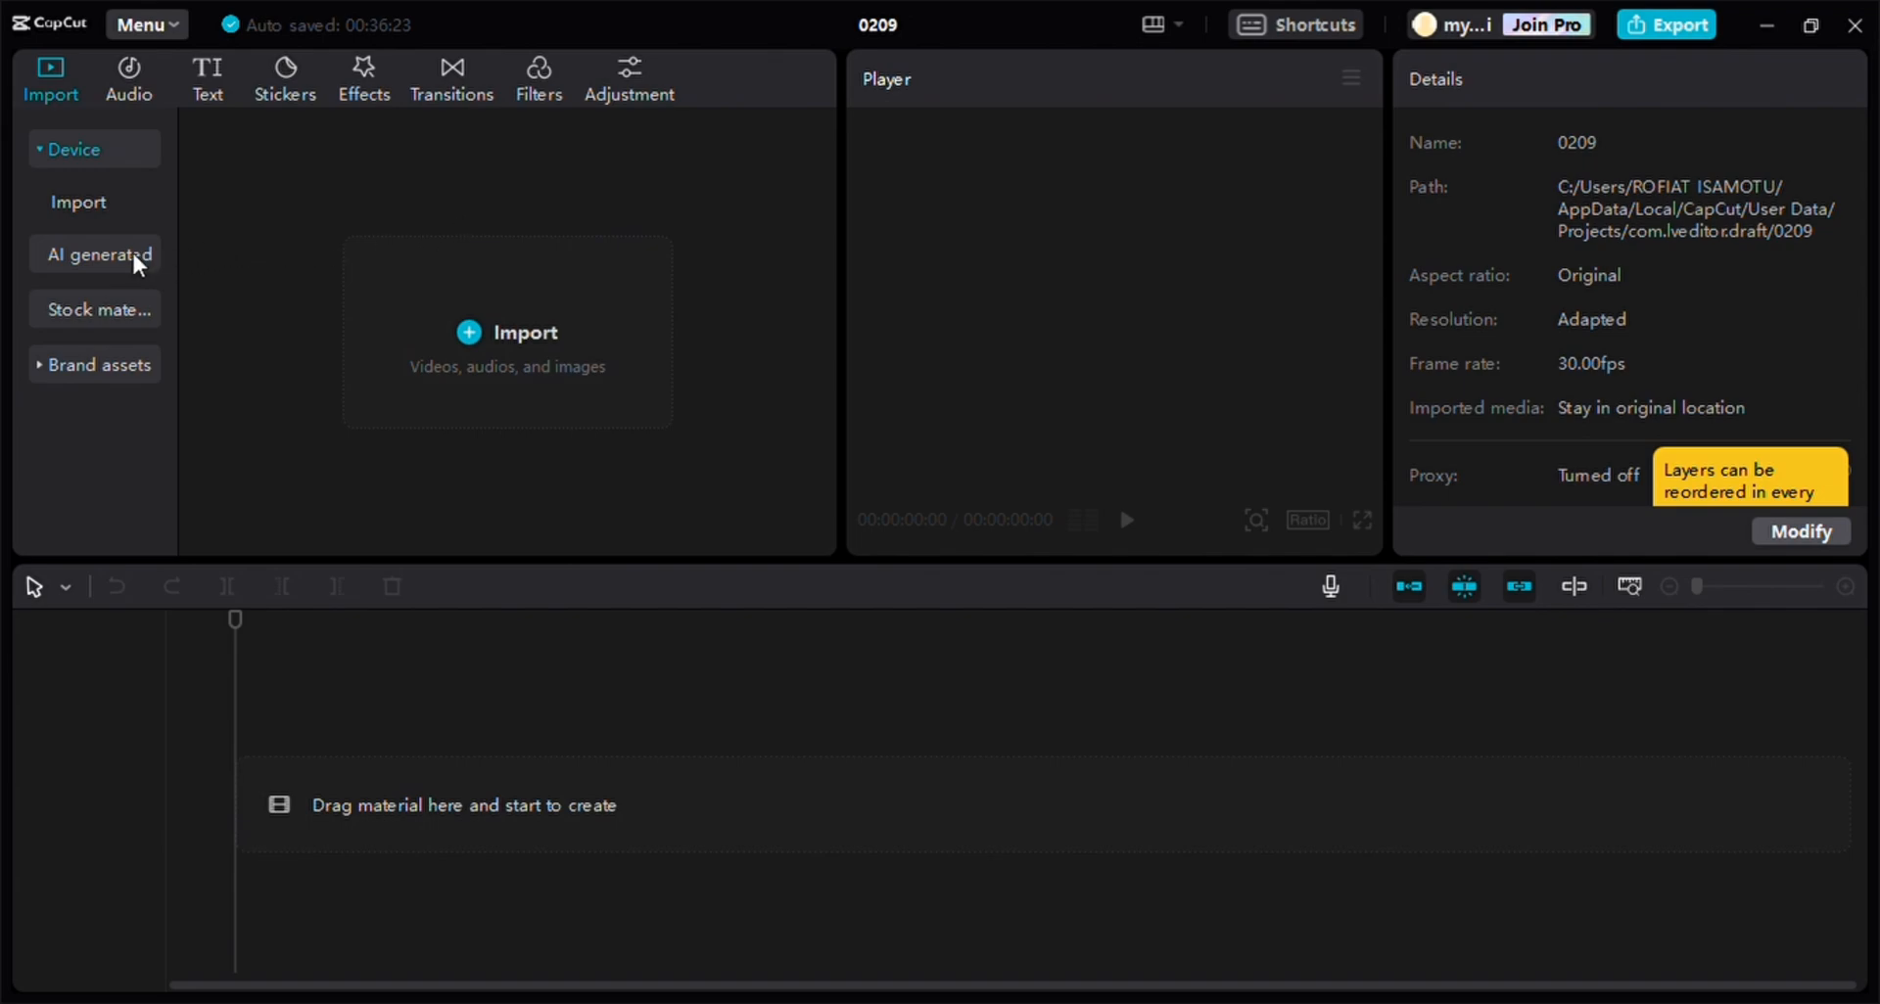
Step: Generate AI images from the white, feminine studio room for video creation prompt
click(99, 254)
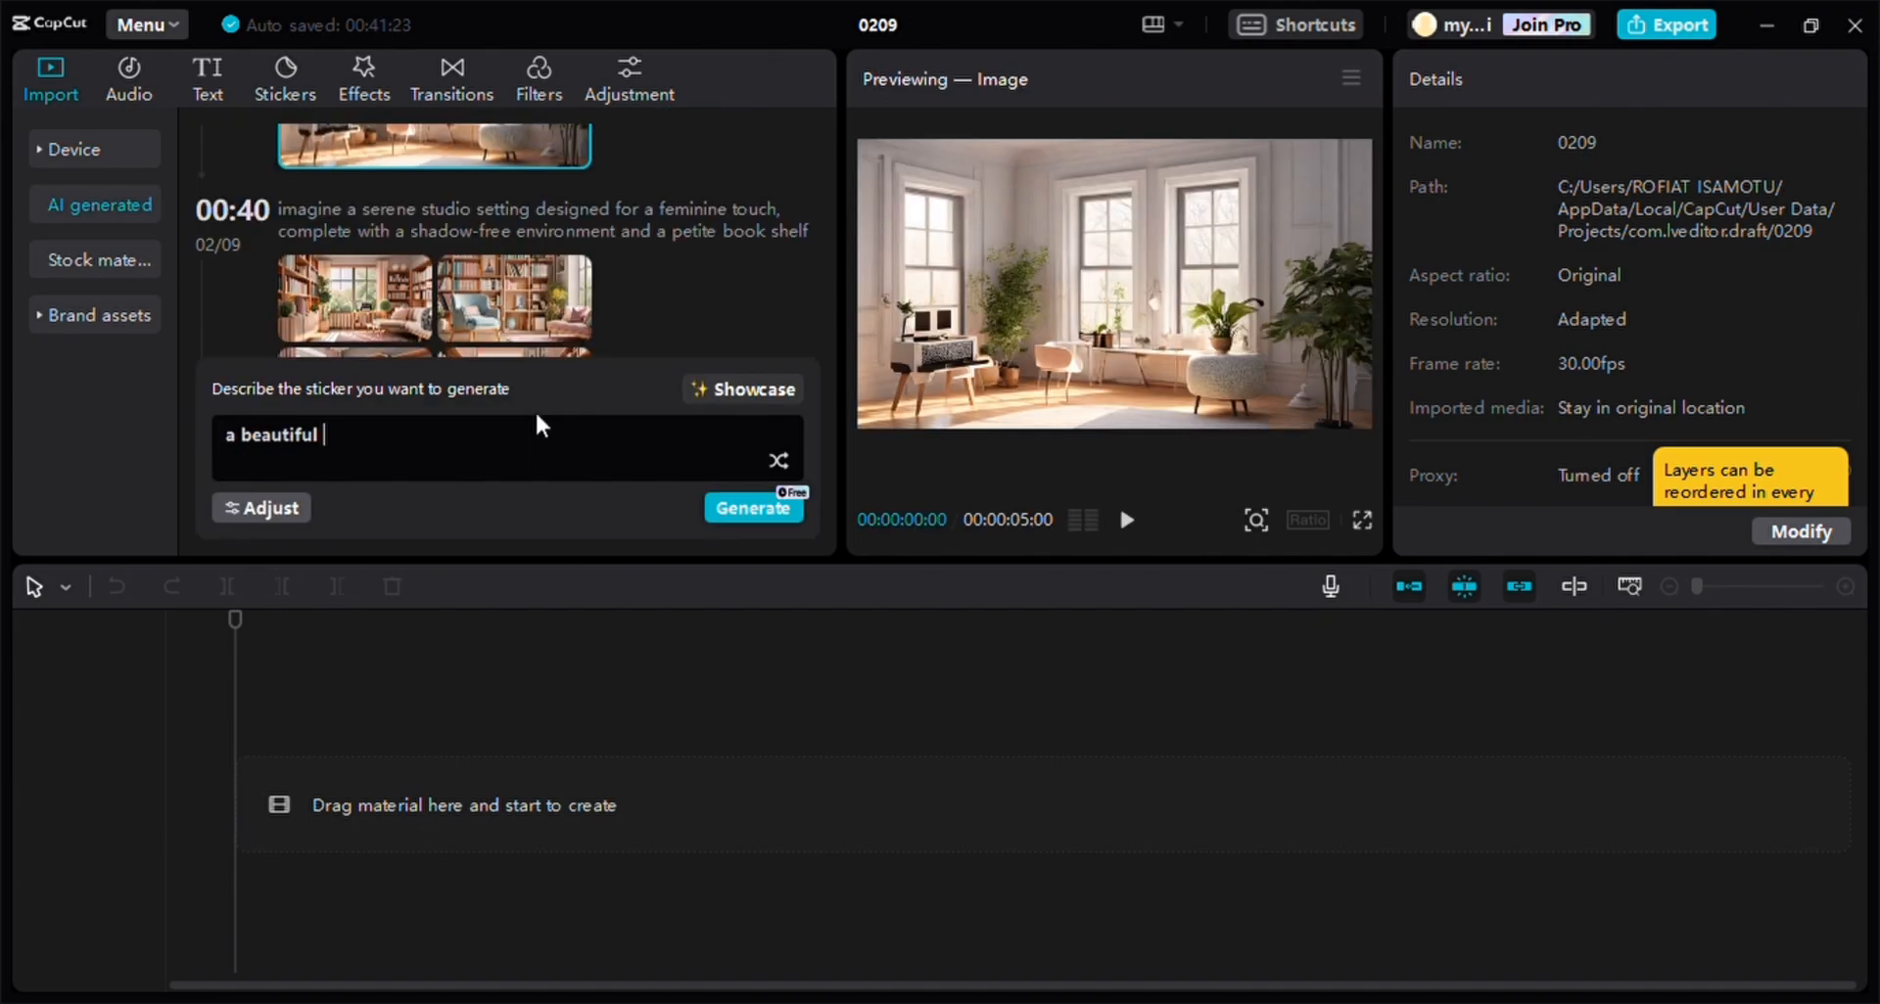
text(feminine studio room for video creation painted in white, aesthetically pleasing, shadow-free illumination, realistic, feminine nature)
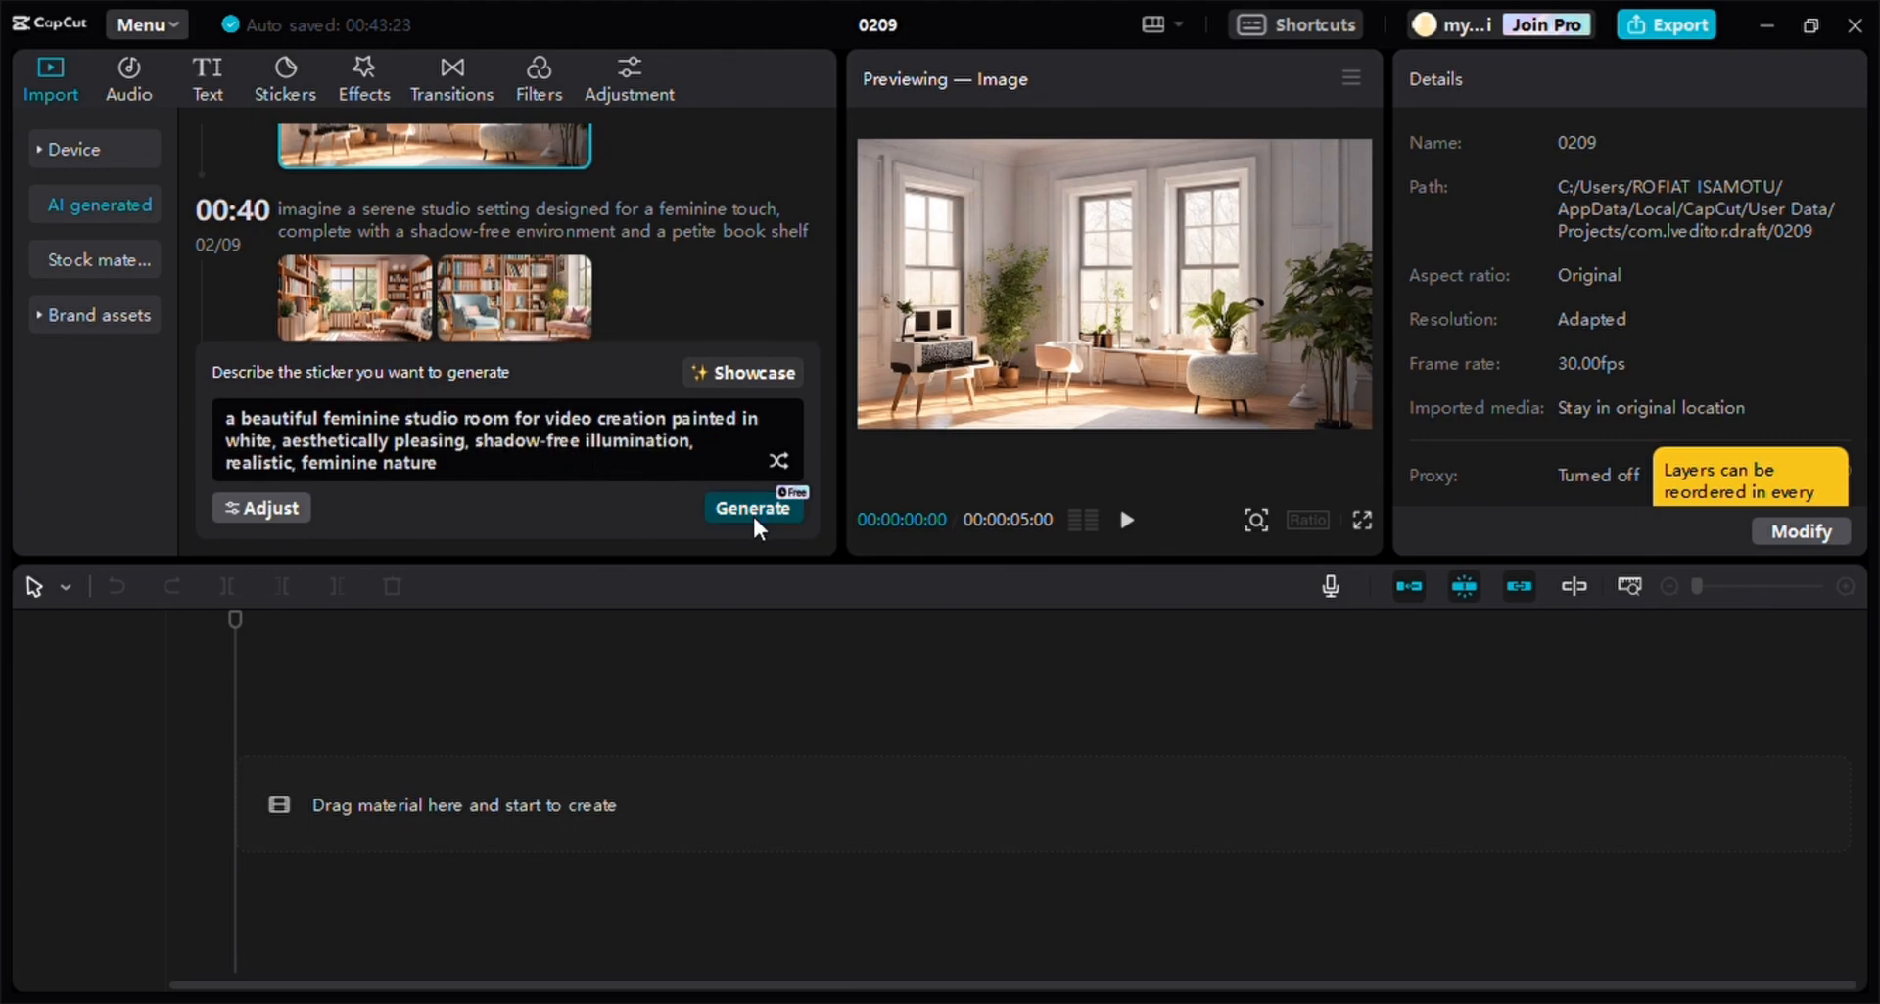
click(753, 507)
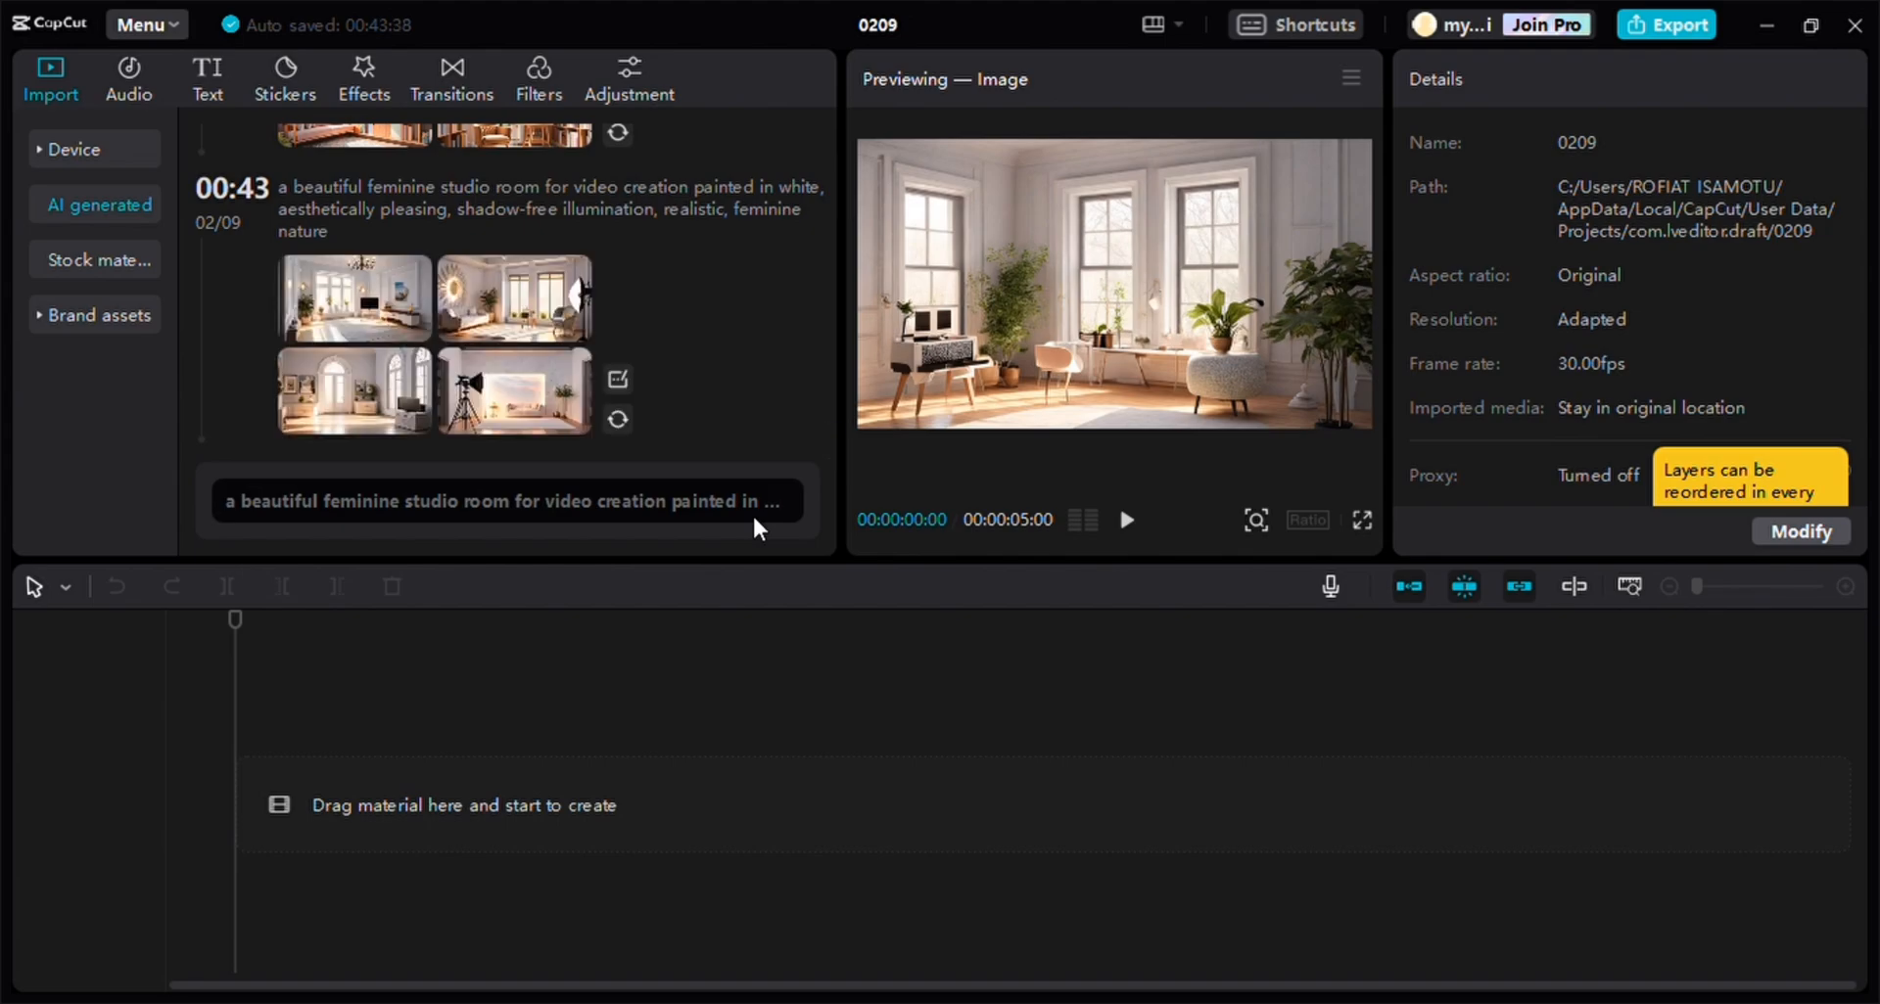
mouse_move(516, 335)
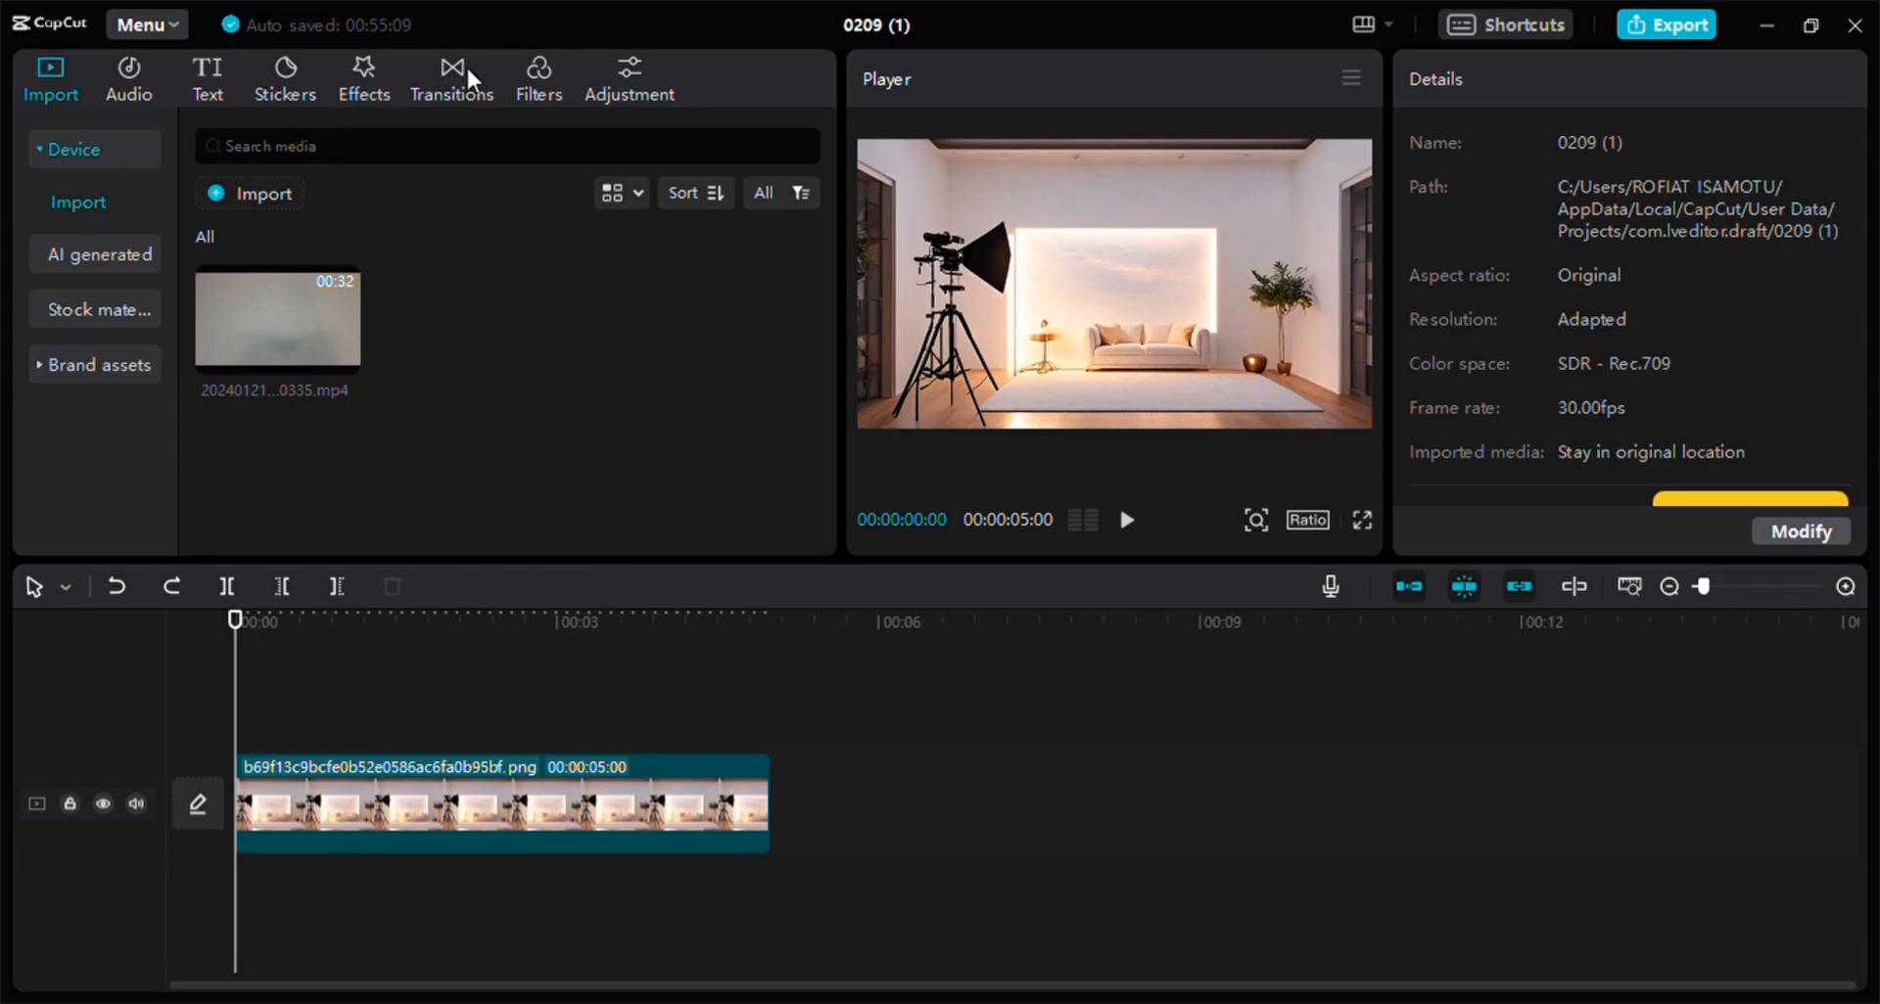
mouse_move(516, 240)
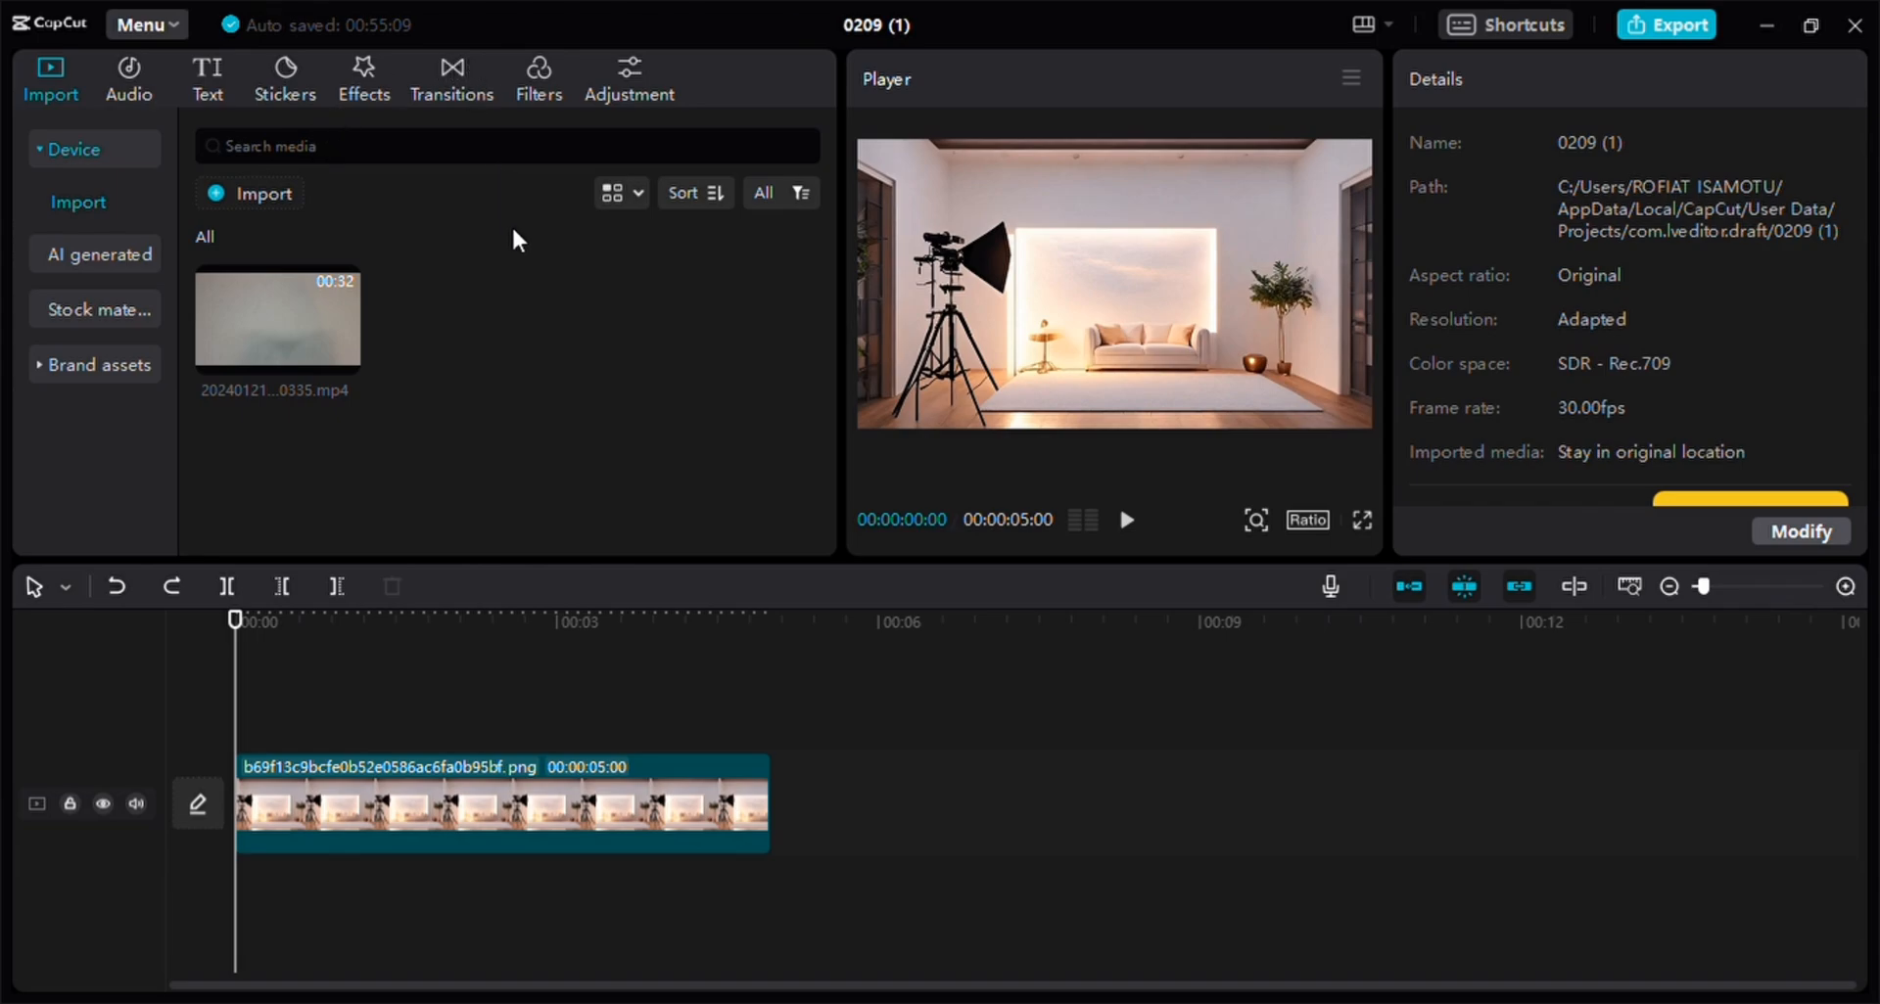
mouse_move(288, 333)
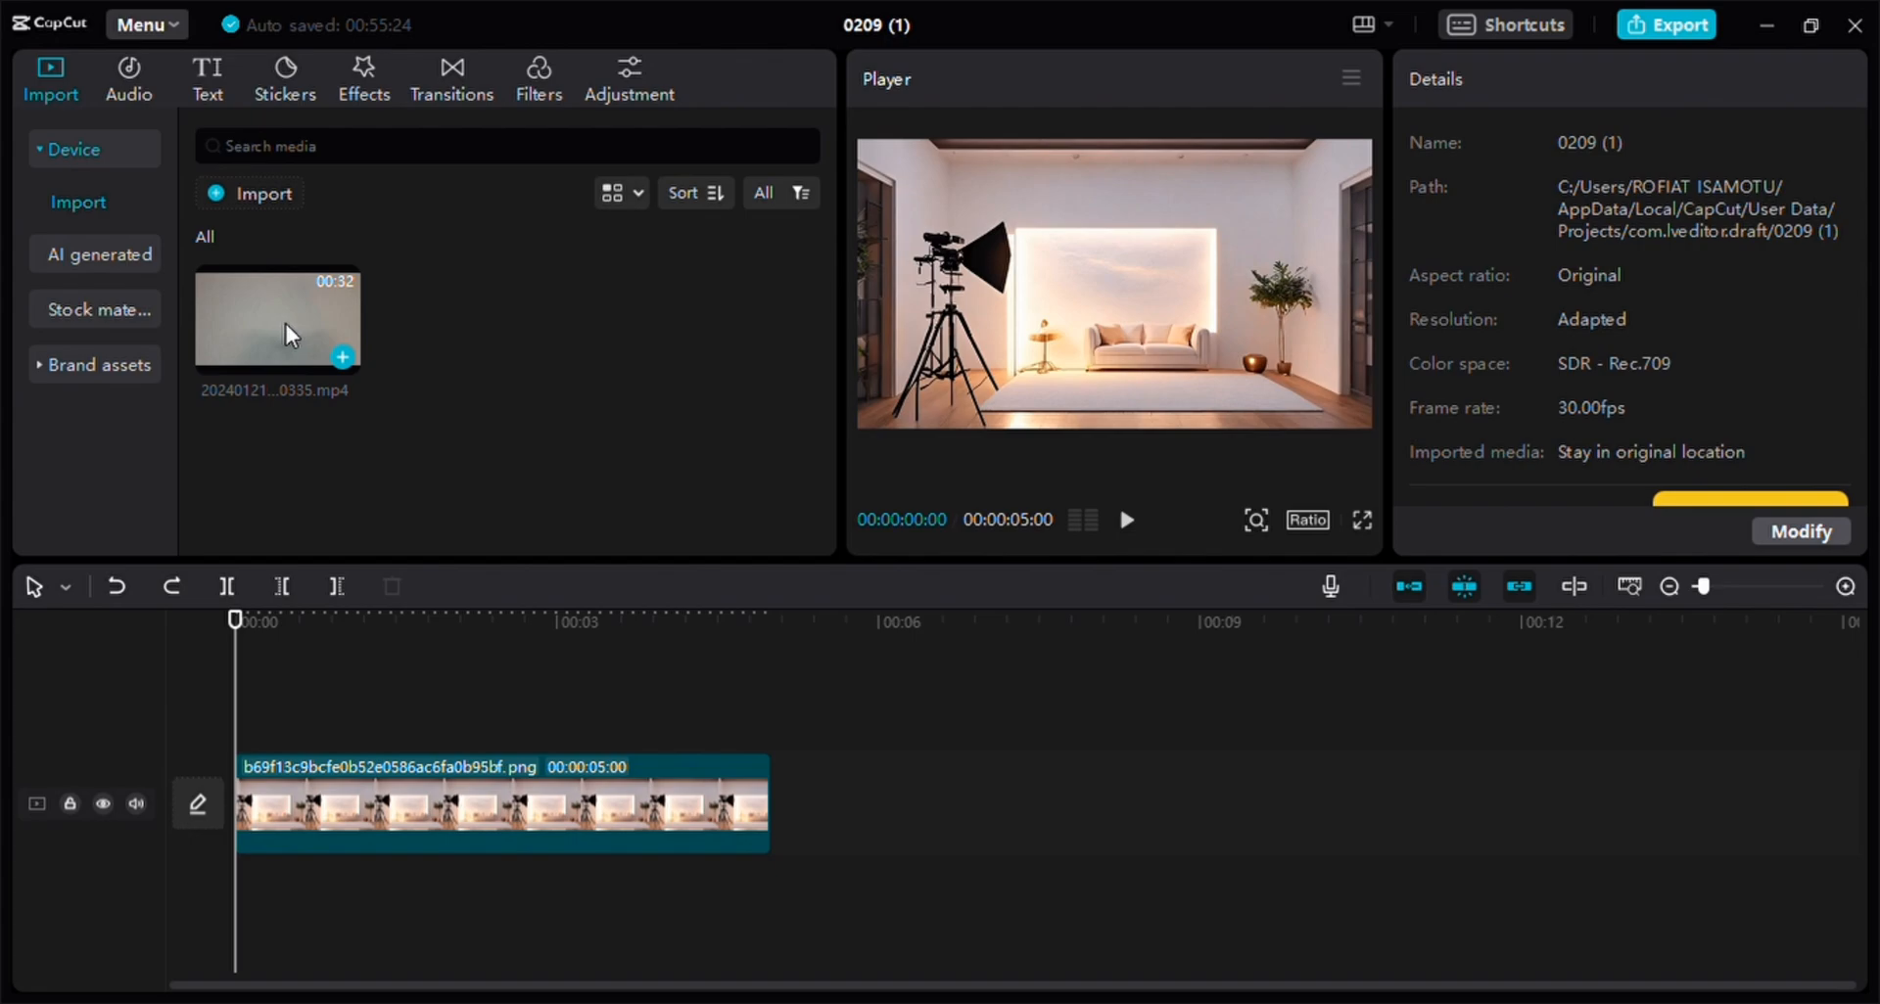
Step: Place the talking-head mp4 above the studio image and stretch the image to its length
click(276, 317)
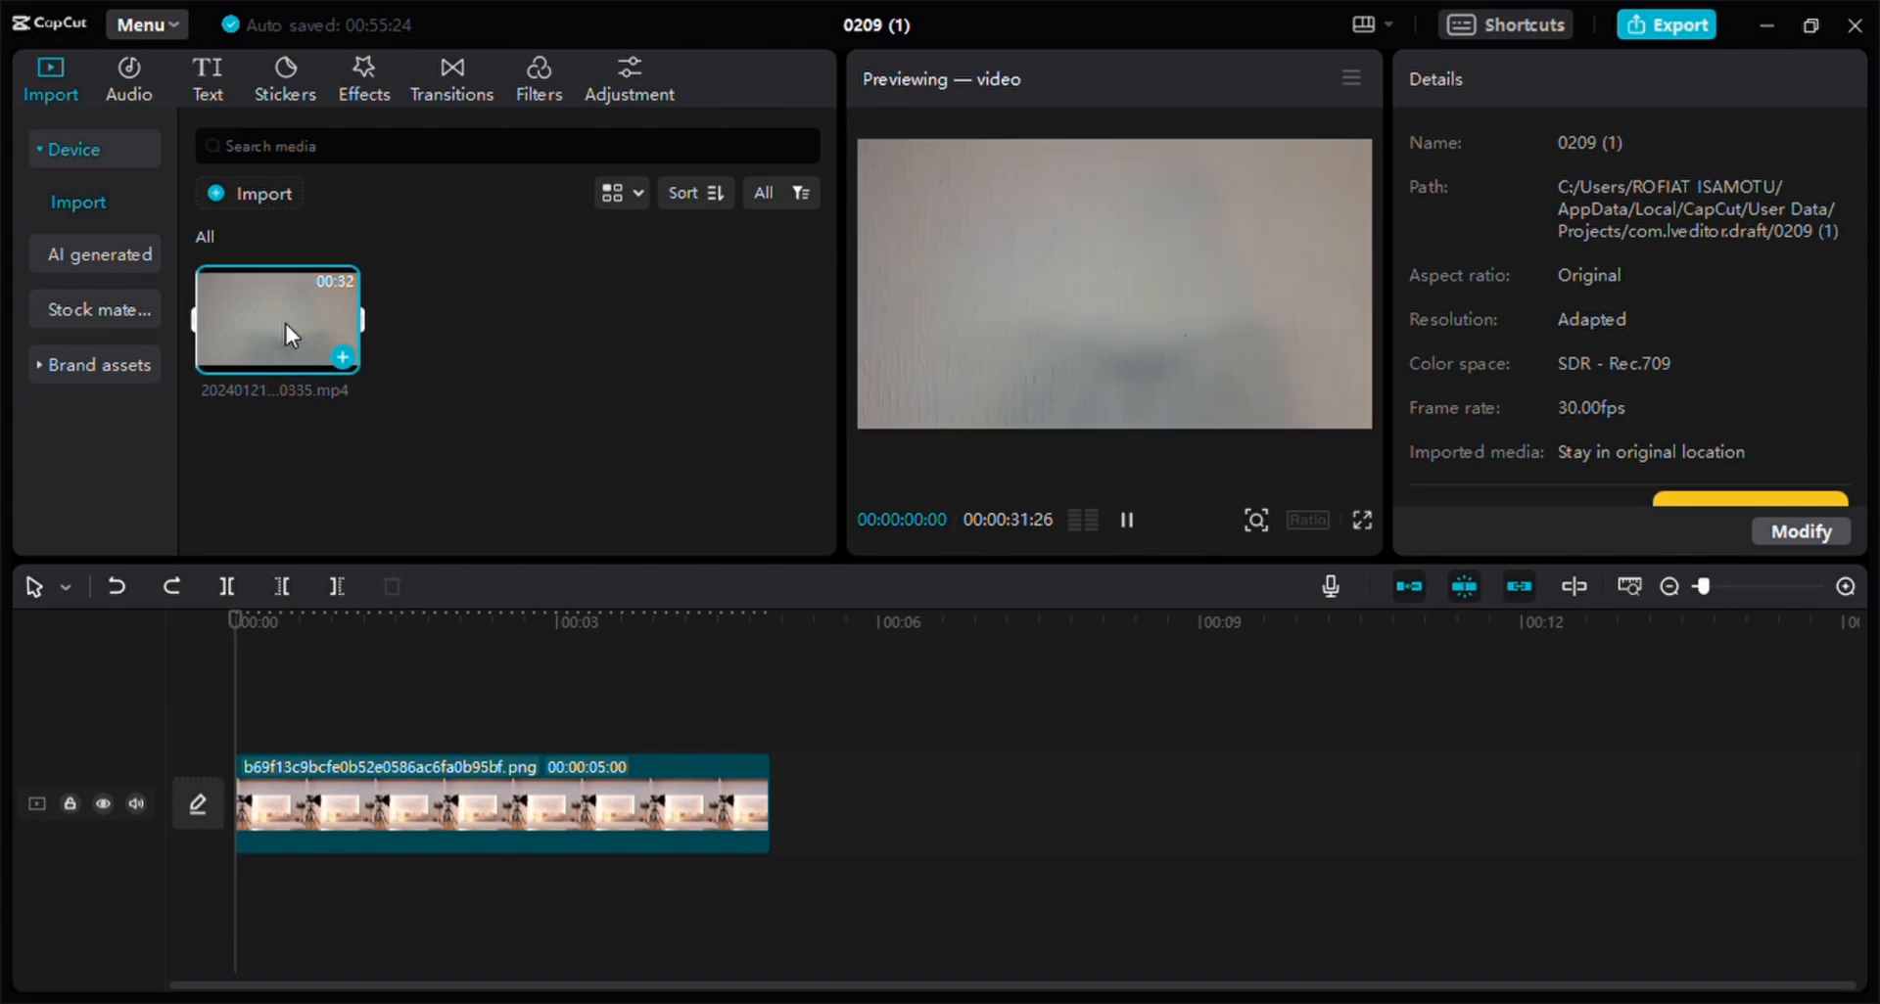
drag(276, 320, 386, 800)
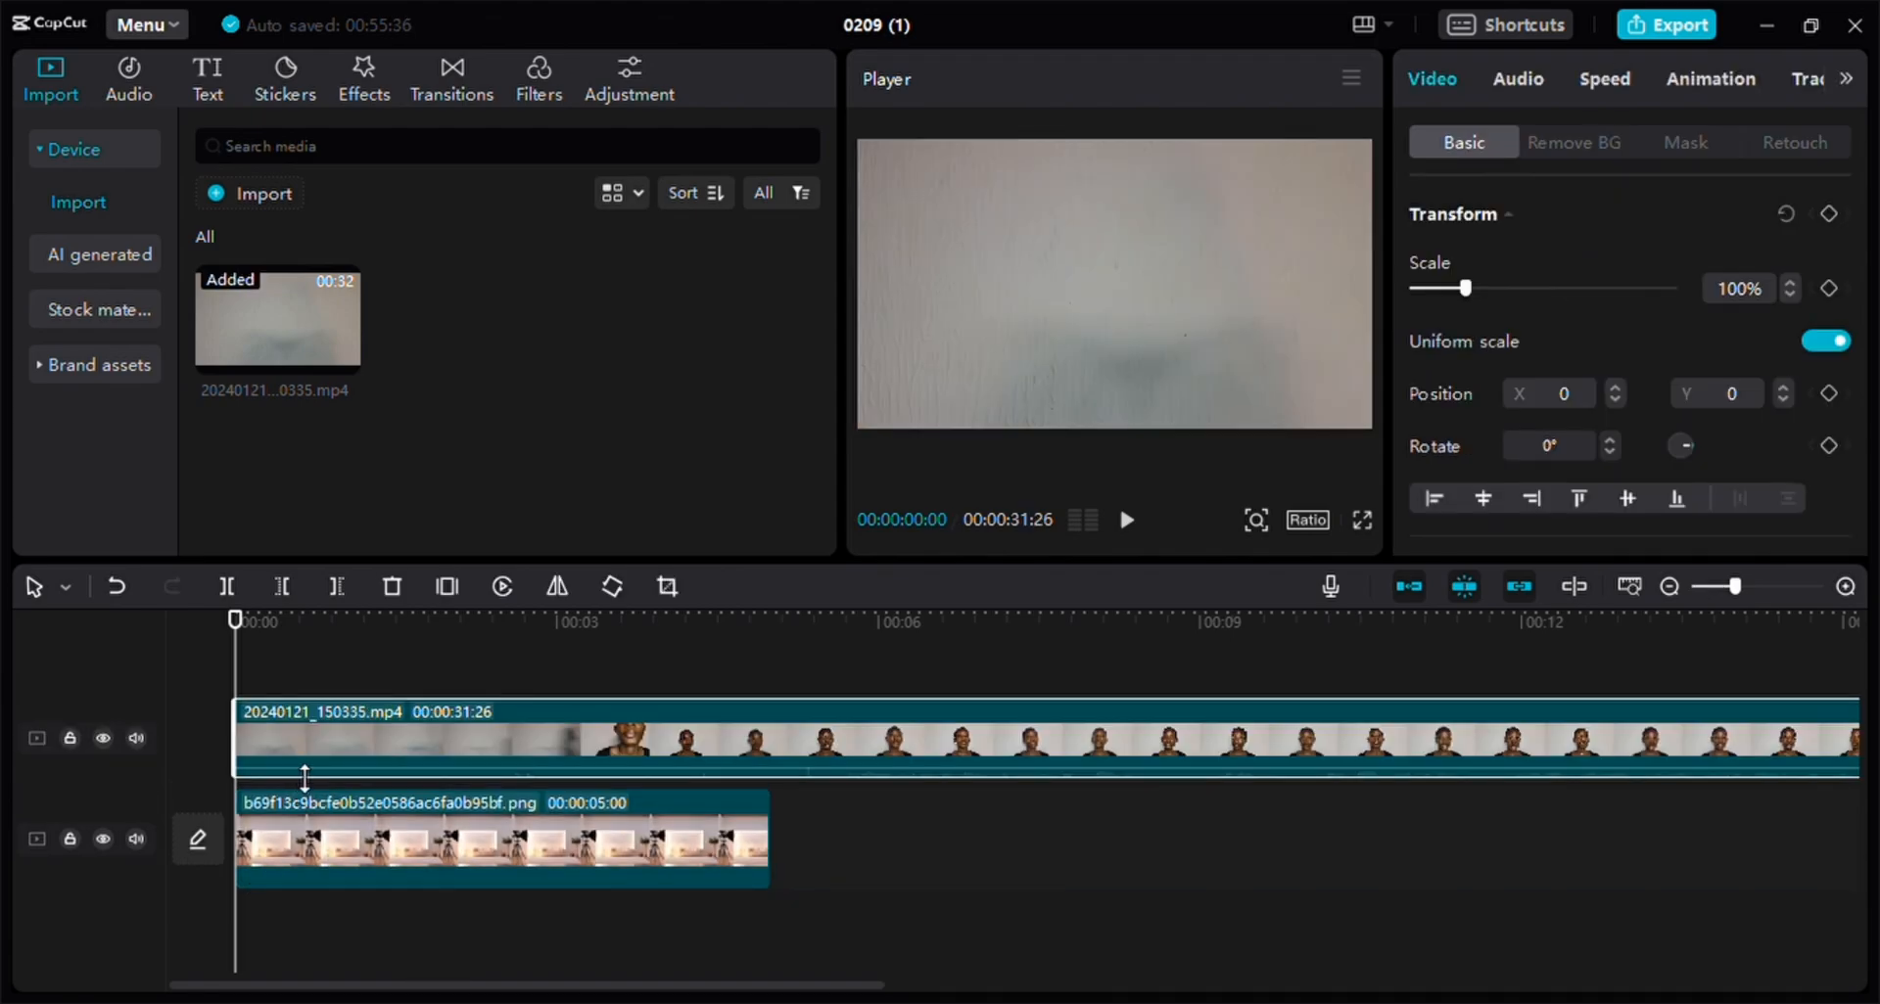
drag(768, 839, 1540, 839)
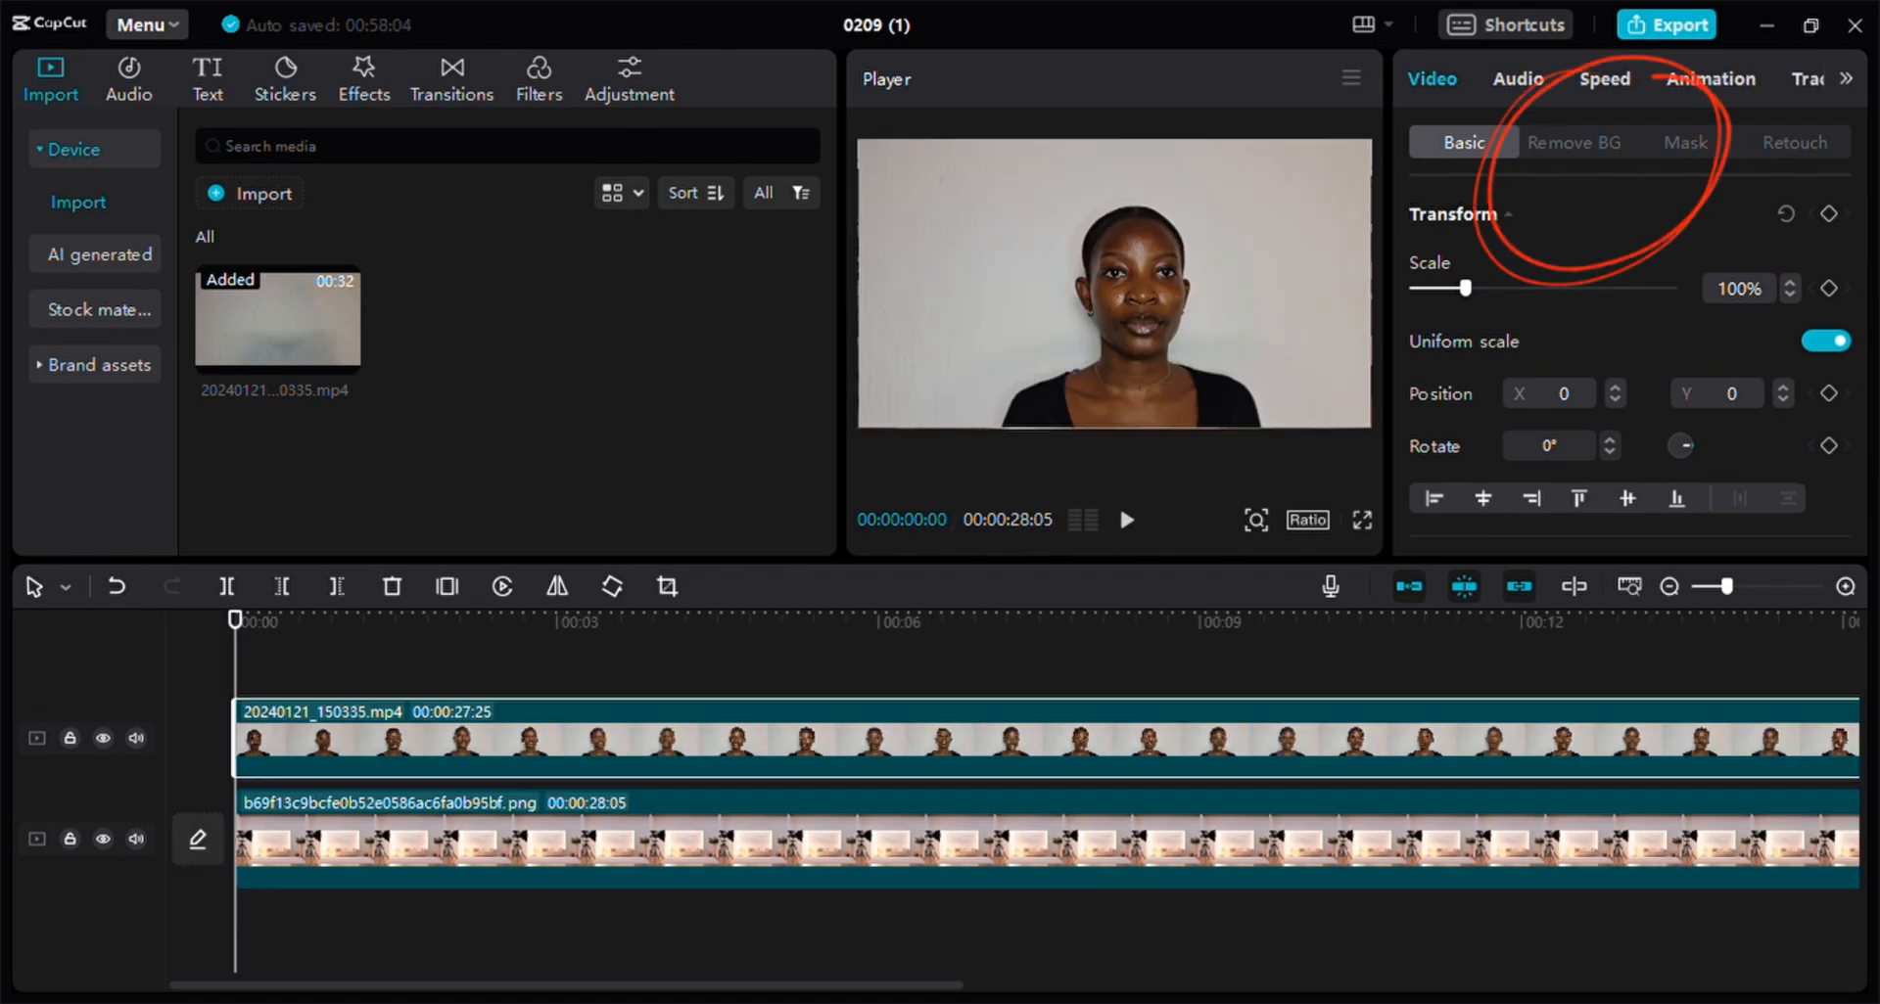
Step: Apply Remove BG with Auto removal to the talking-head clip and preview the composite
click(1574, 141)
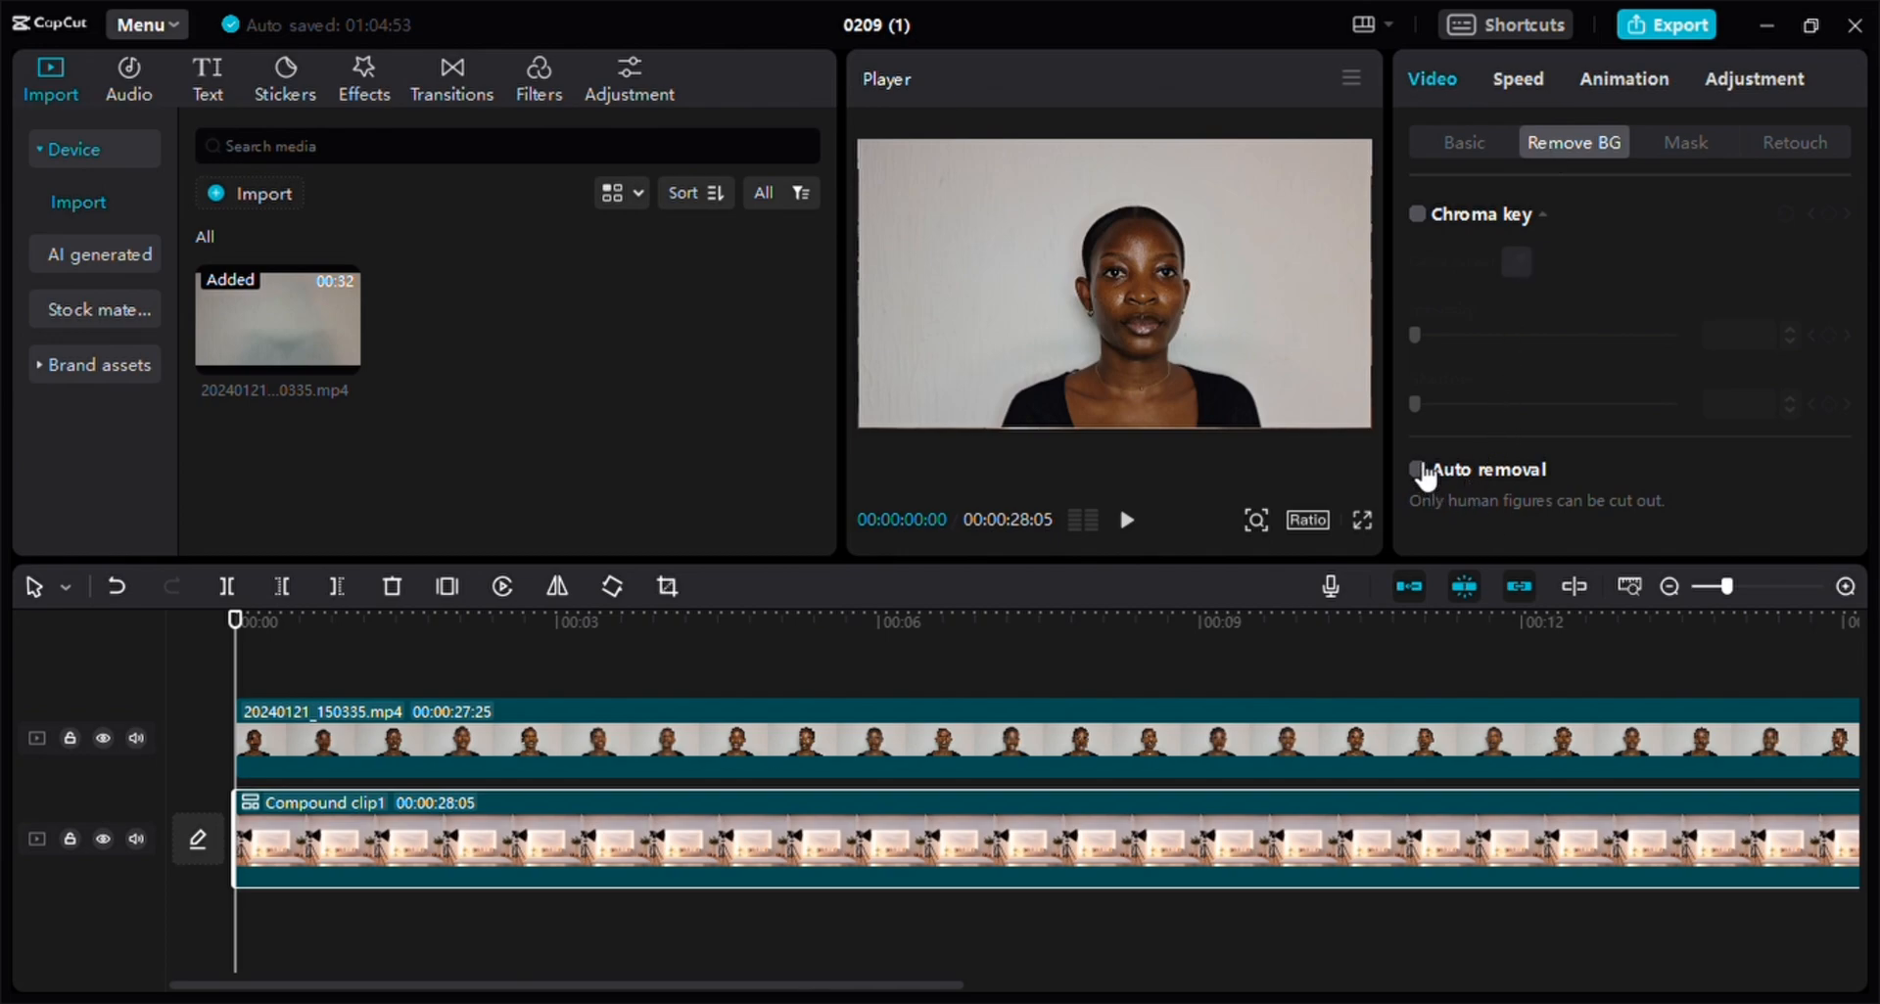
click(1416, 470)
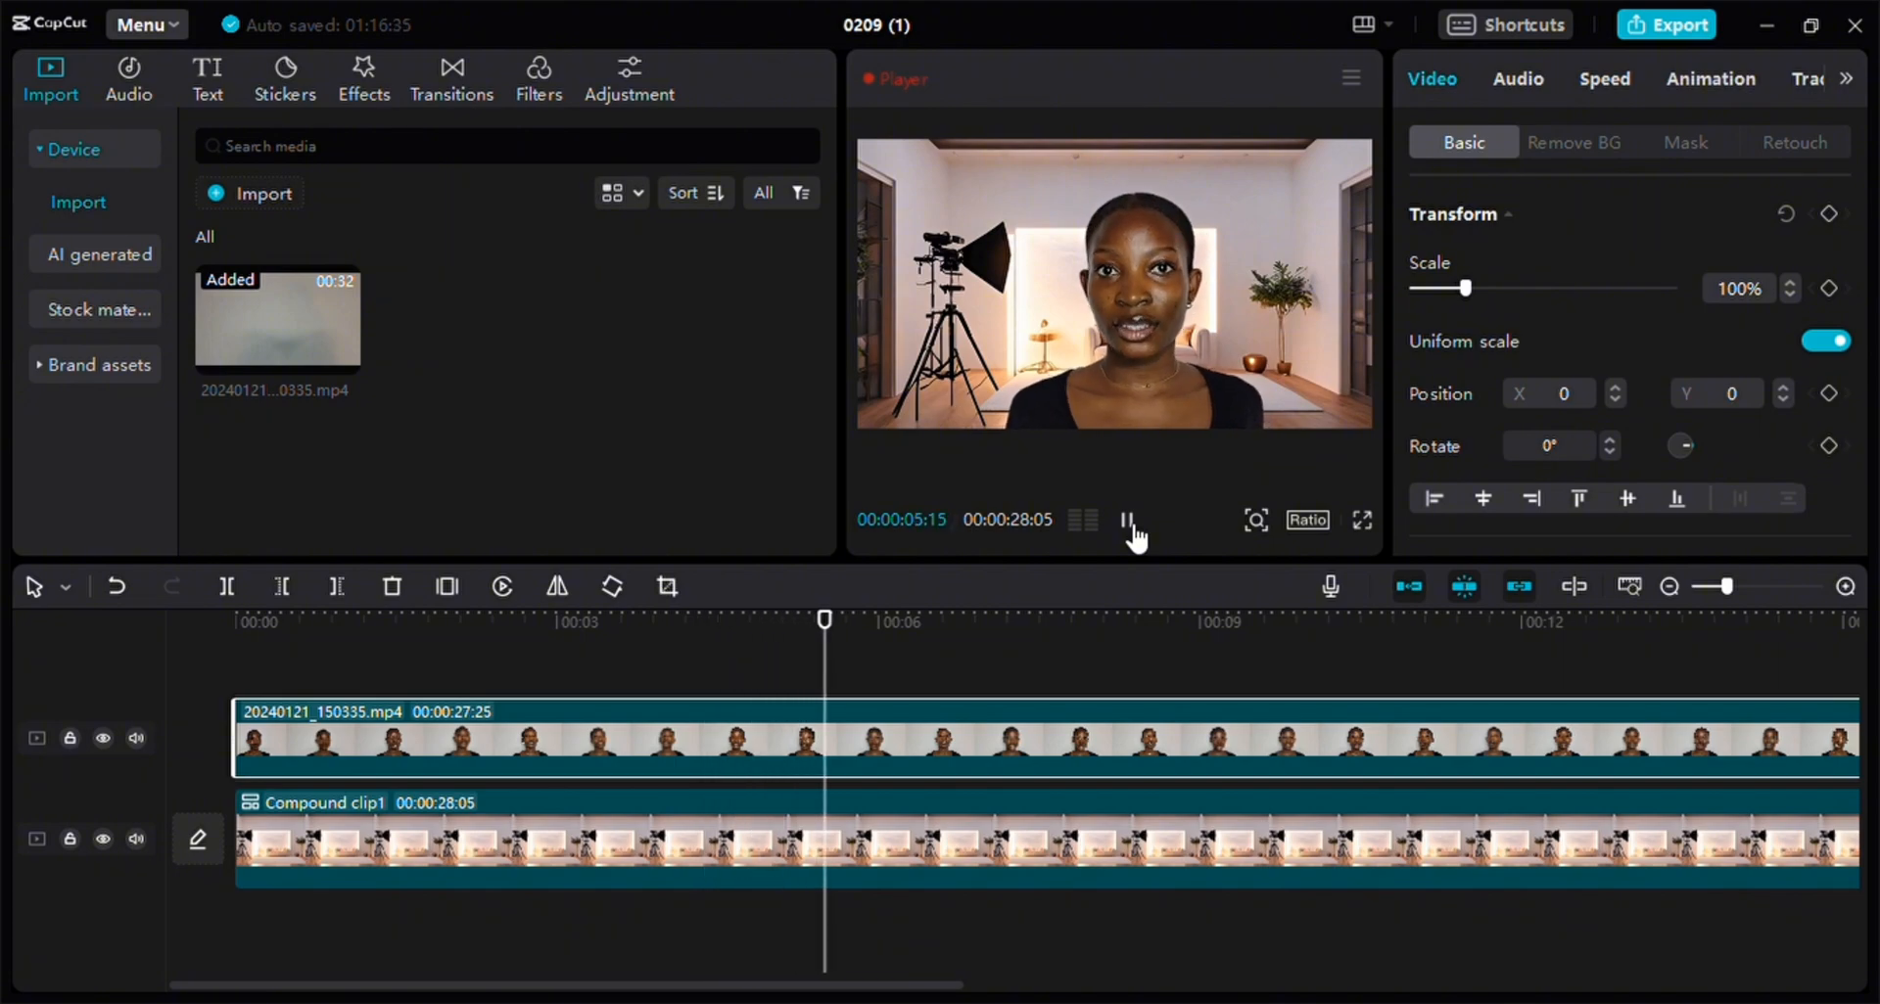
click(1126, 520)
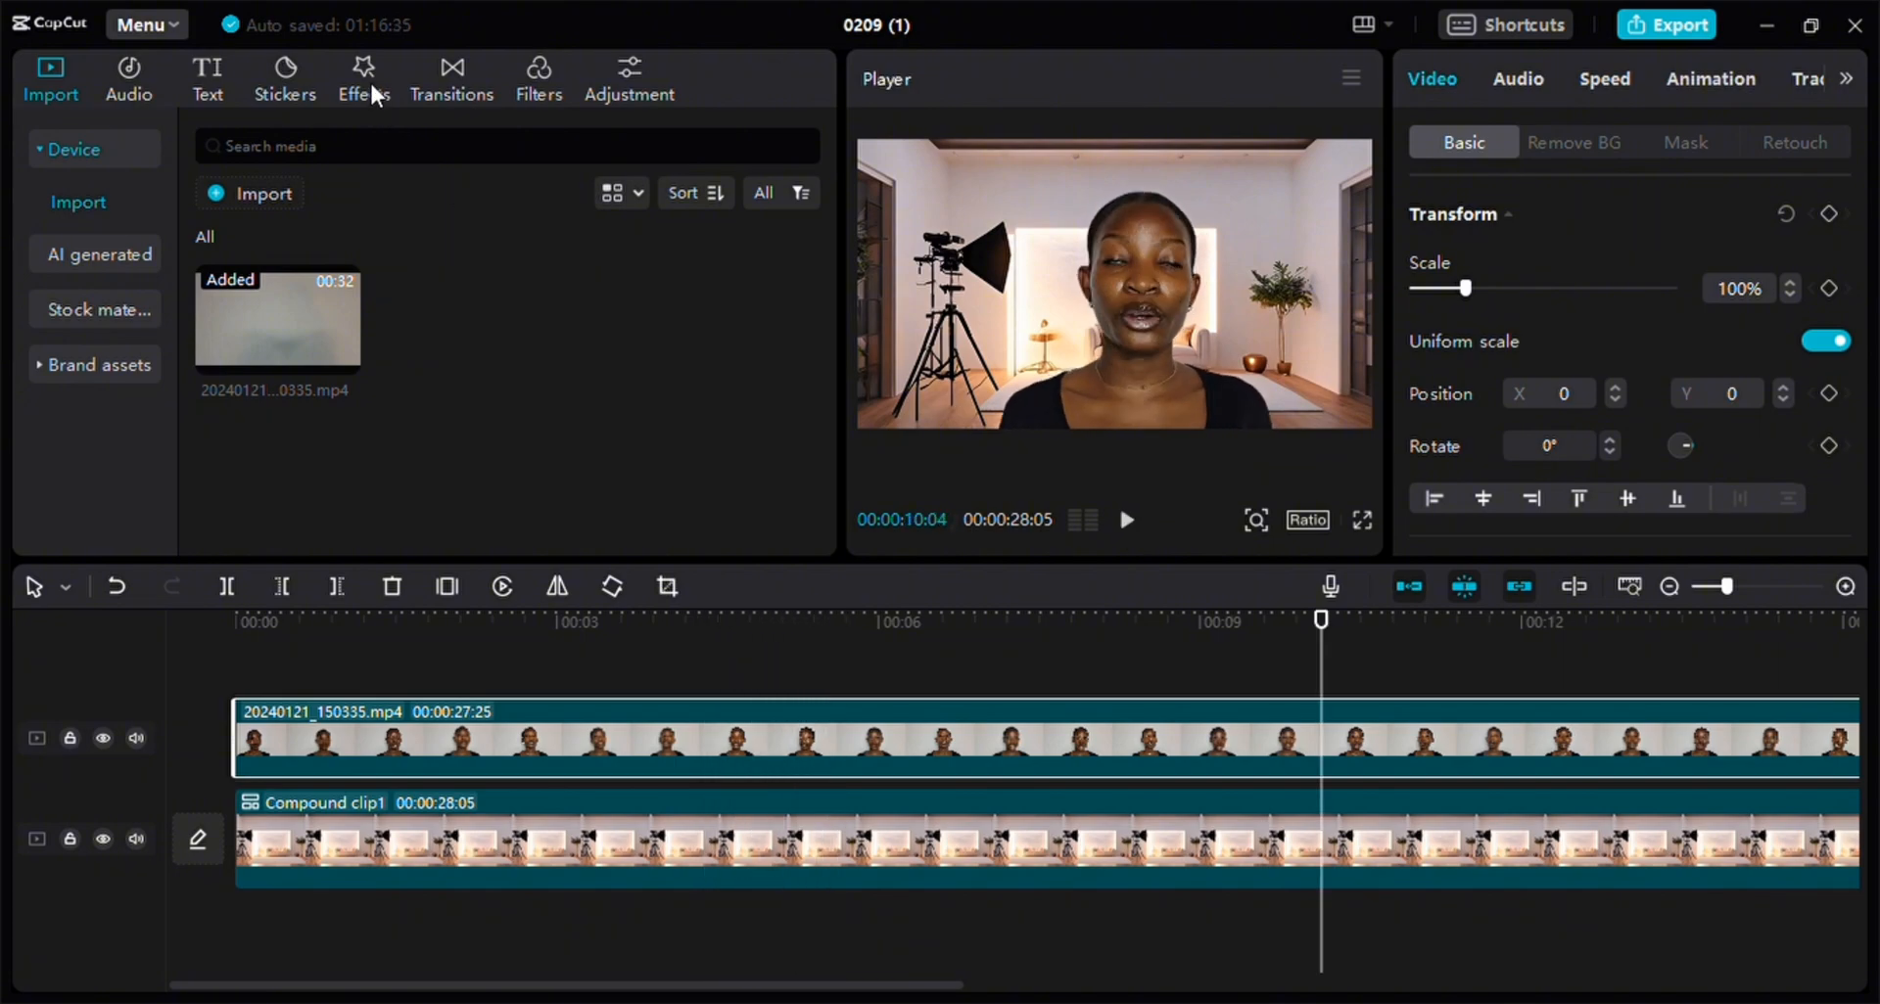
click(362, 79)
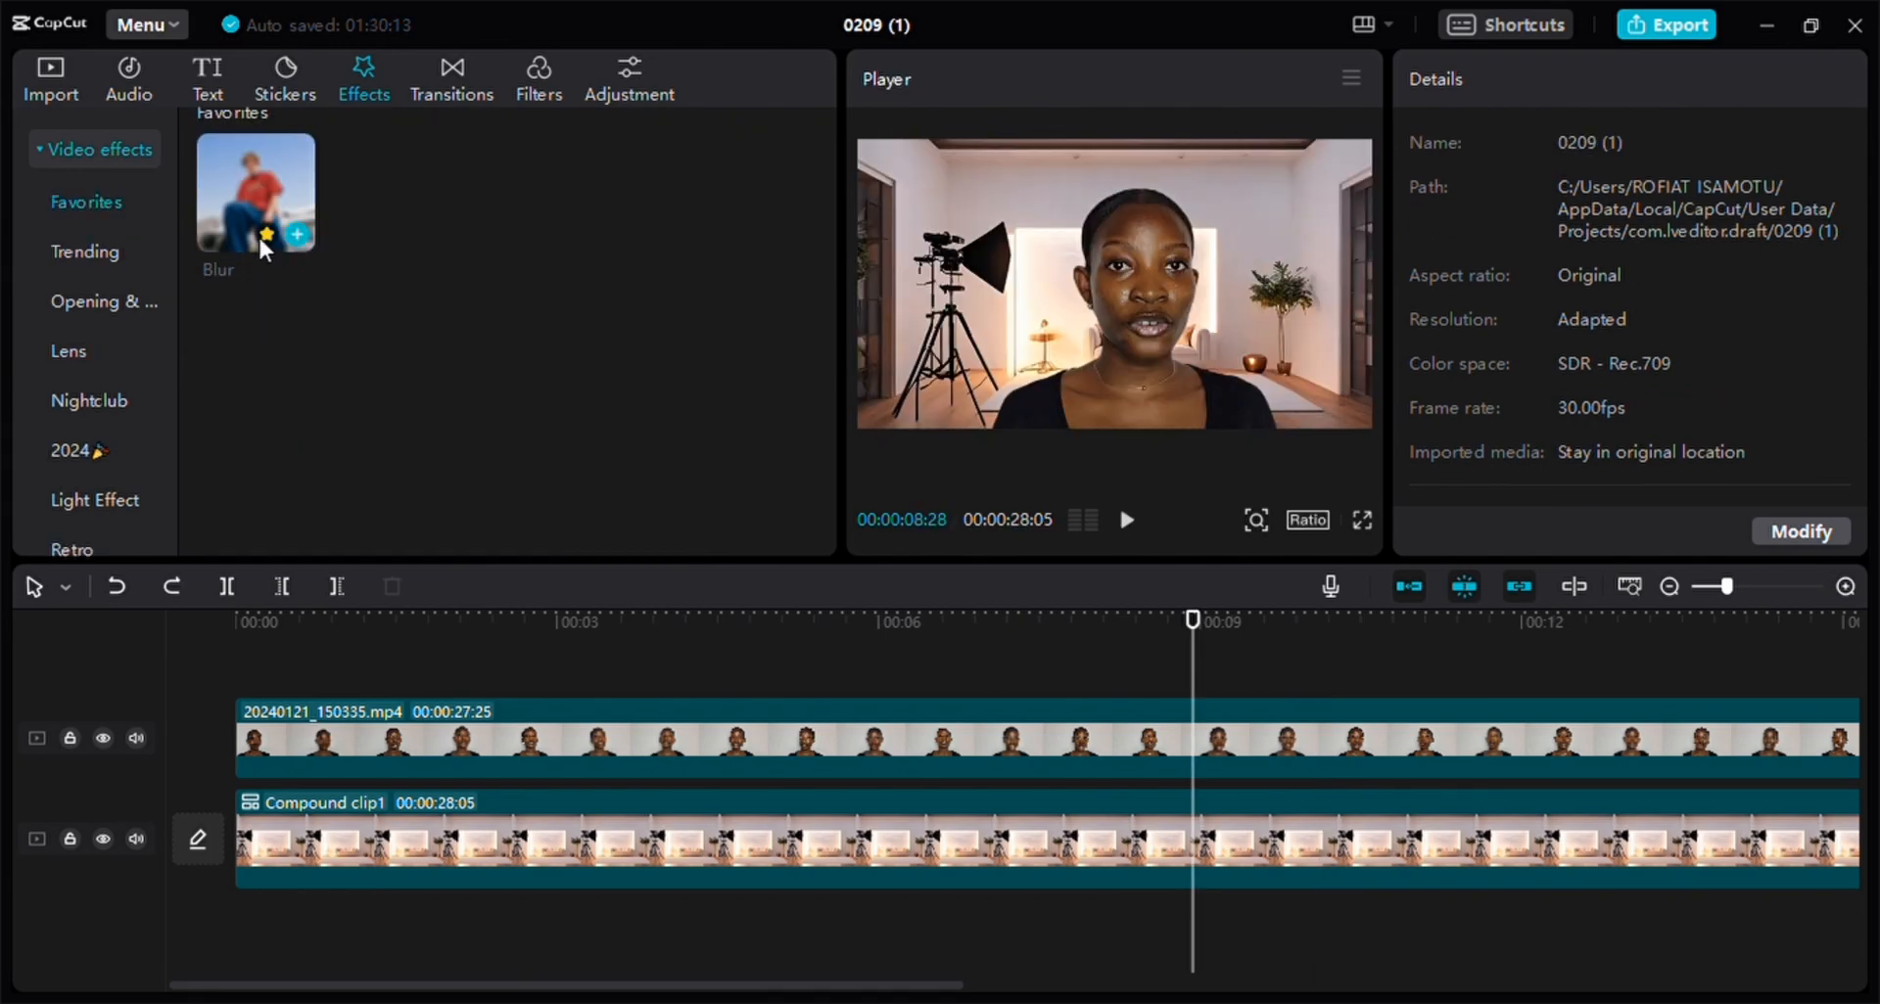
Step: Apply the Blur effect to the background compound clip at strength 11 and preview it
drag(254, 192, 461, 828)
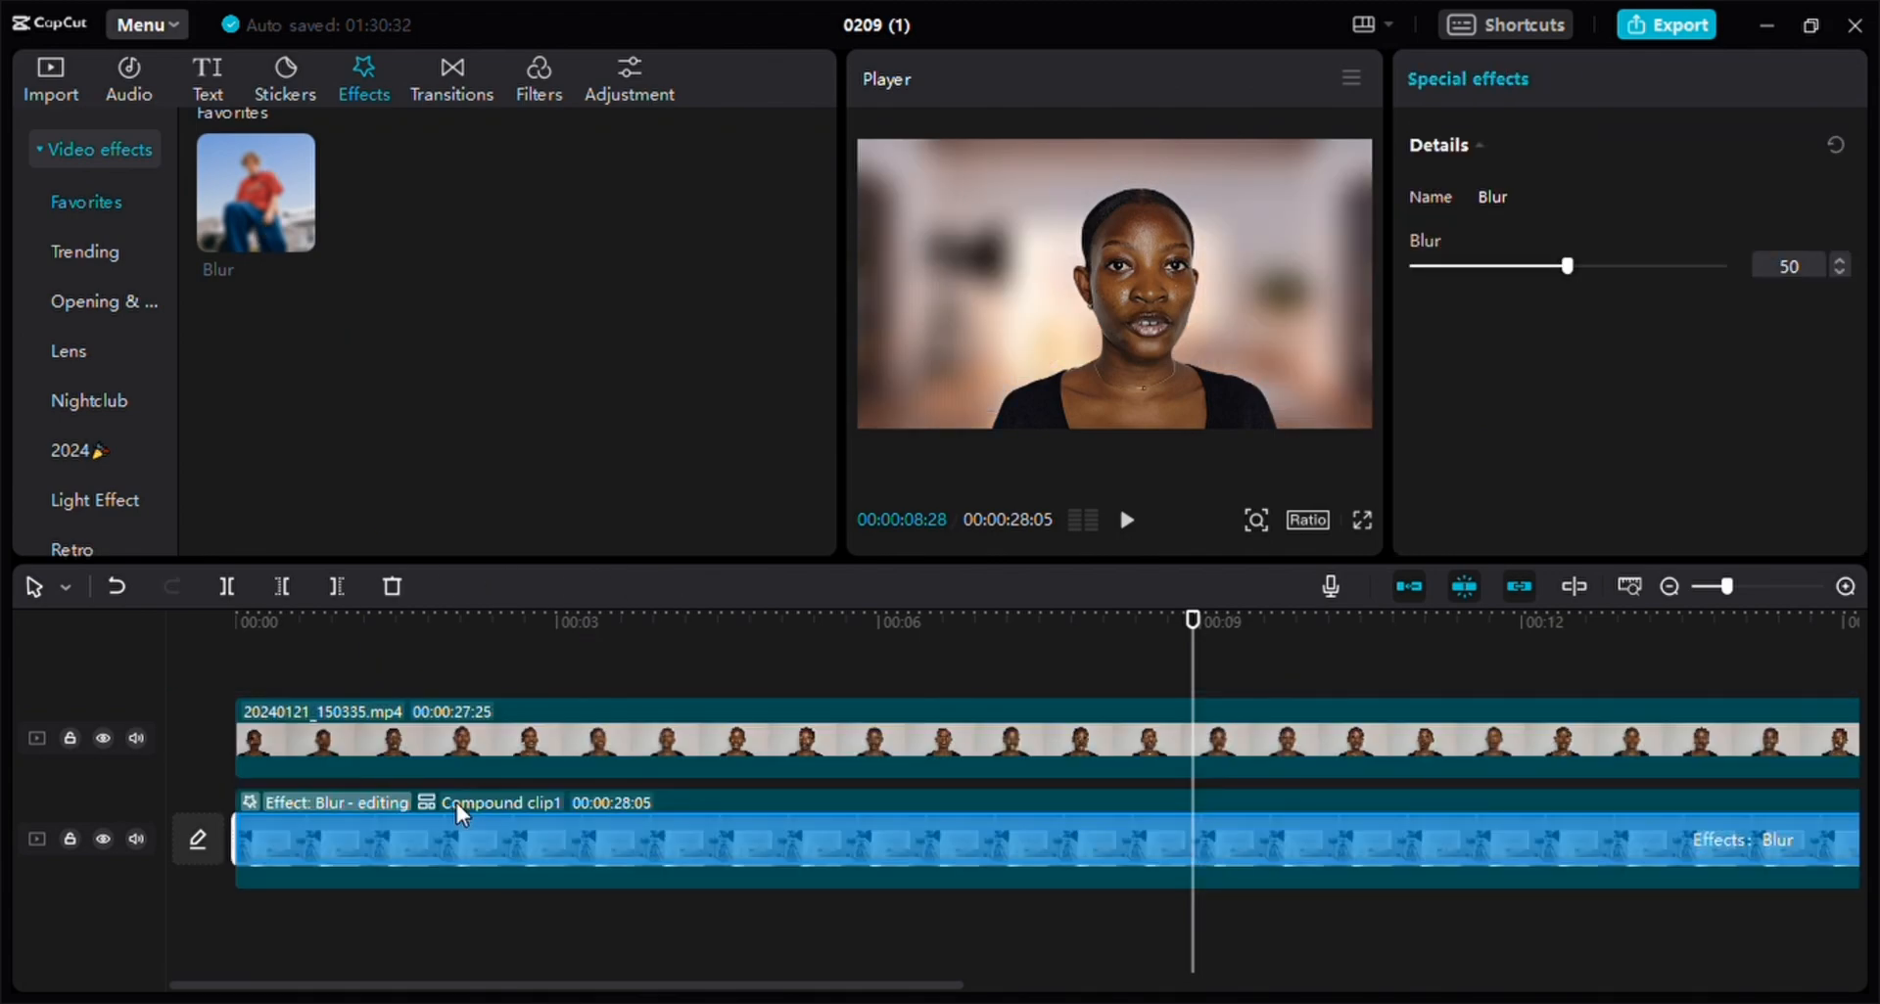
mouse_move(1566, 278)
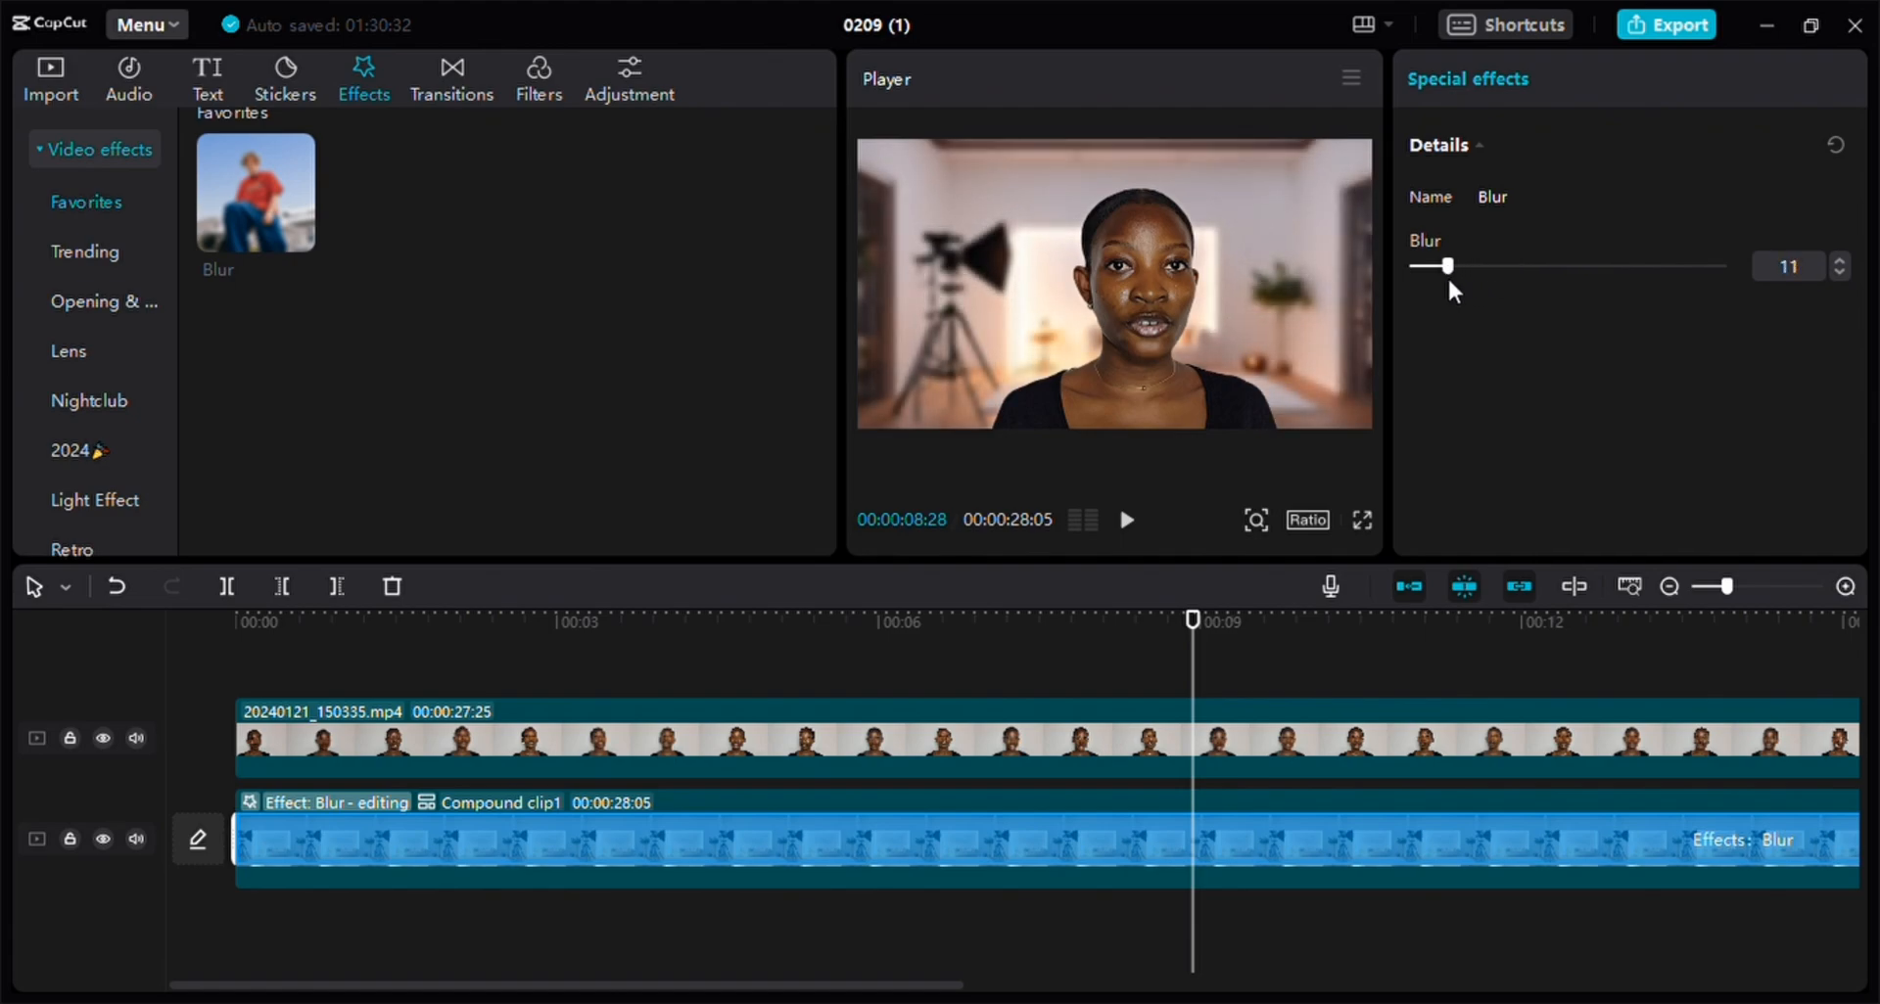
mouse_move(493, 668)
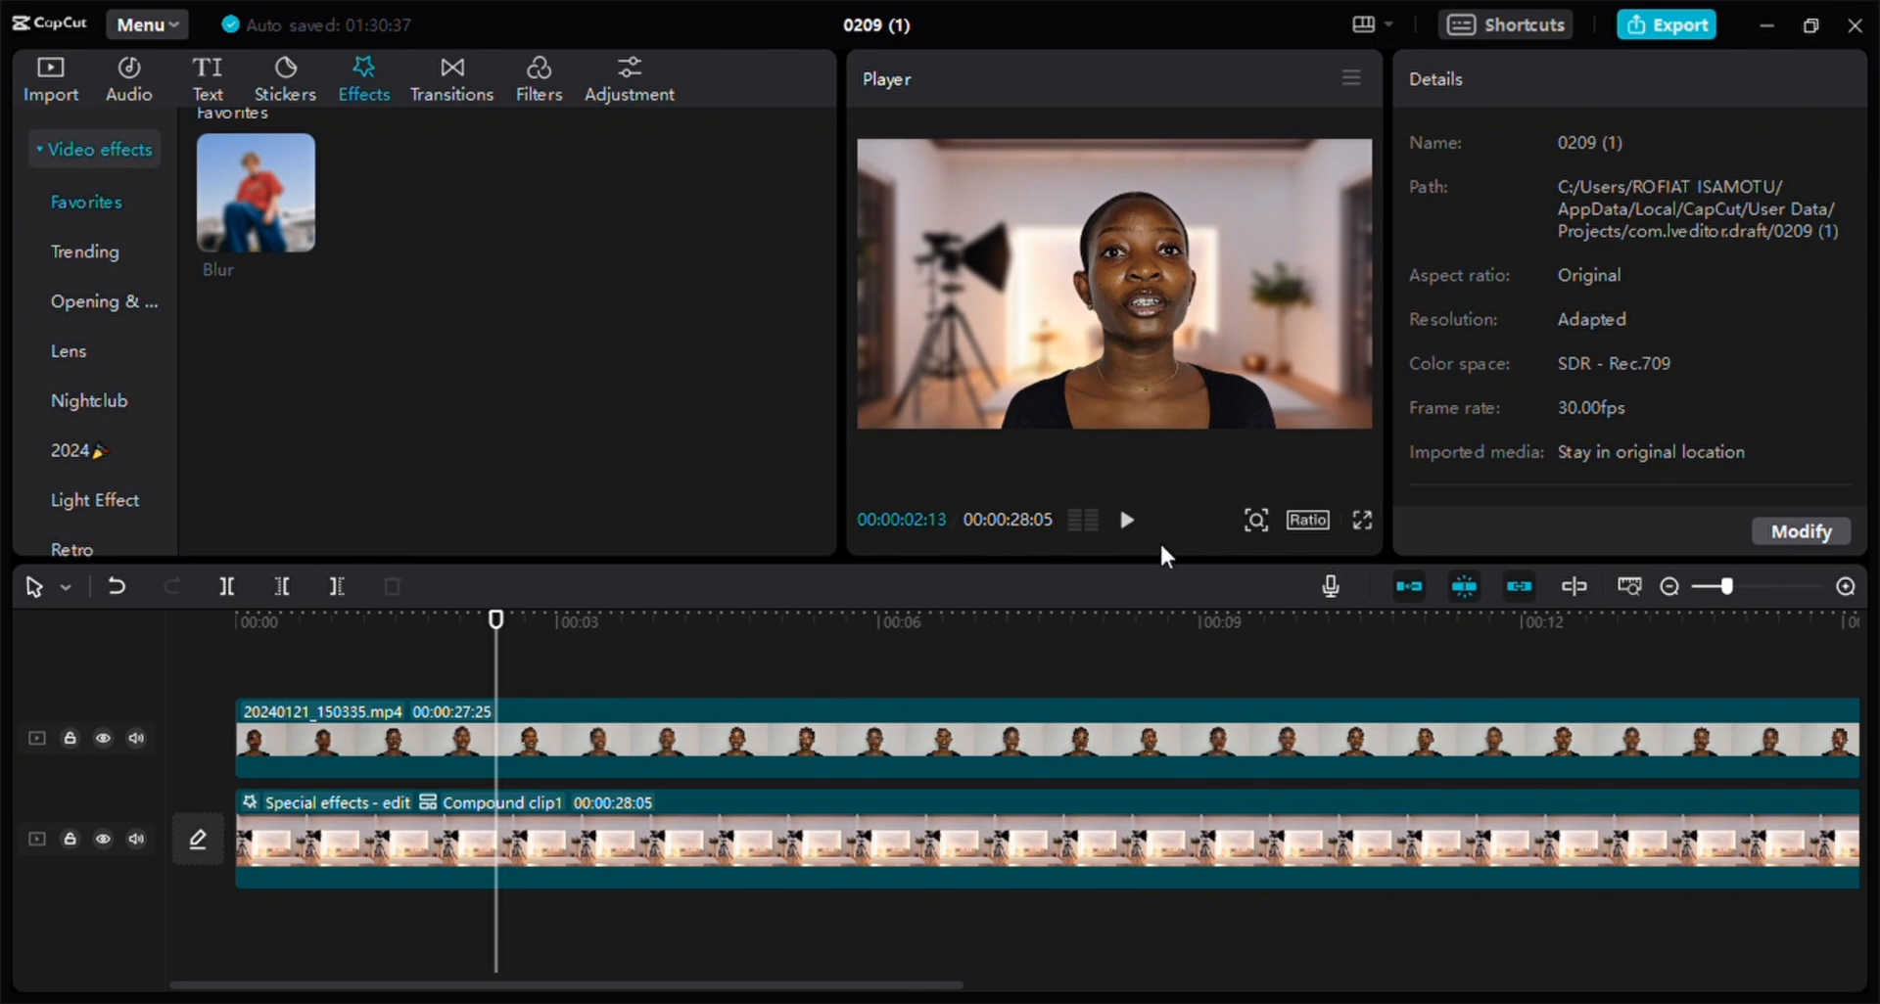
click(1125, 519)
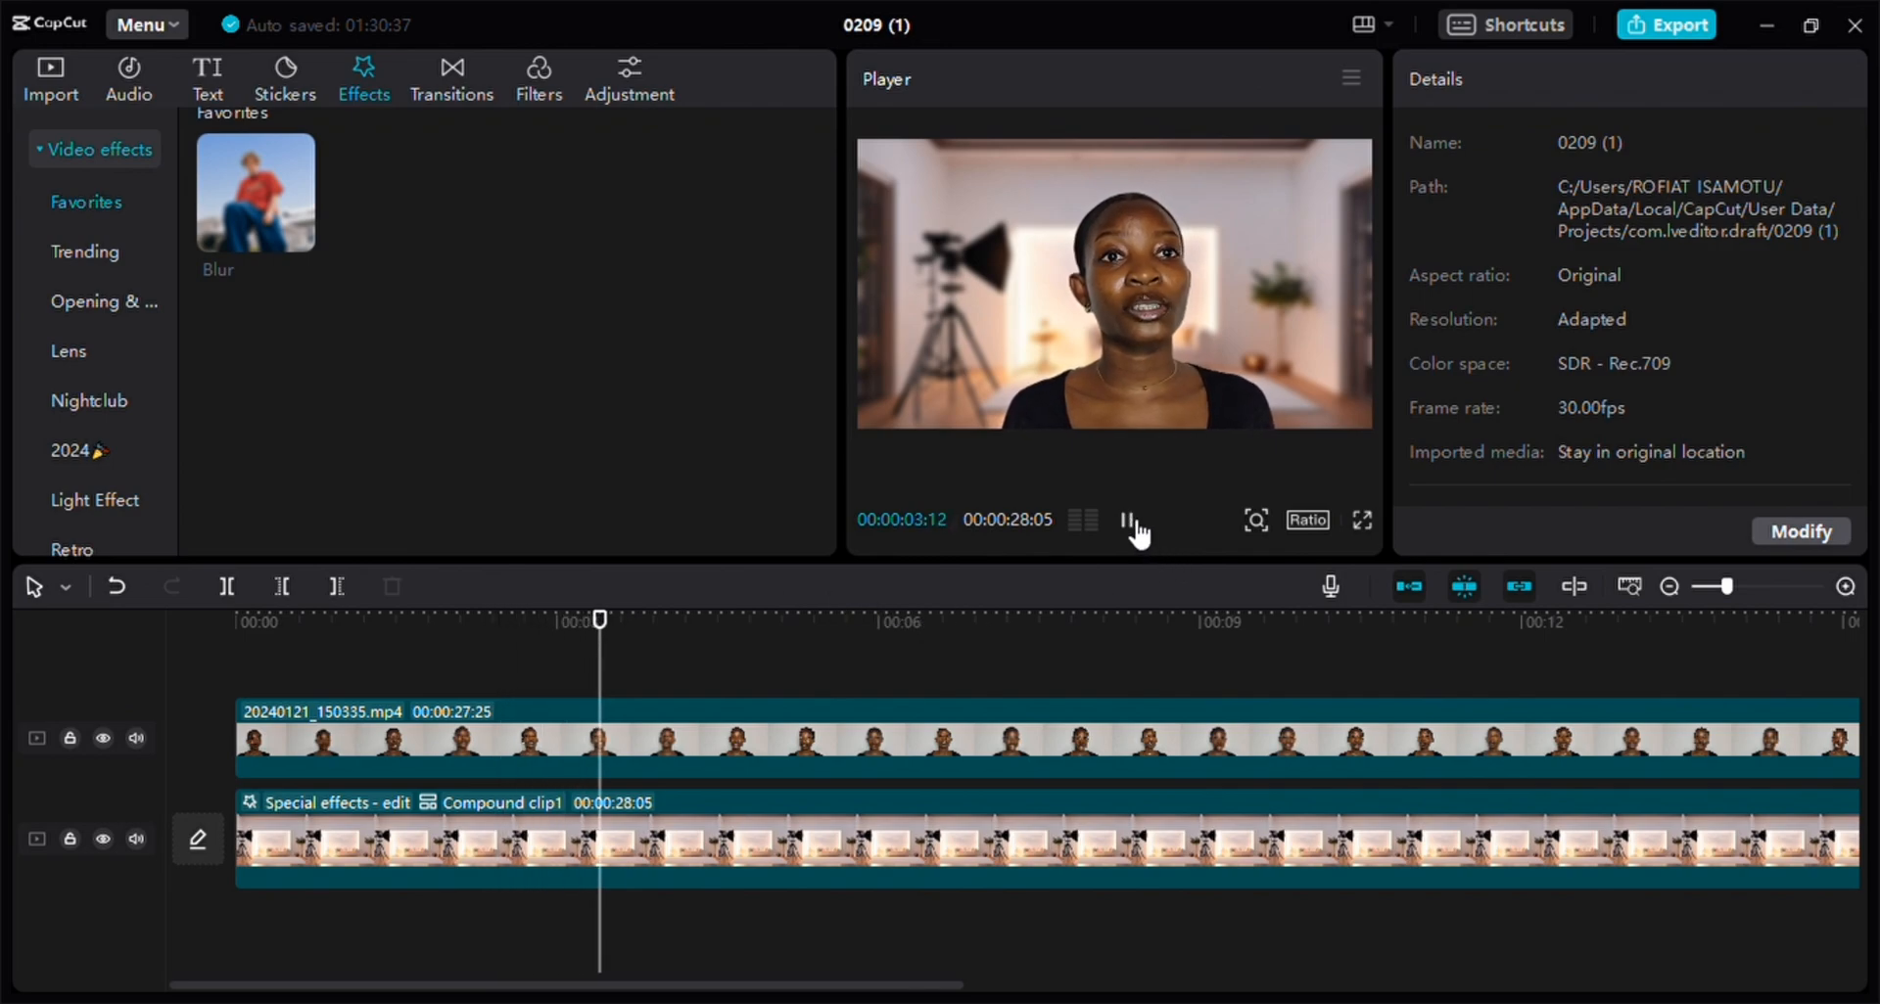
click(1133, 522)
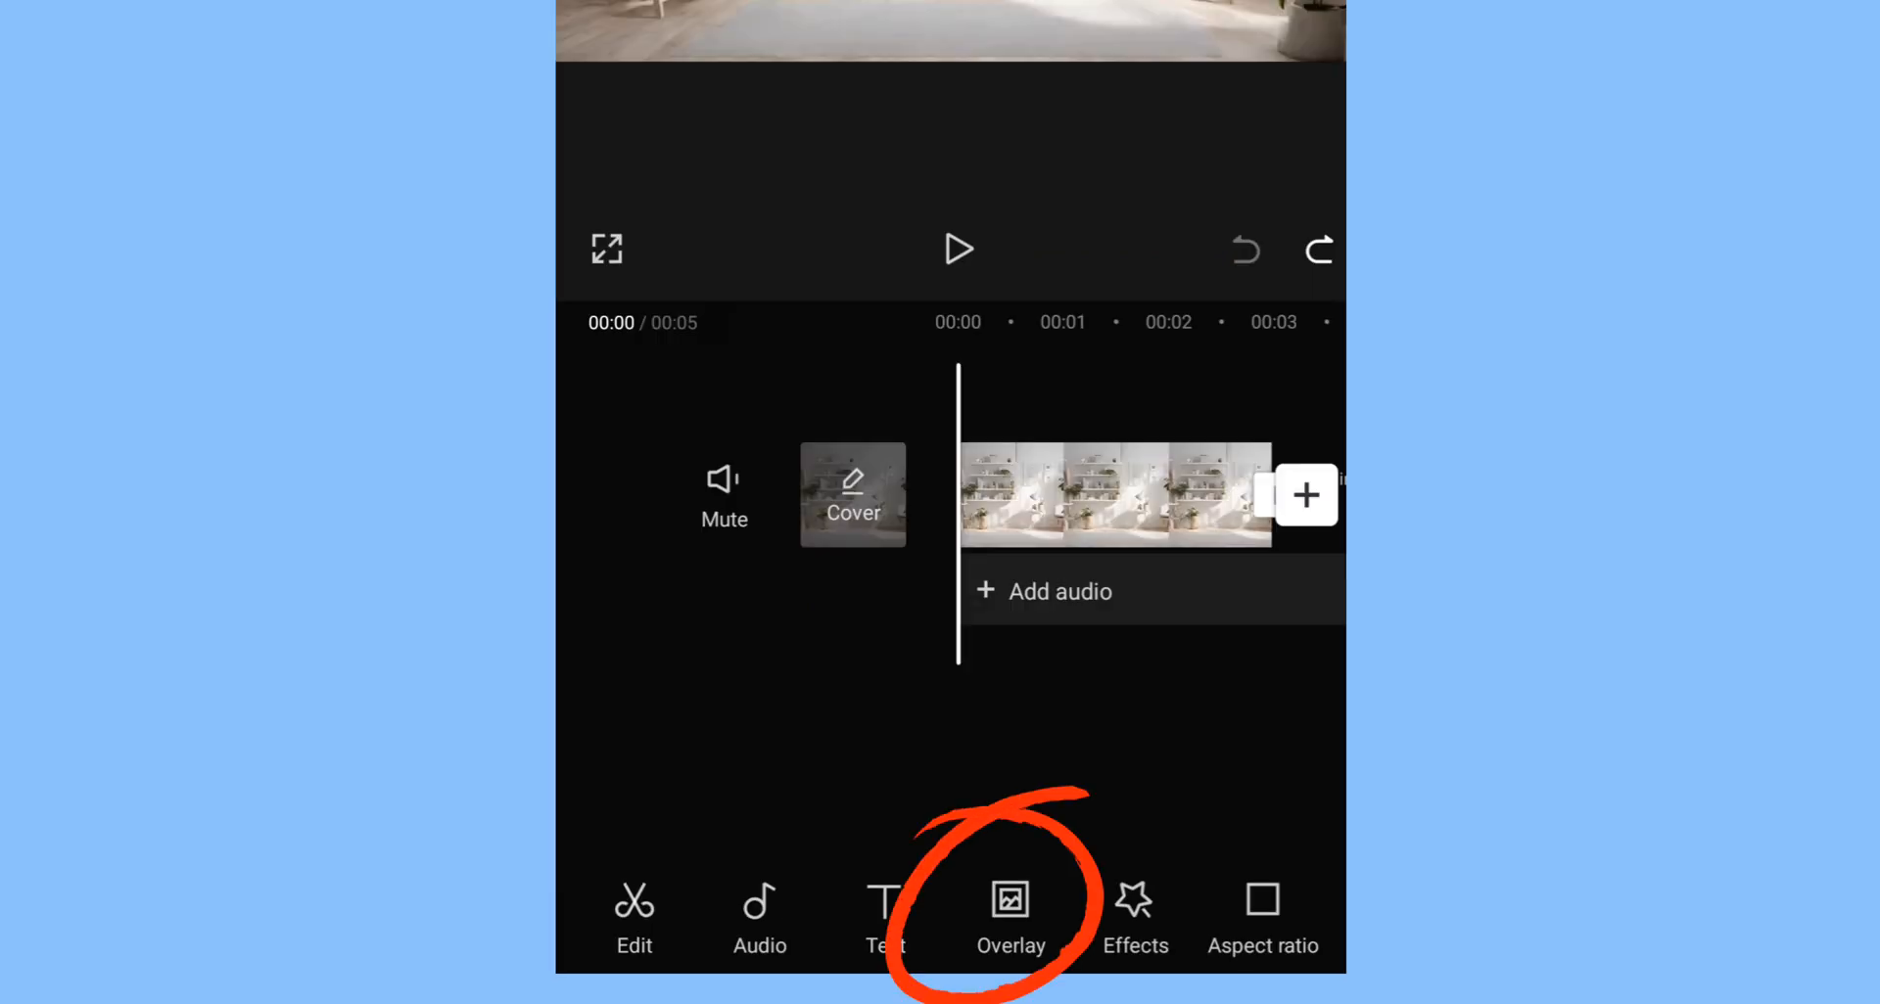
Step: Overlay the talking-head video and auto-remove the presenter's original backdrop
click(1011, 918)
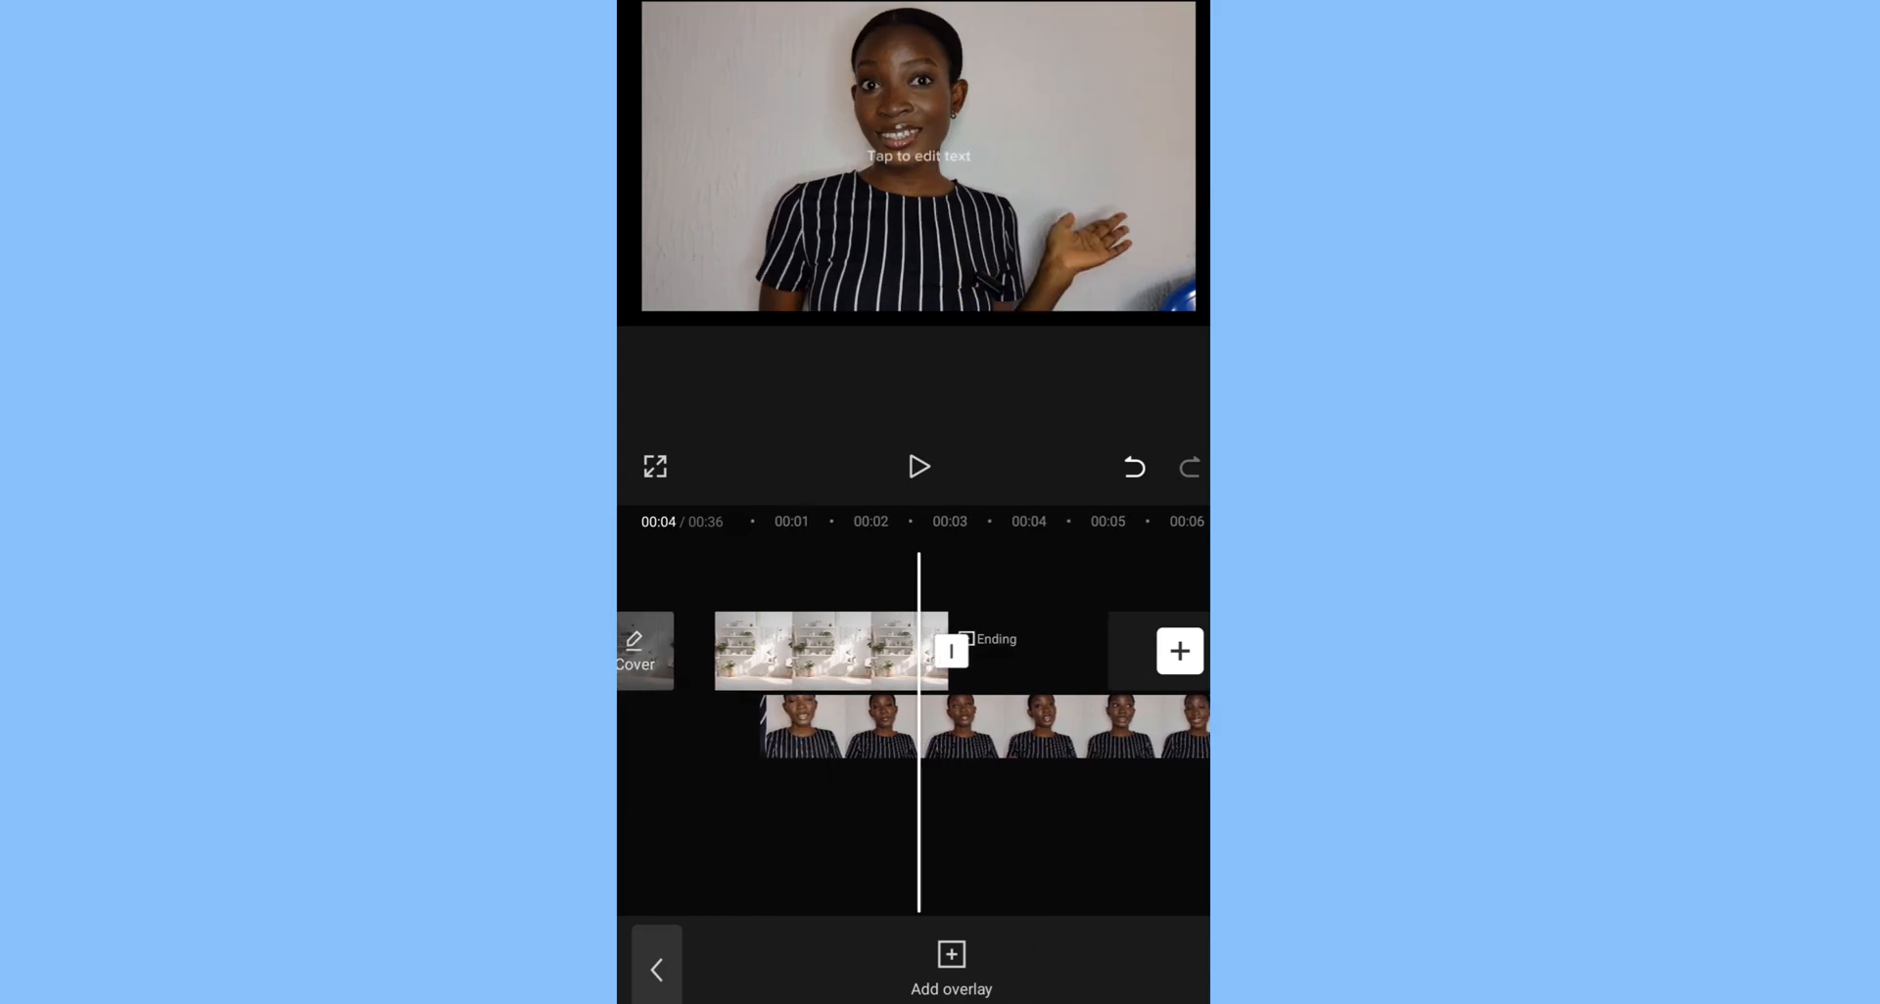
scroll(left, 3)
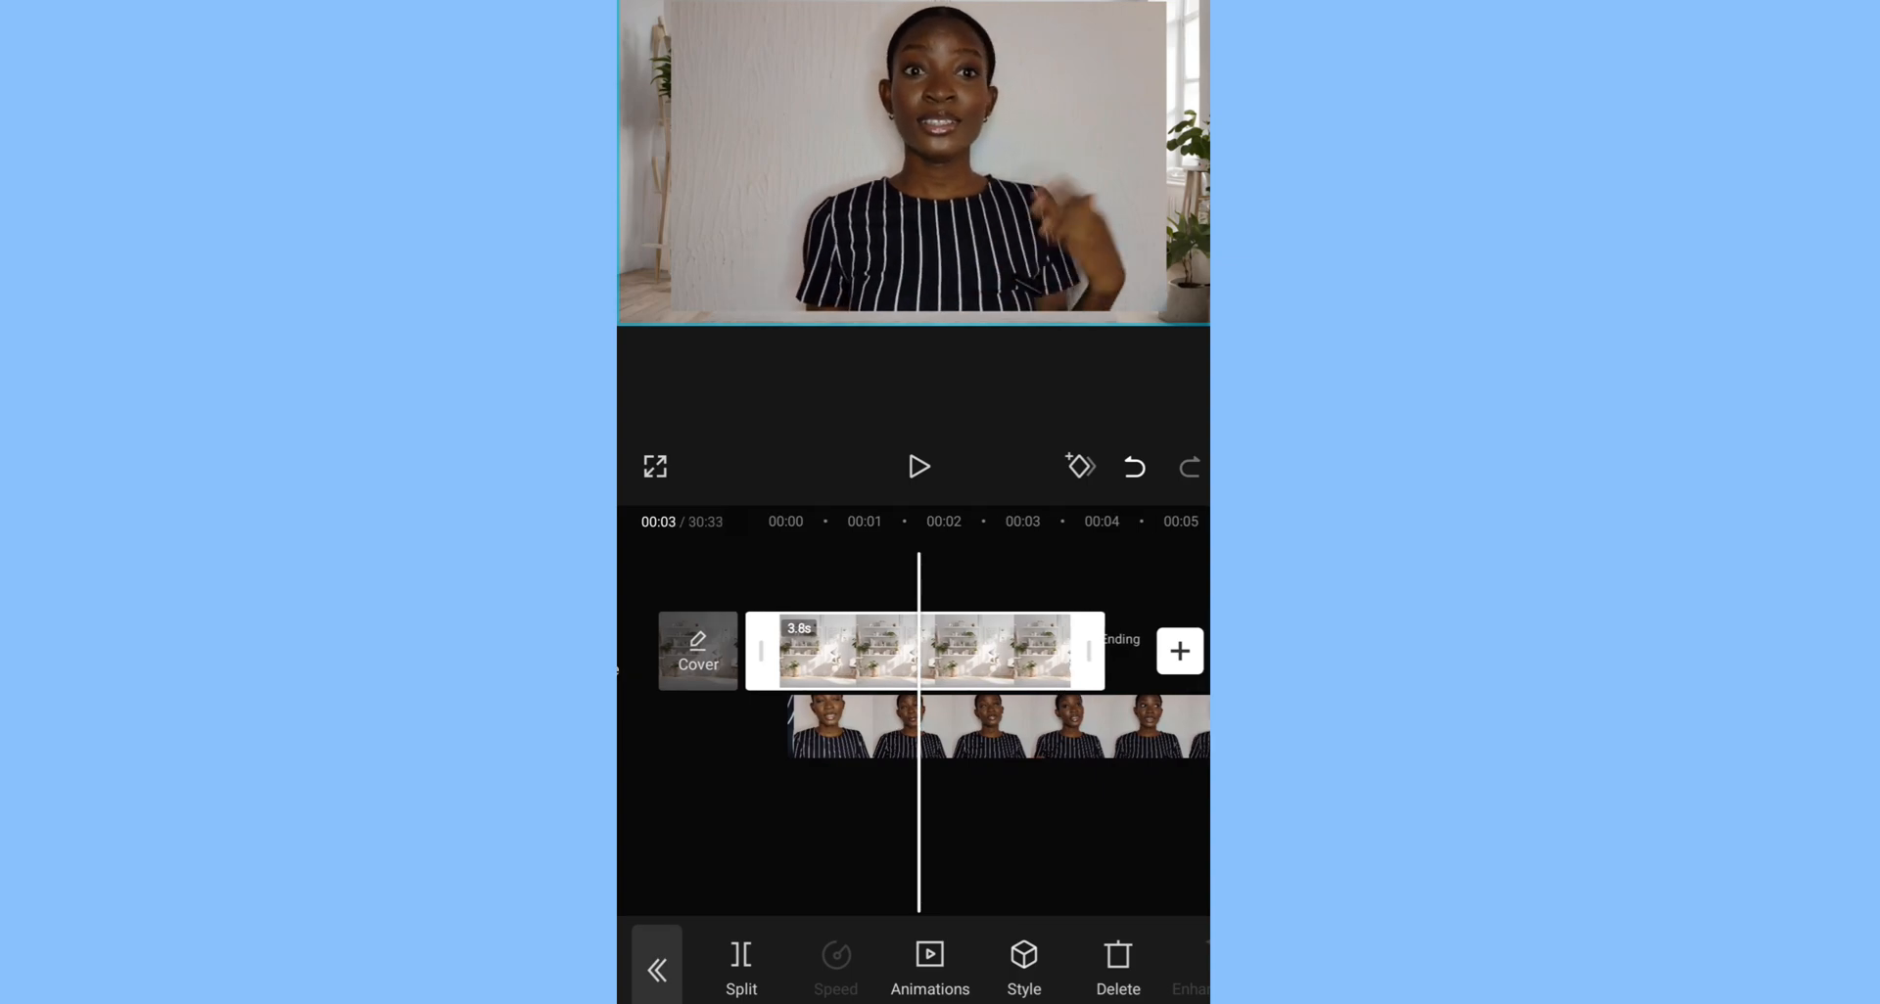
click(995, 728)
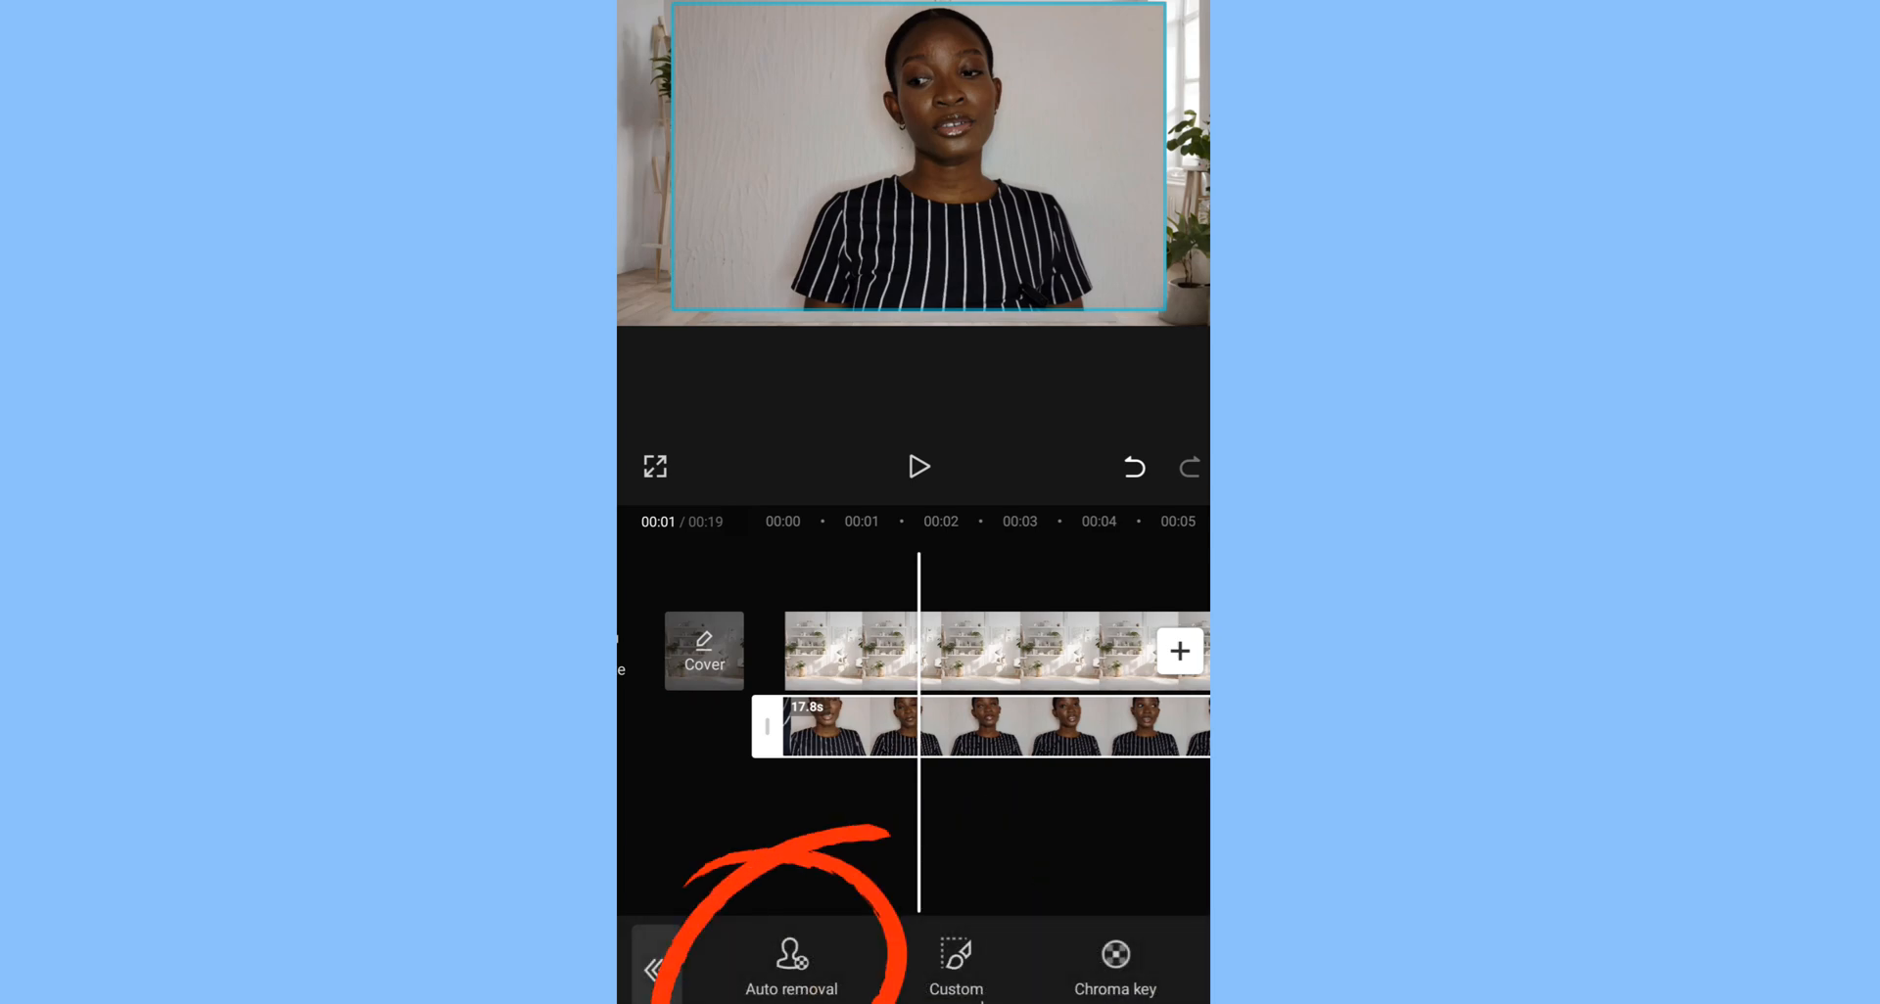
click(791, 958)
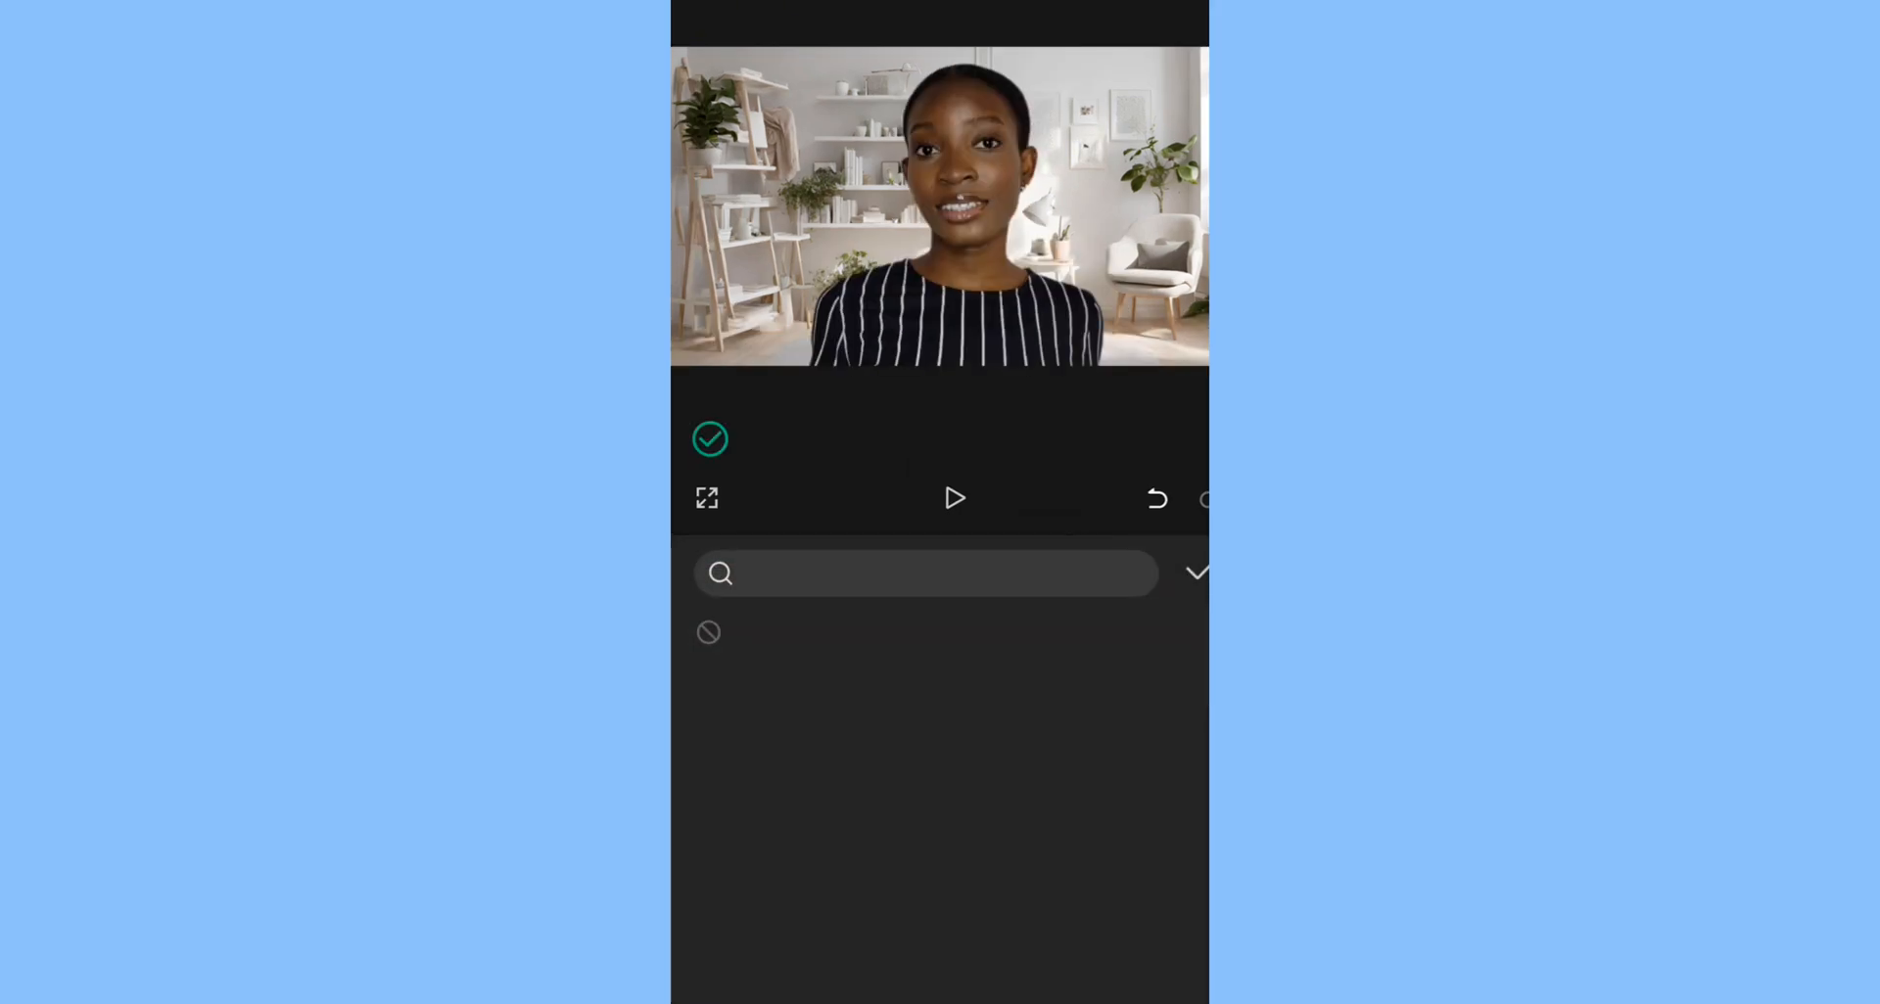
Step: Add the first Blur video effect to the main video at strength 31, then preview it
text(Blur)
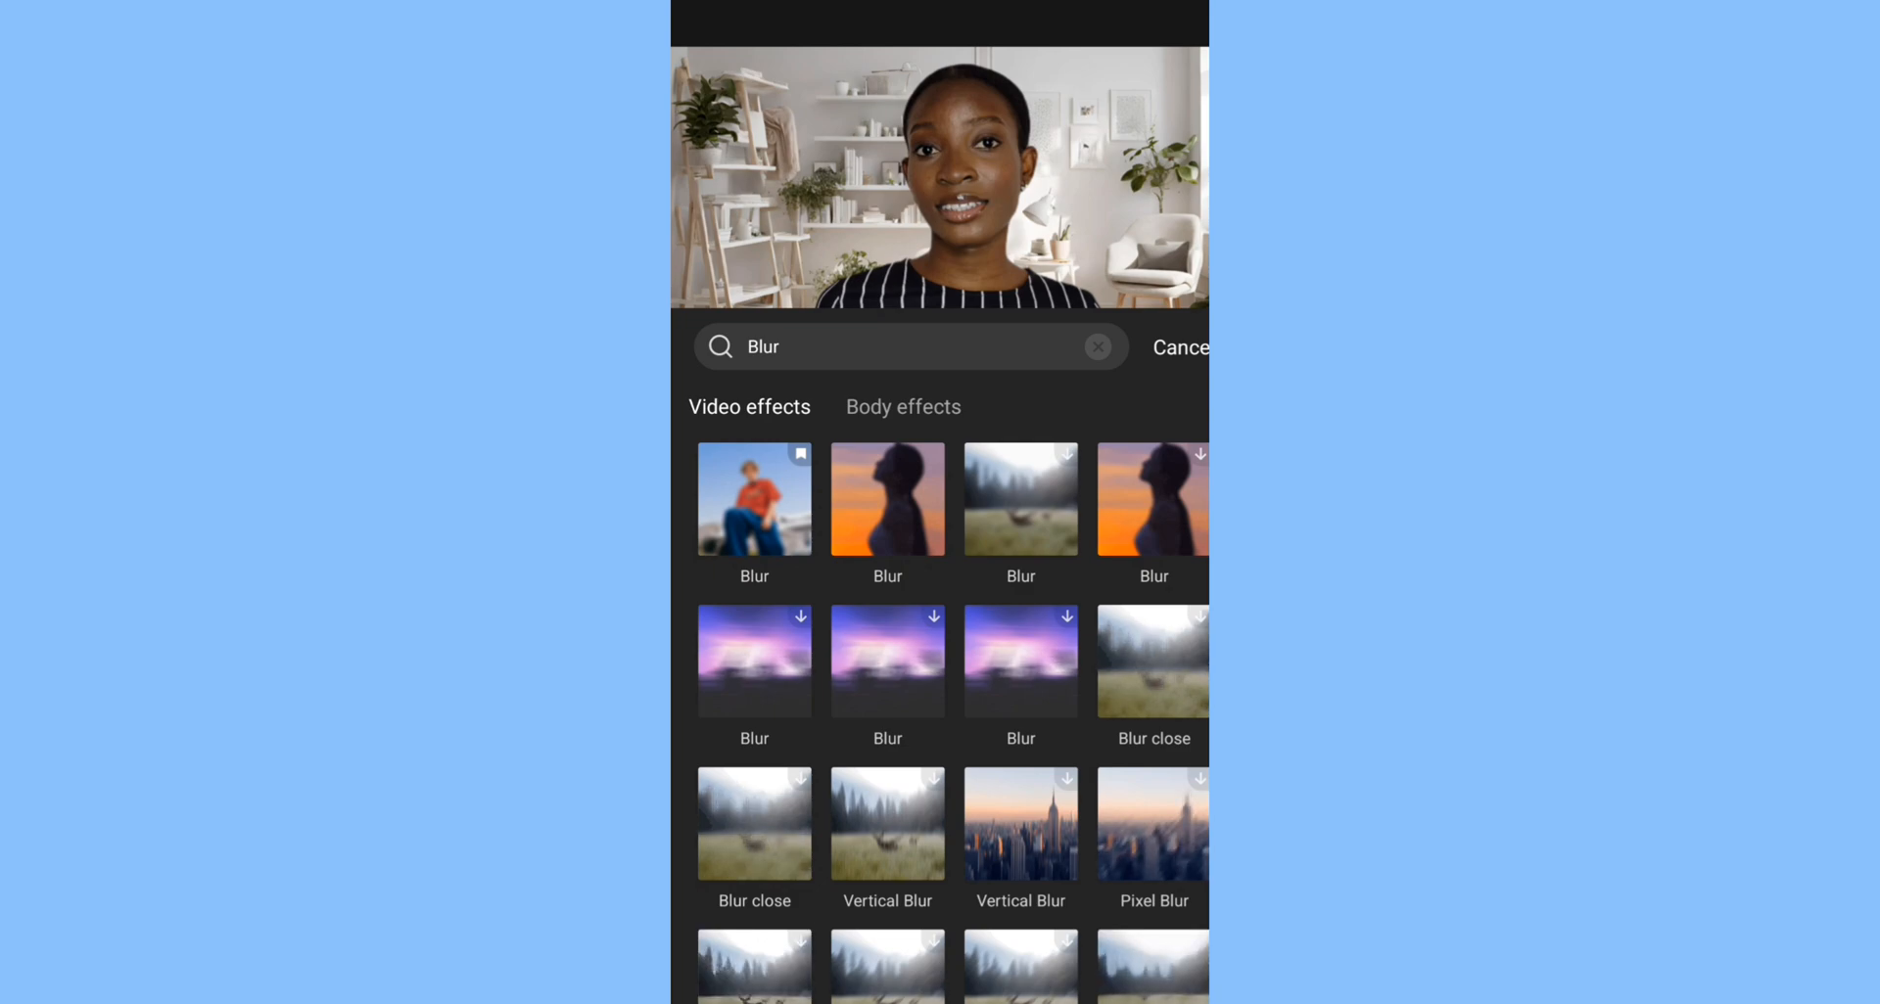
click(1179, 347)
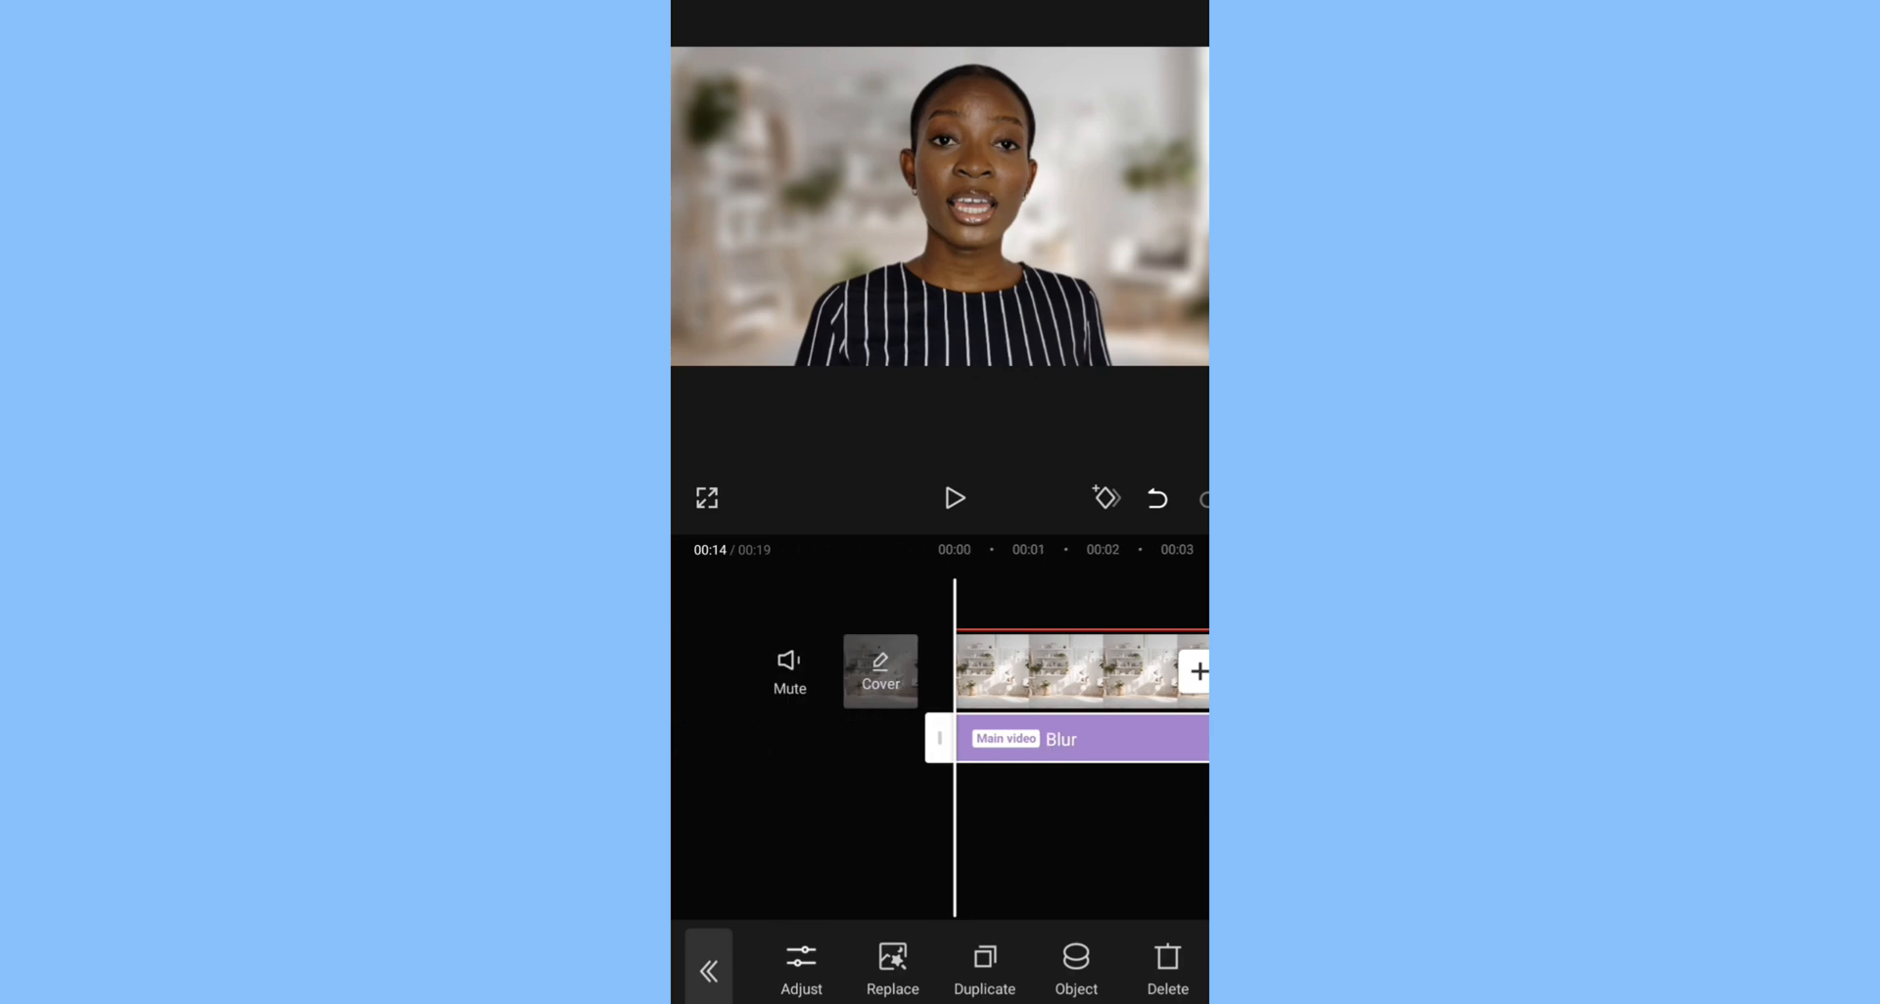
click(801, 965)
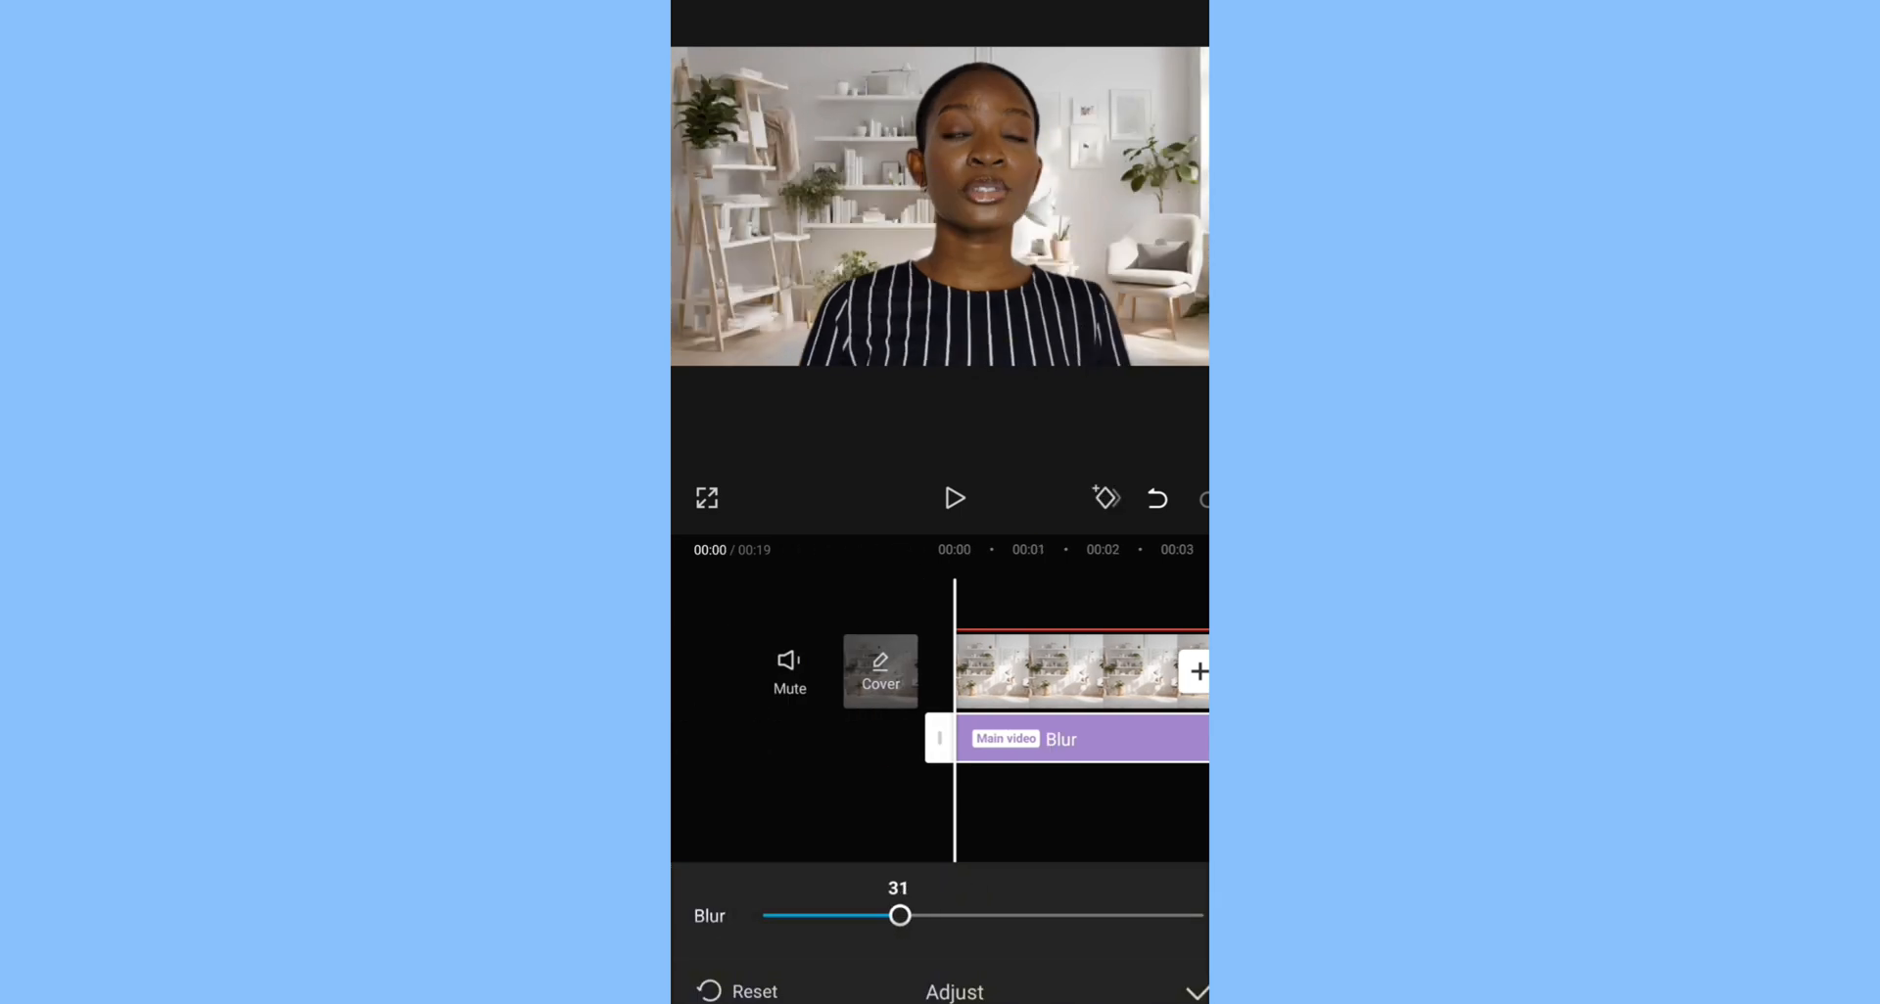
click(952, 497)
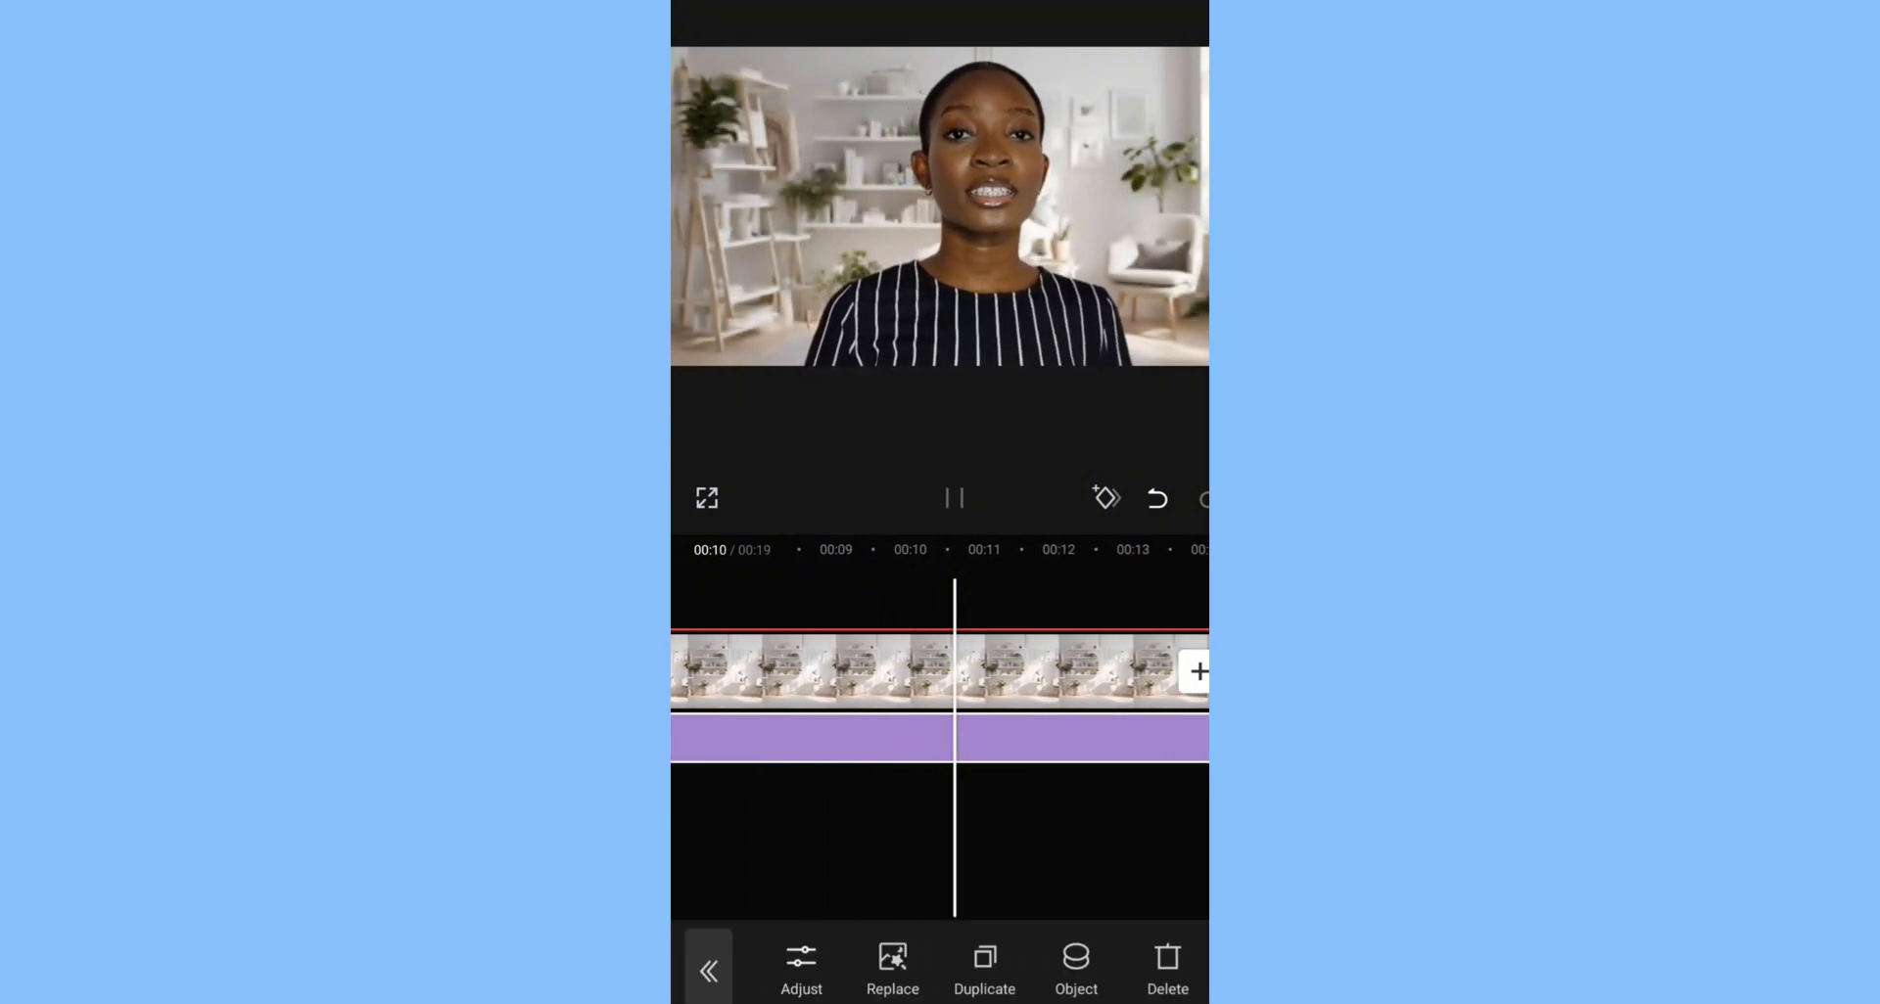
click(954, 498)
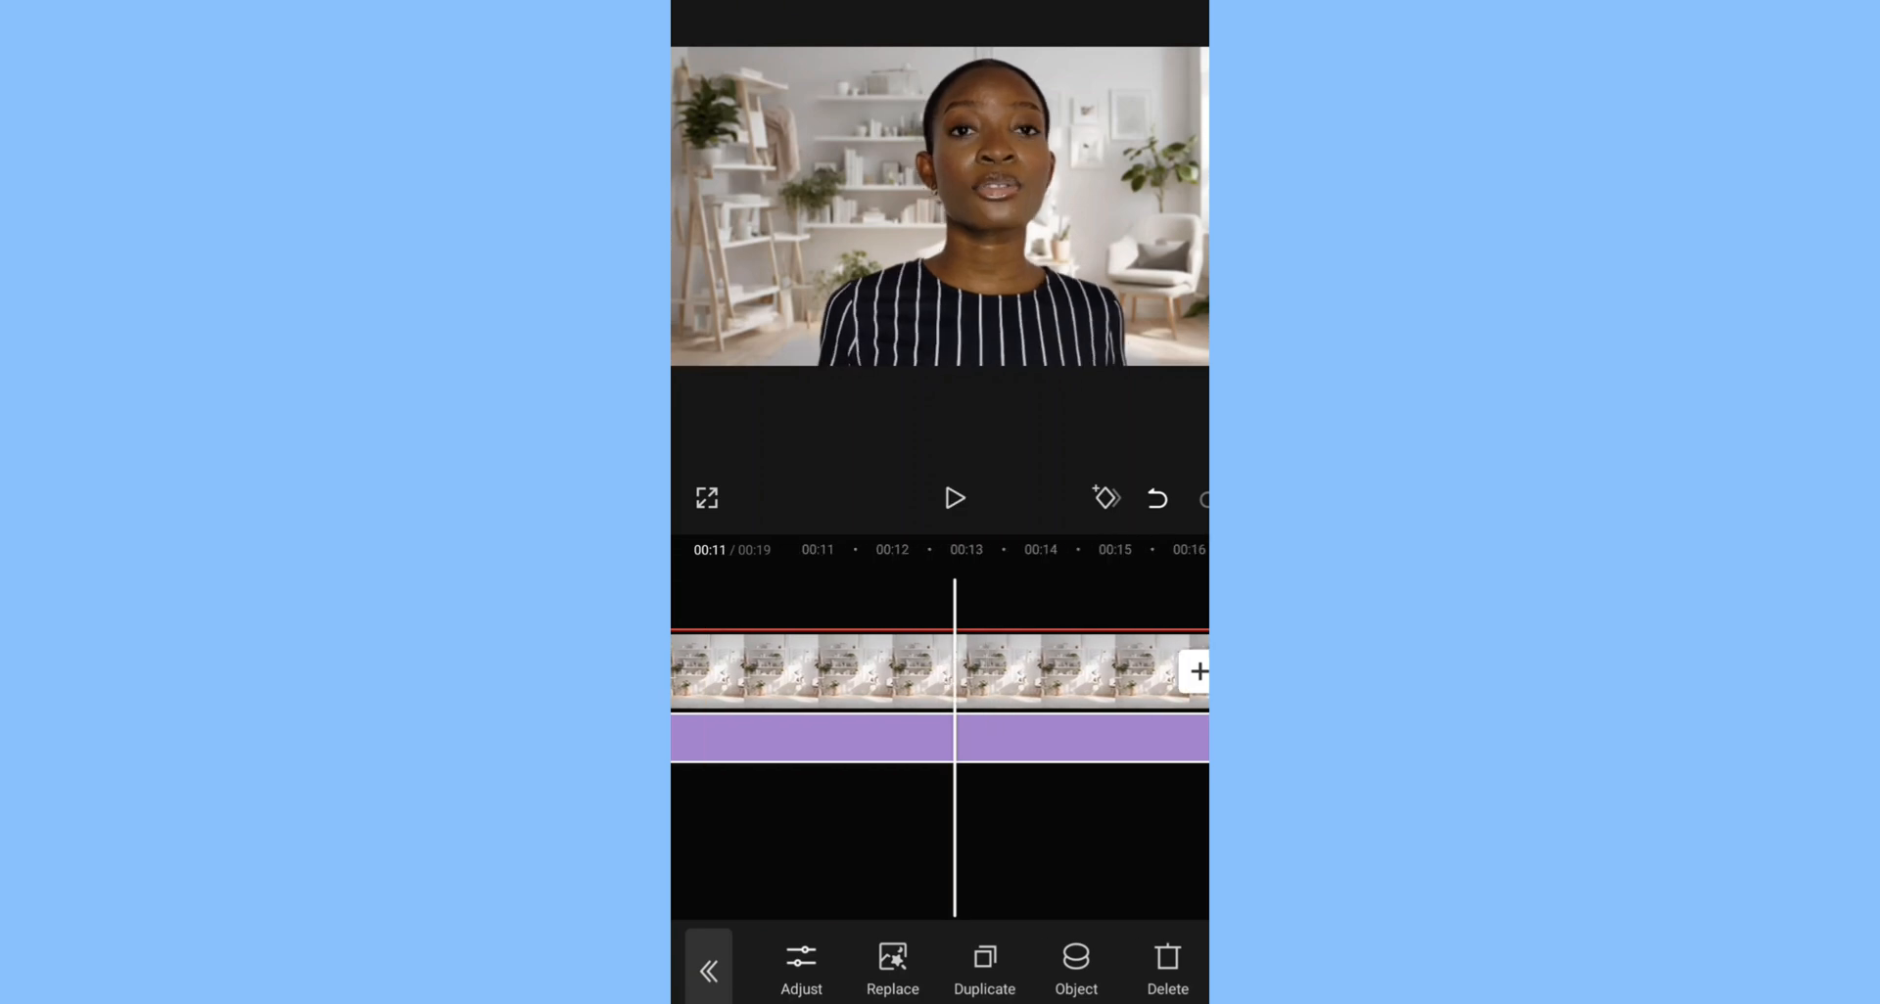